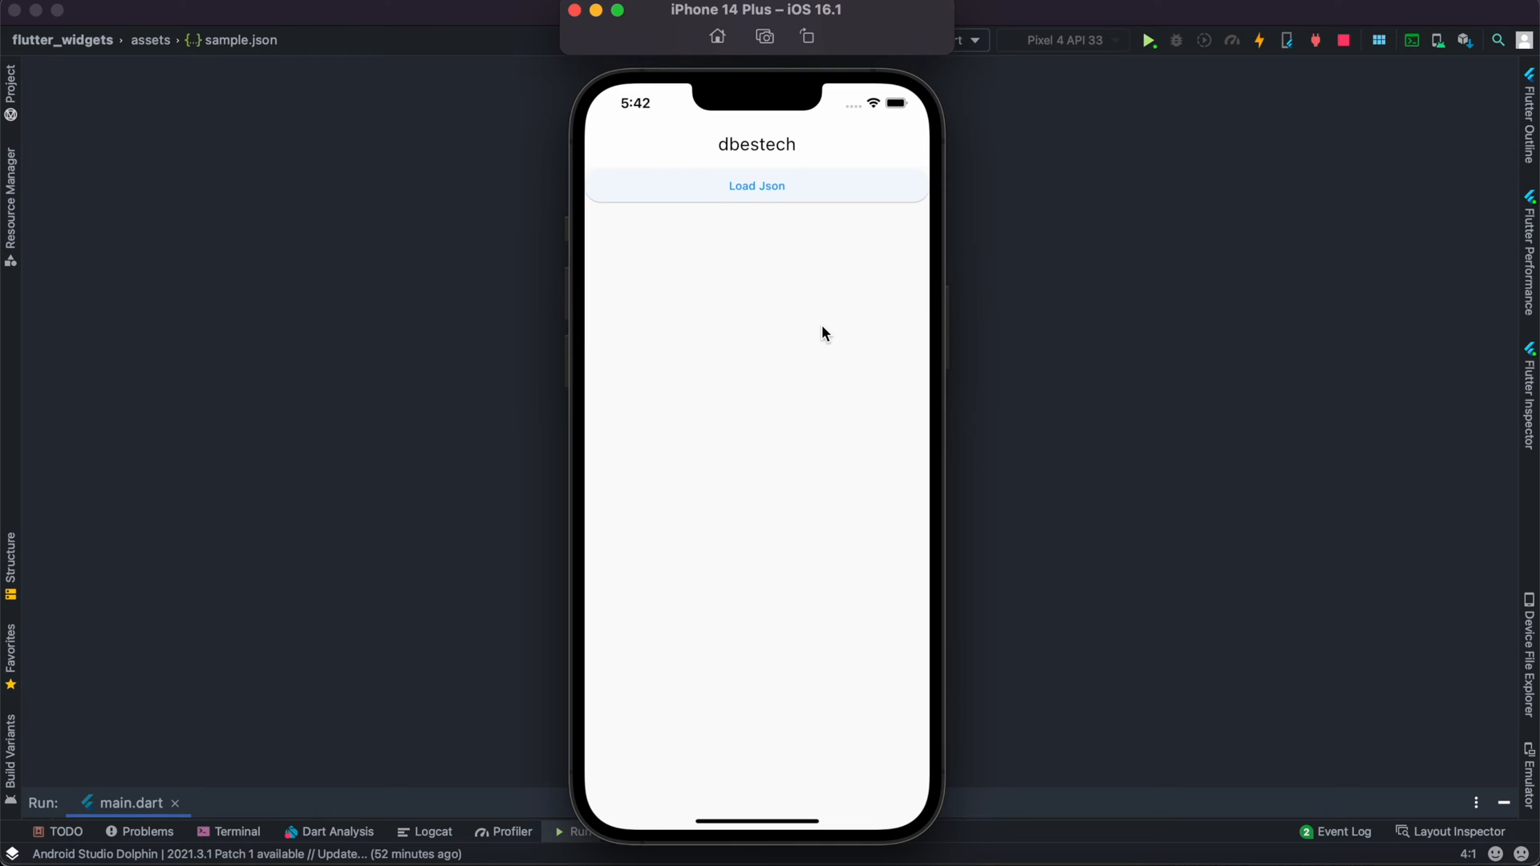
mouse_move(780, 249)
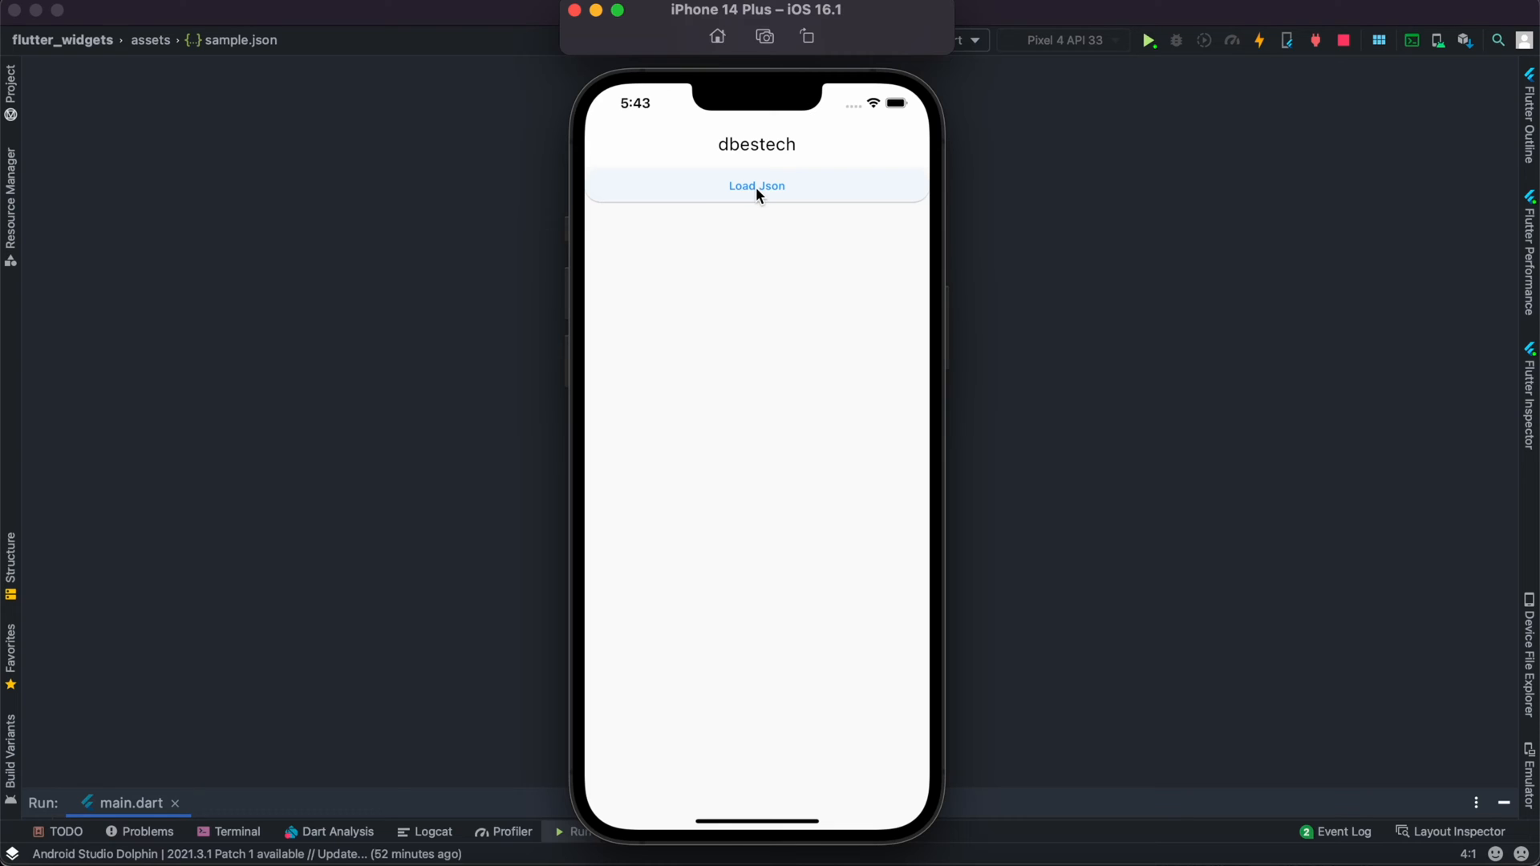
- Try loading the JSON in the running app, then view assets/sample.json with its three items
click(756, 185)
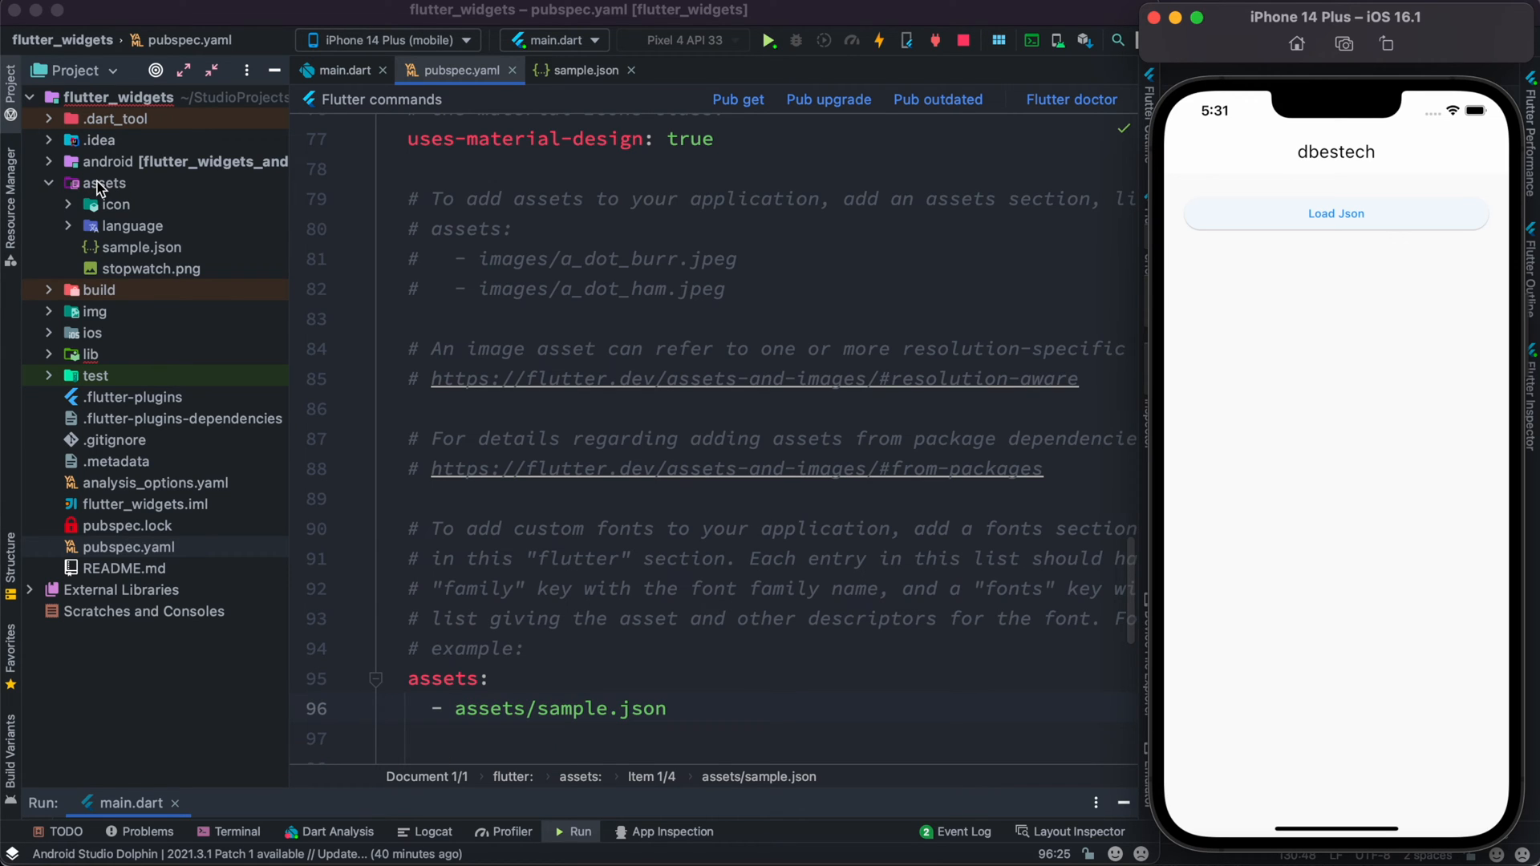
mouse_move(113, 268)
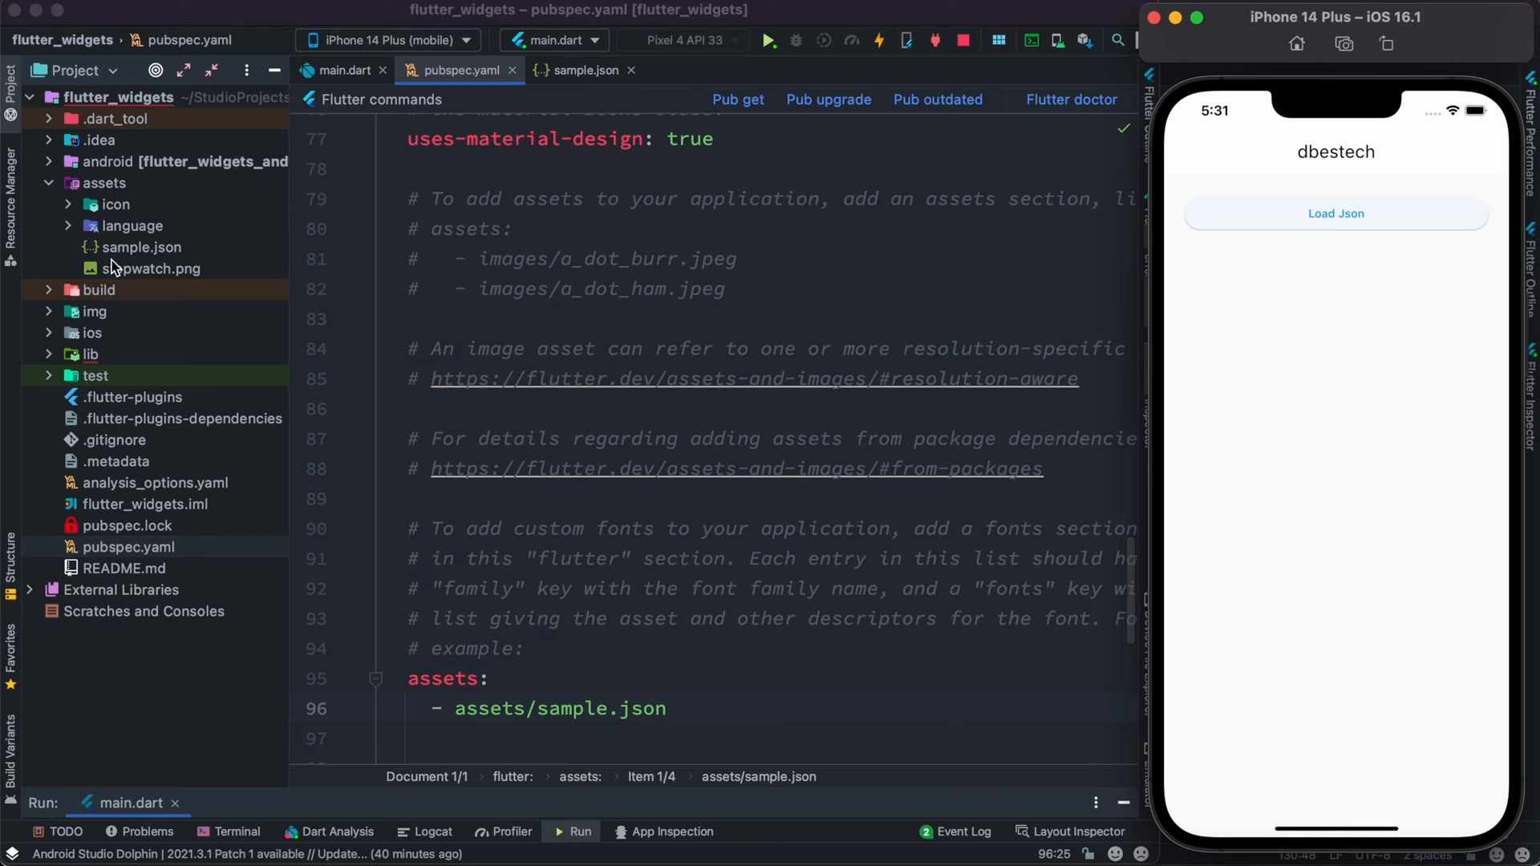
mouse_move(140, 262)
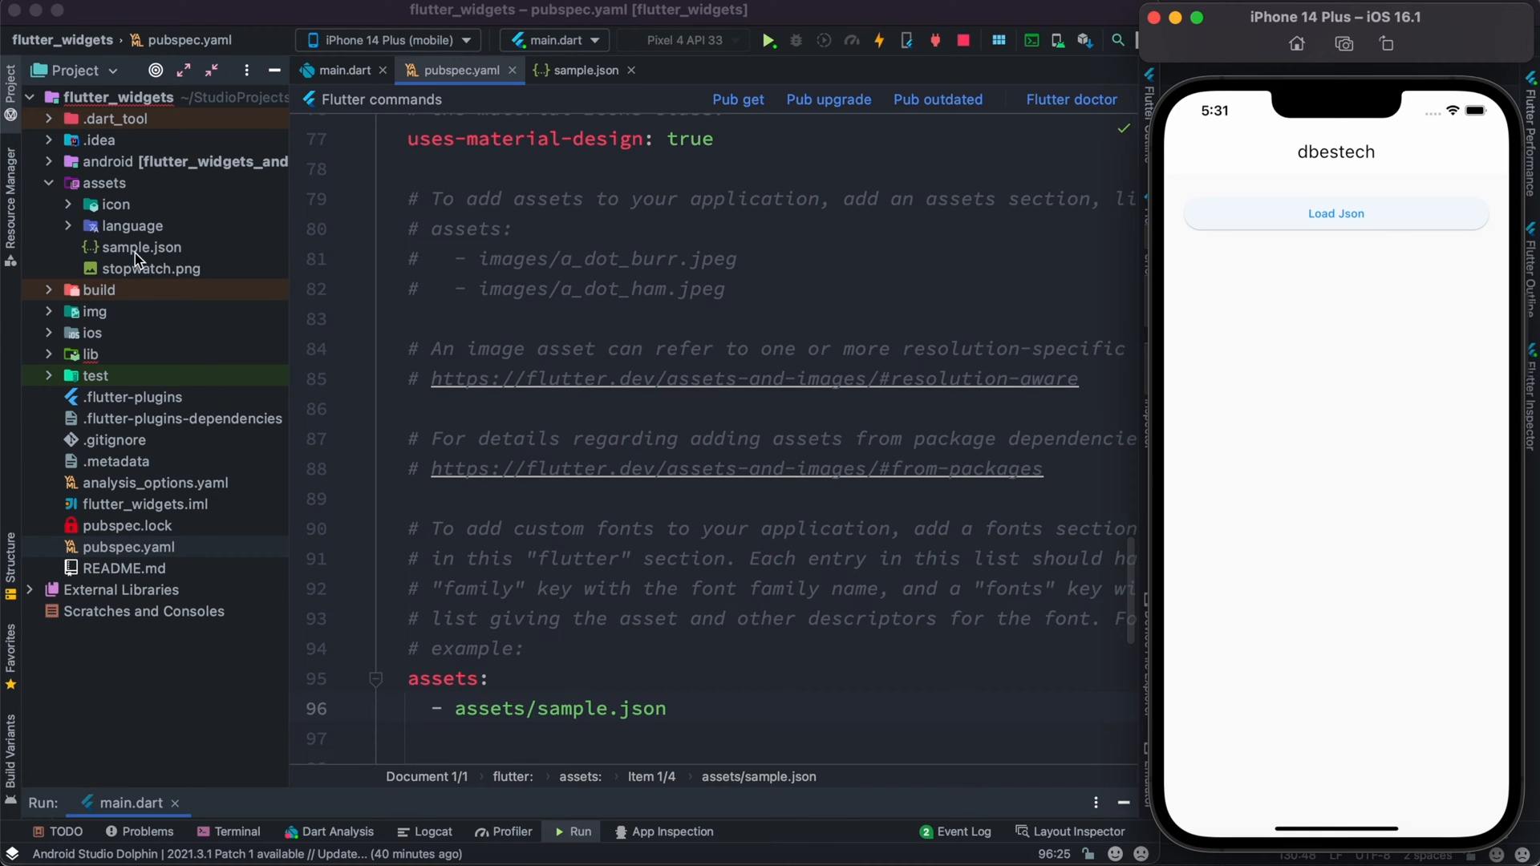
mouse_move(177, 265)
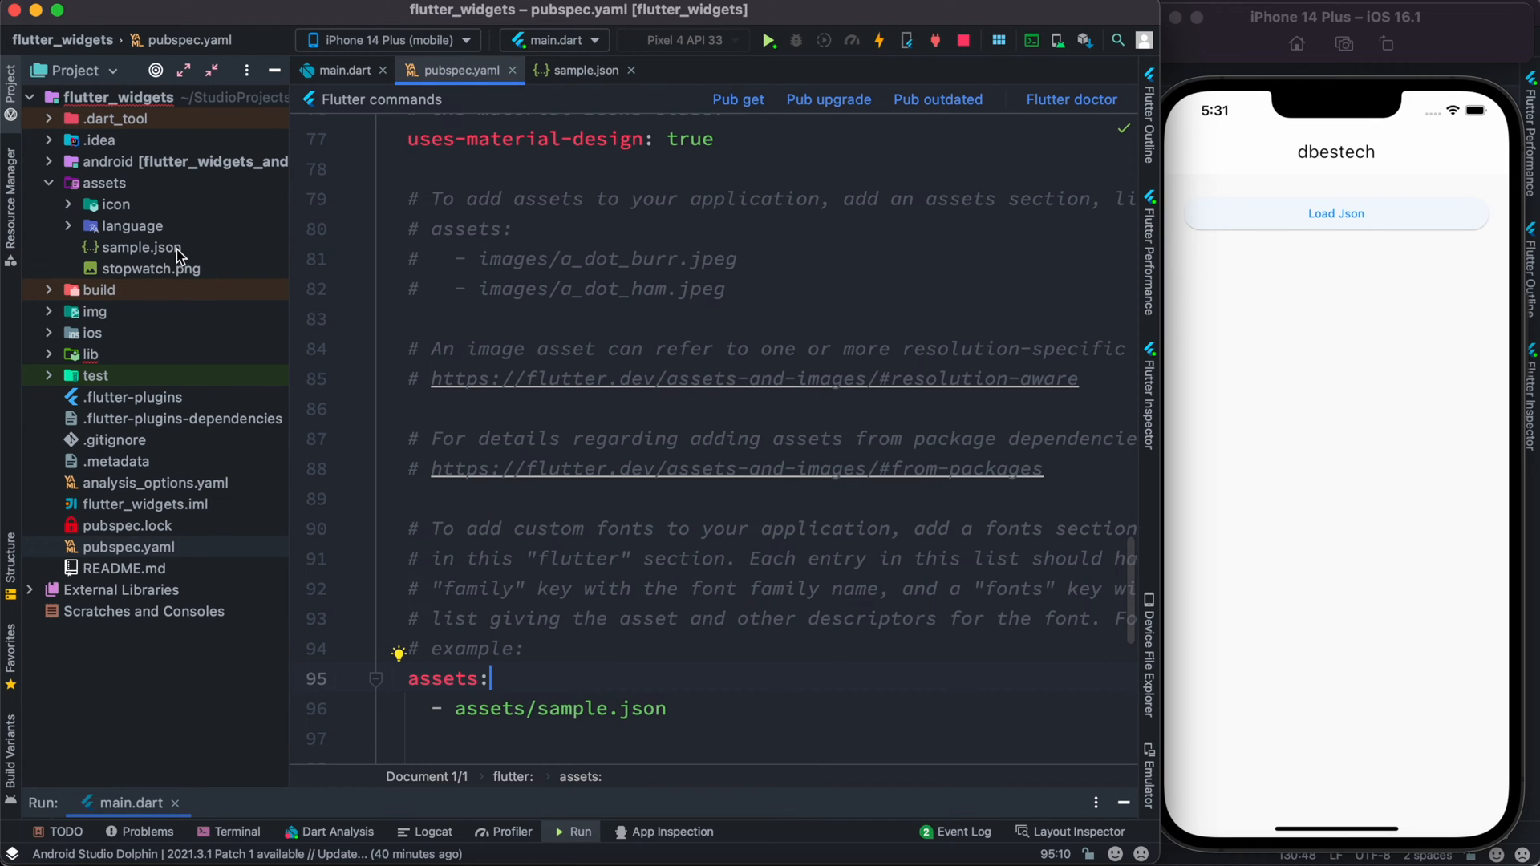
click(582, 70)
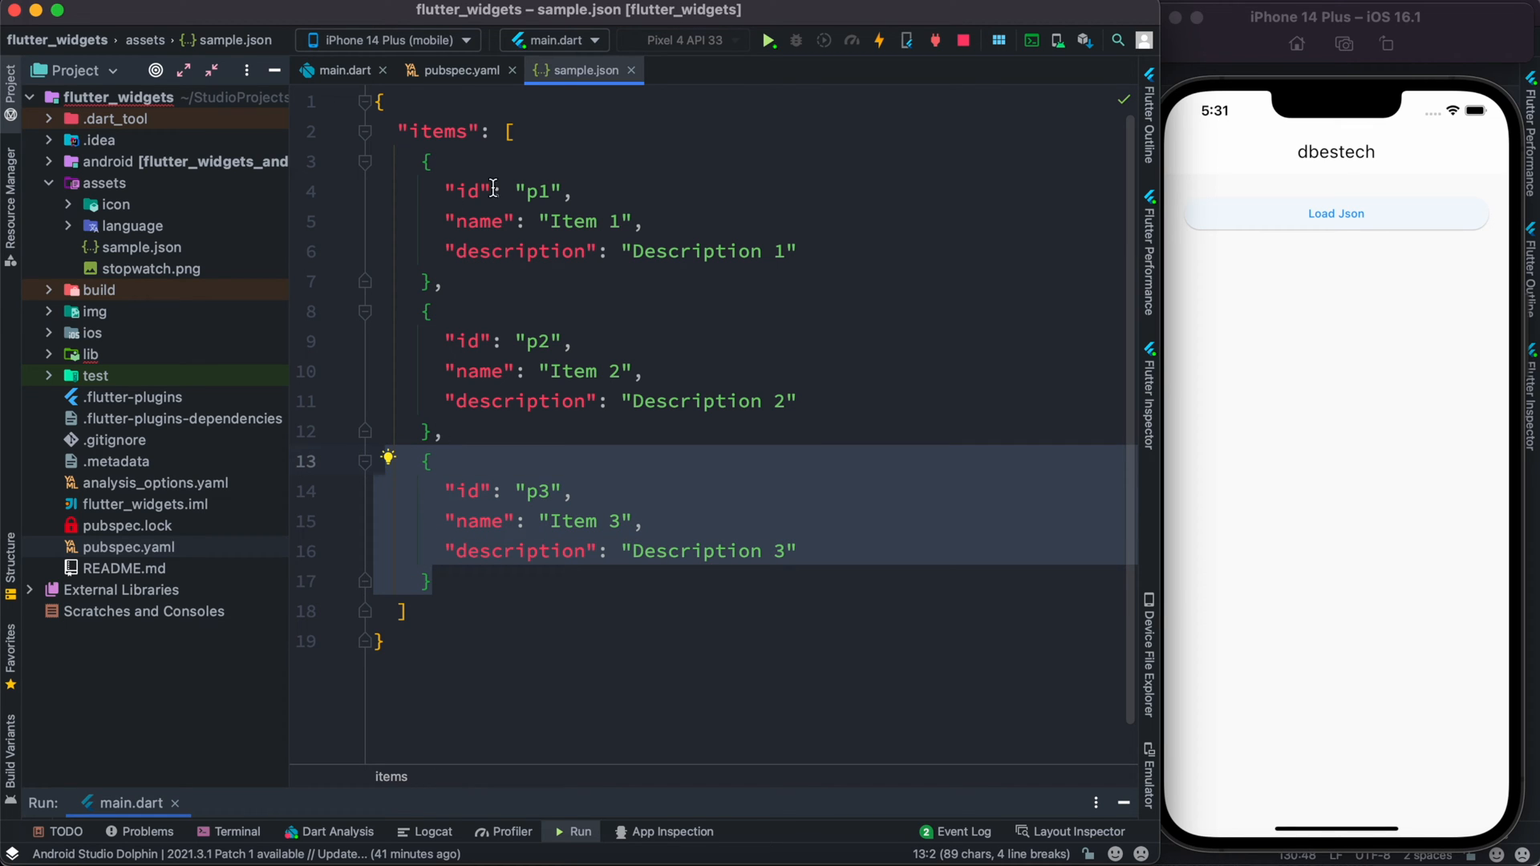
mouse_move(478, 421)
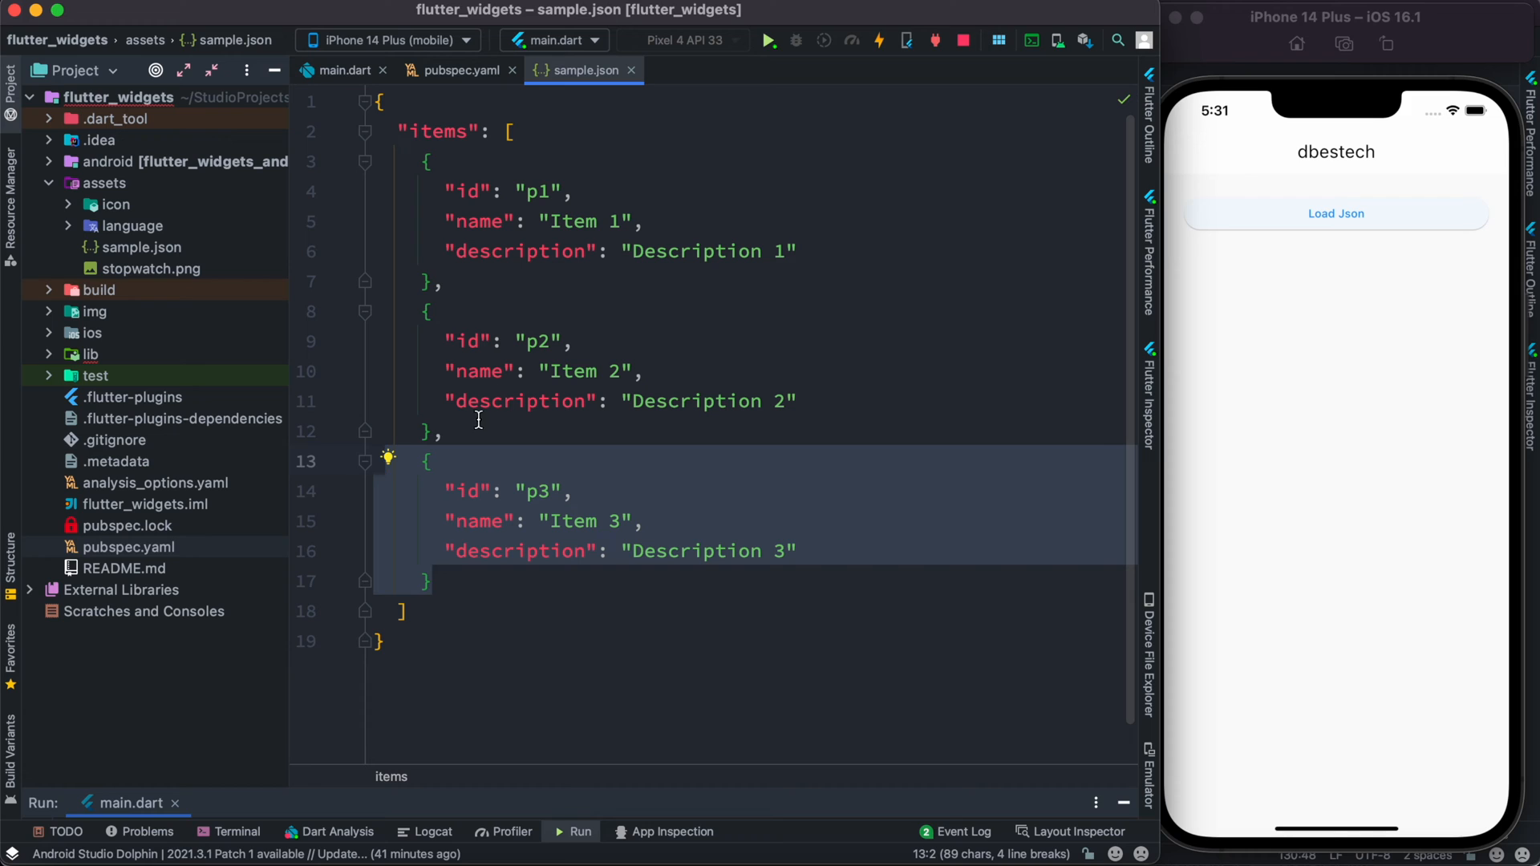
mouse_move(511, 206)
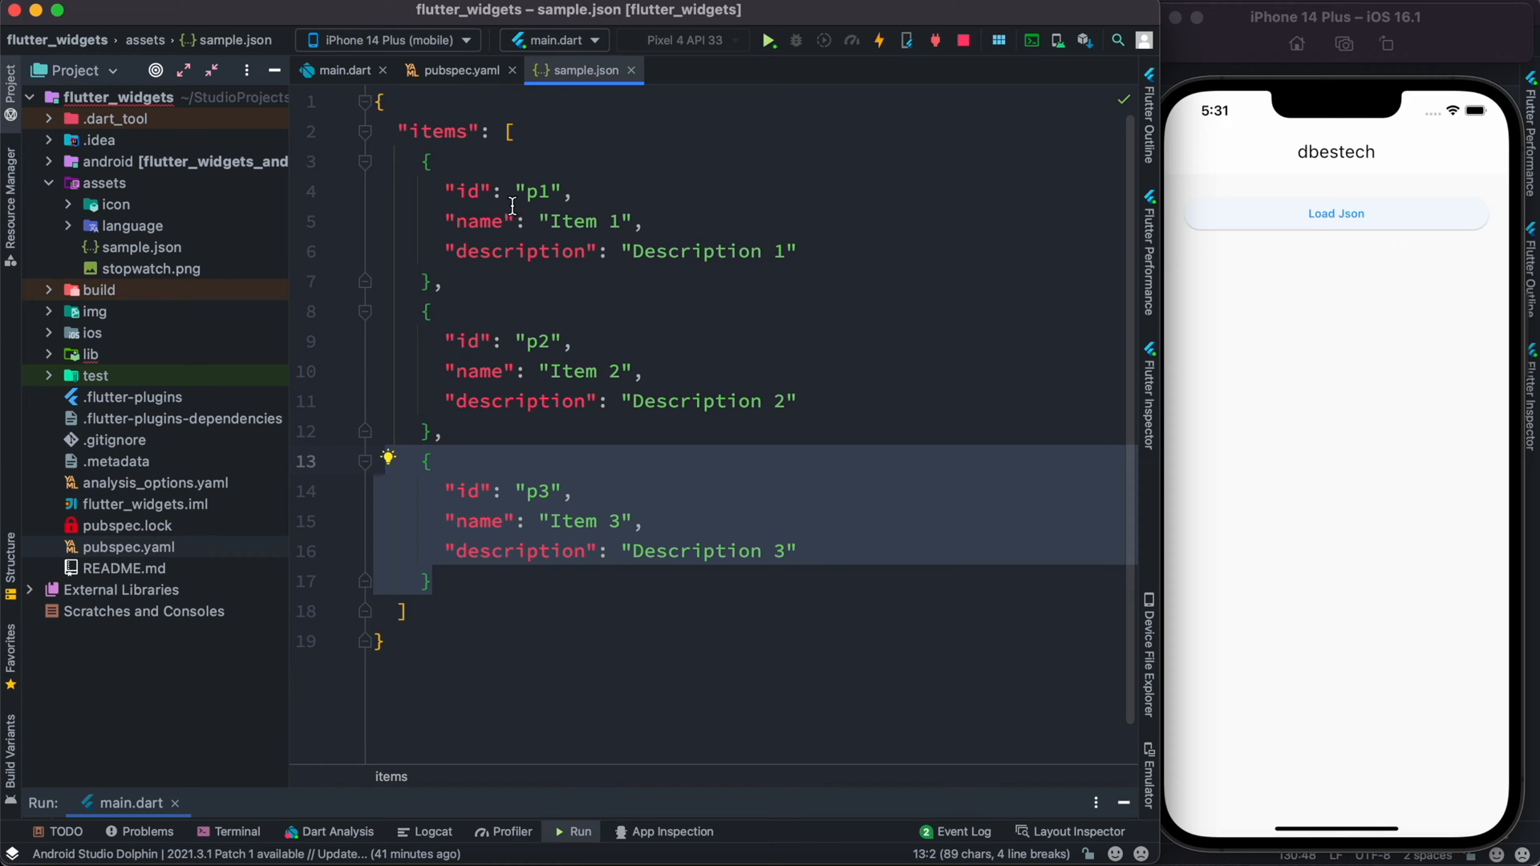
mouse_move(585, 234)
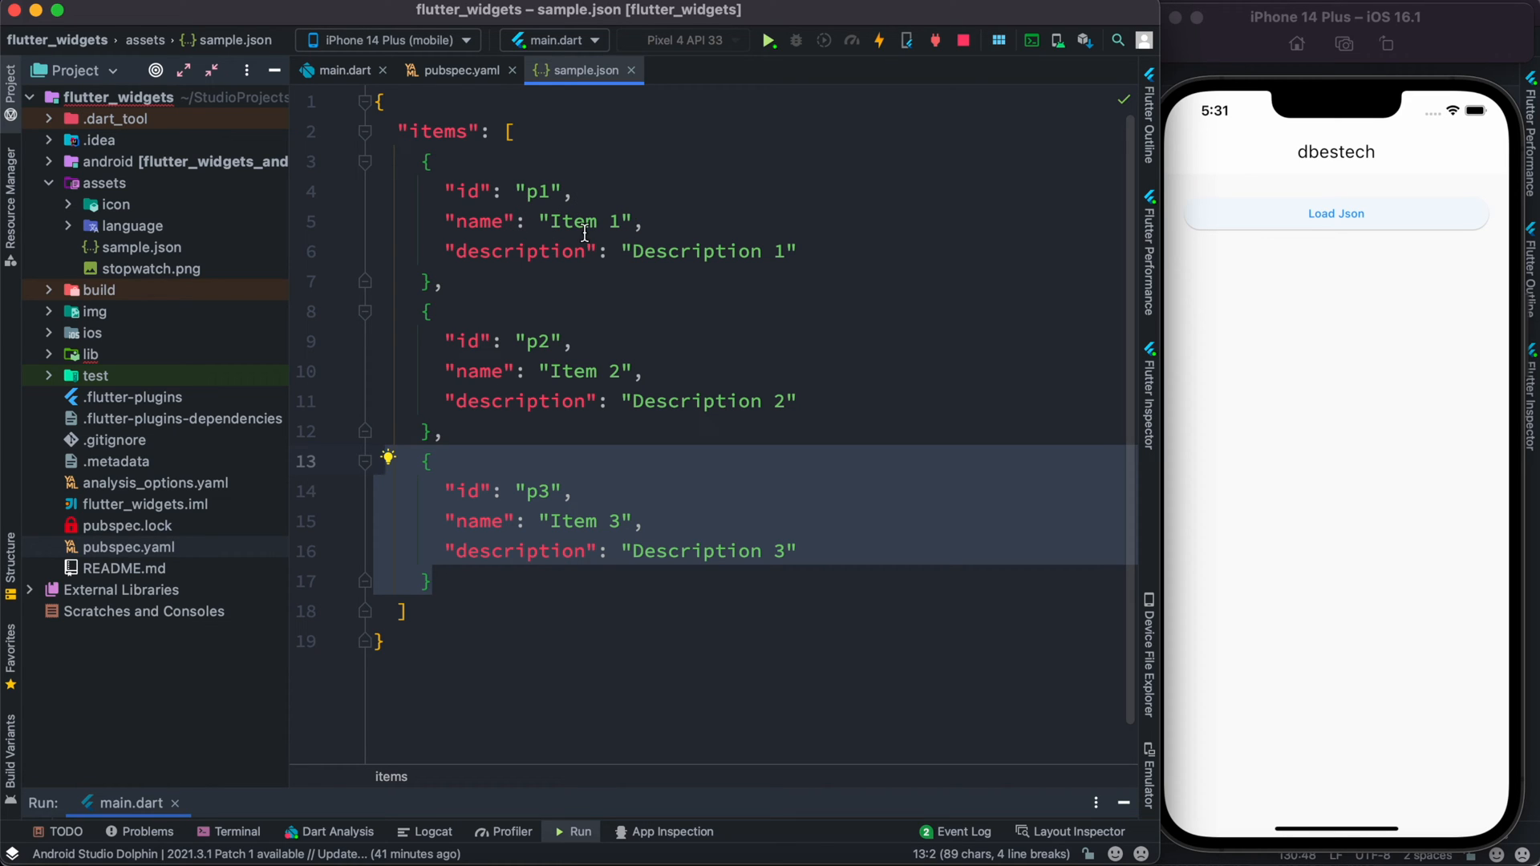
mouse_move(1331, 311)
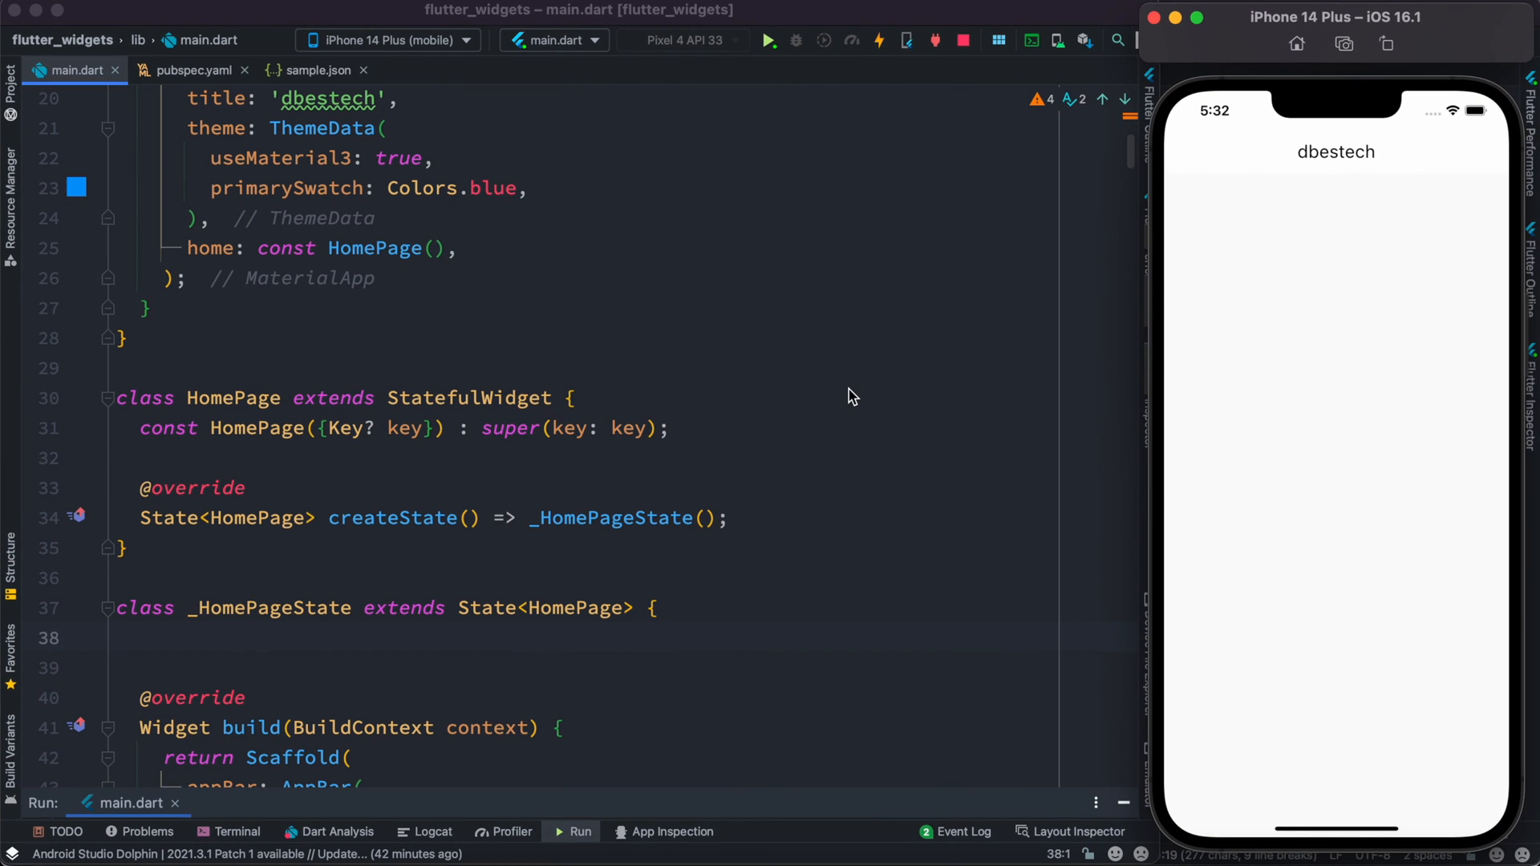
mouse_move(408, 255)
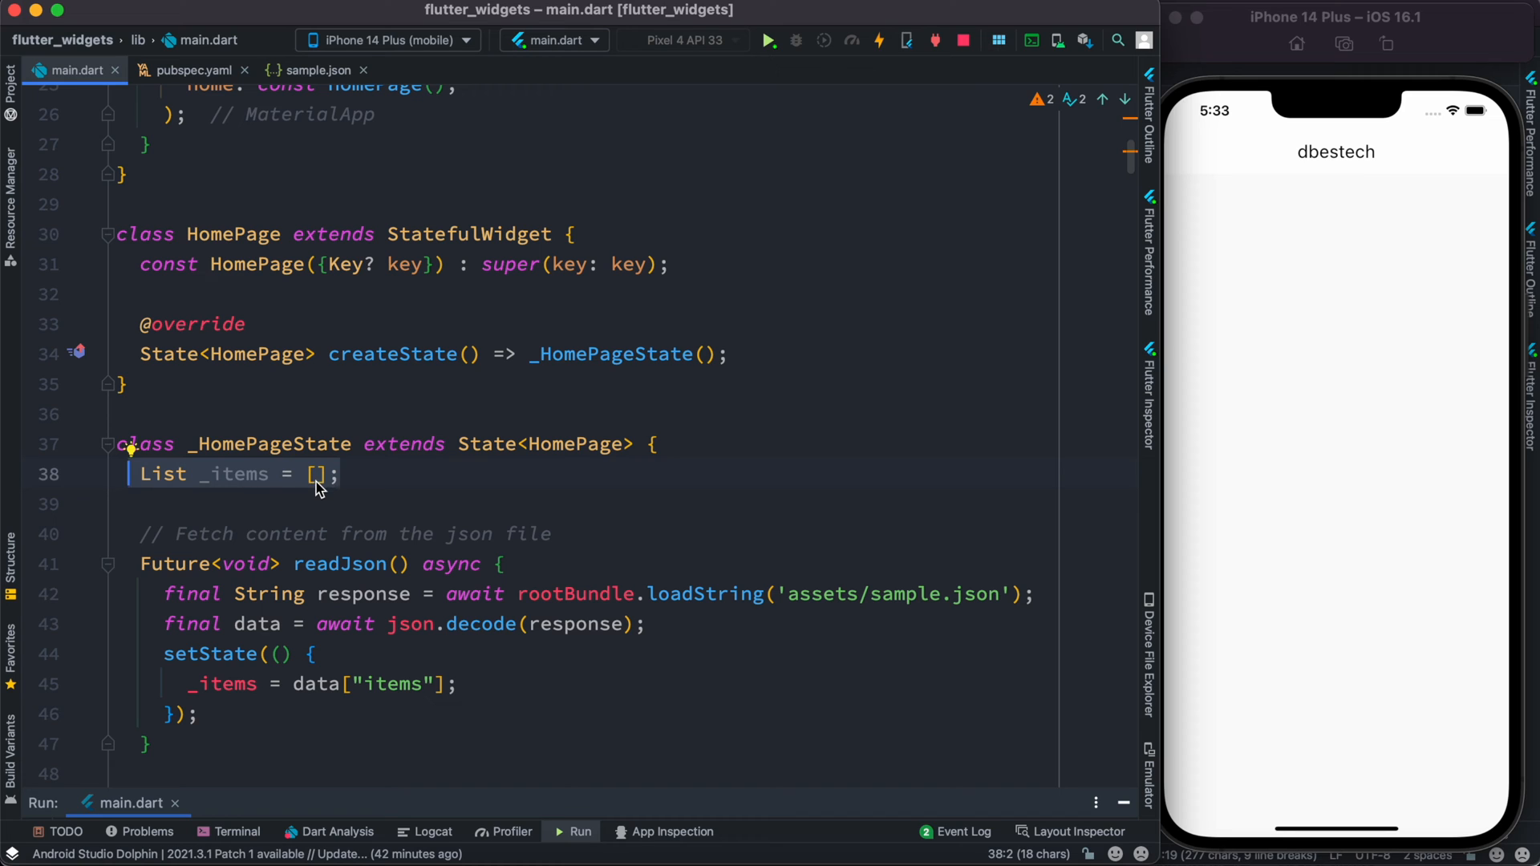
mouse_move(871, 464)
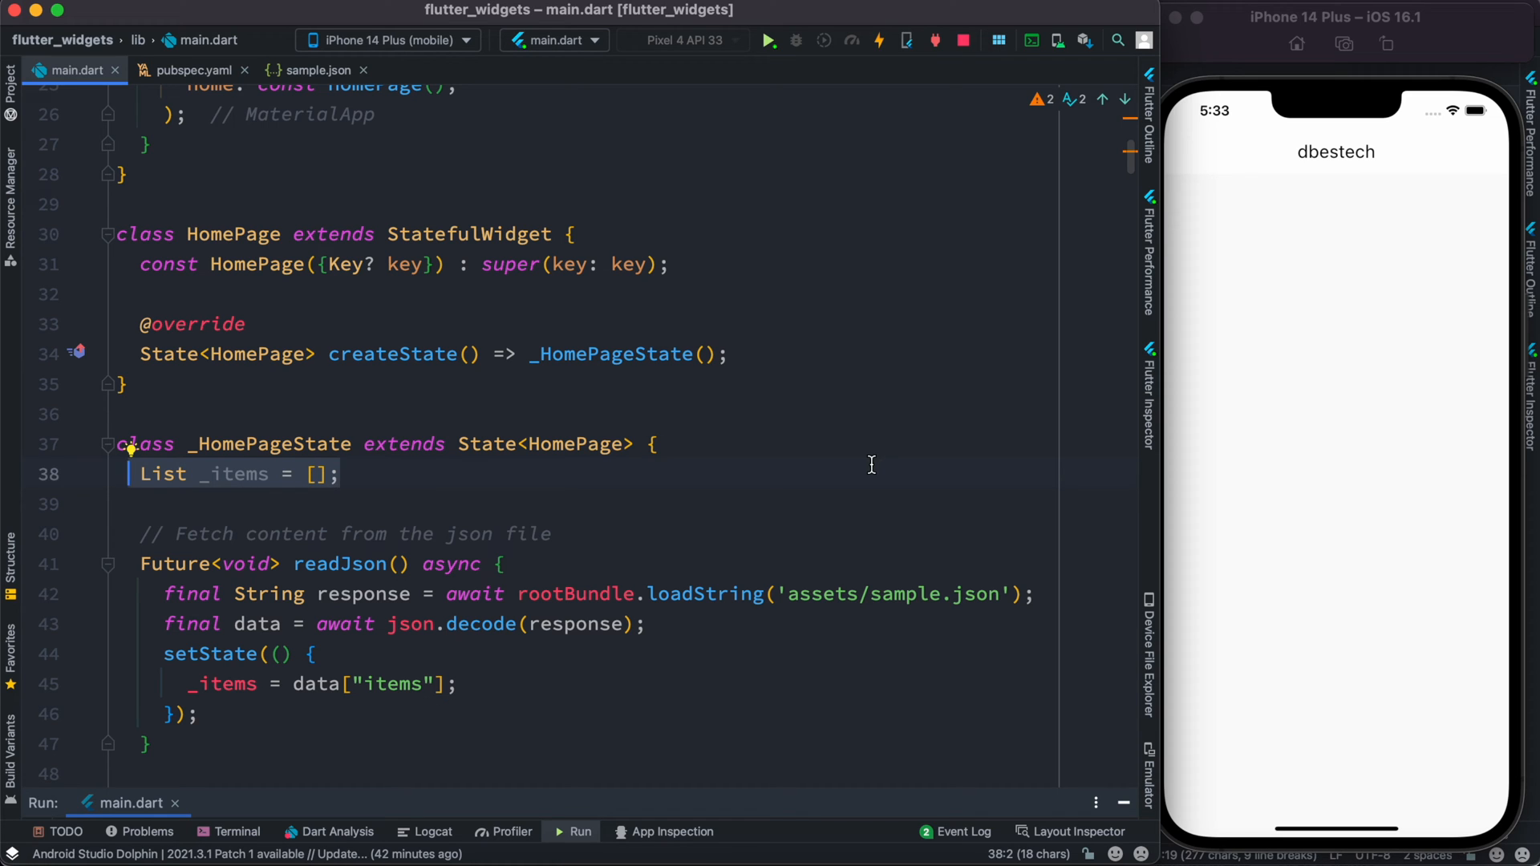
- Add List _items = [] and readJson() using rootBundle.loadString and json.decode to _HomePageState
click(314, 69)
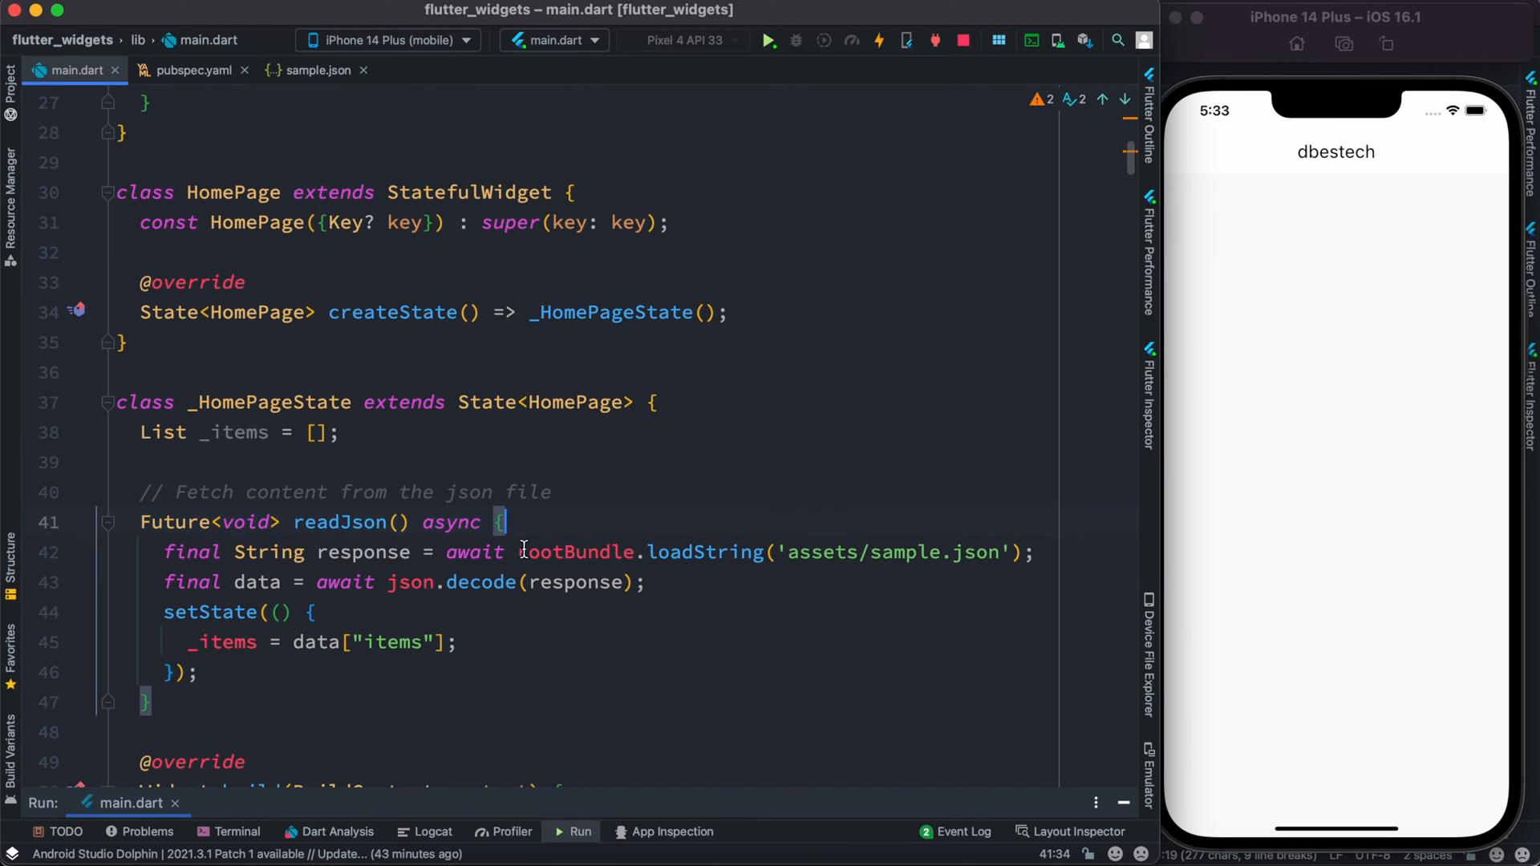
mouse_move(558, 496)
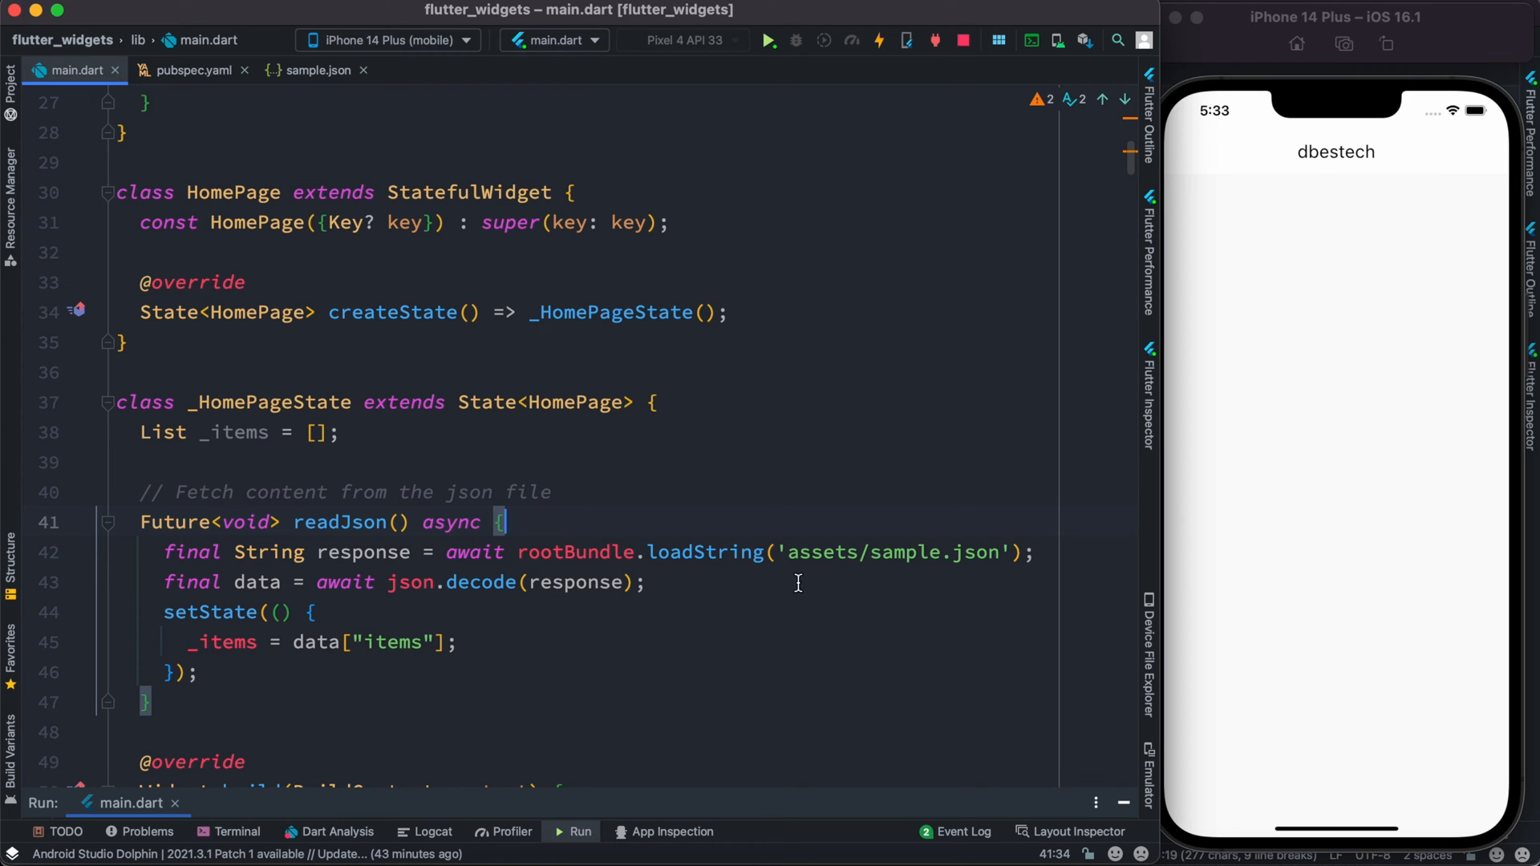
mouse_move(657, 552)
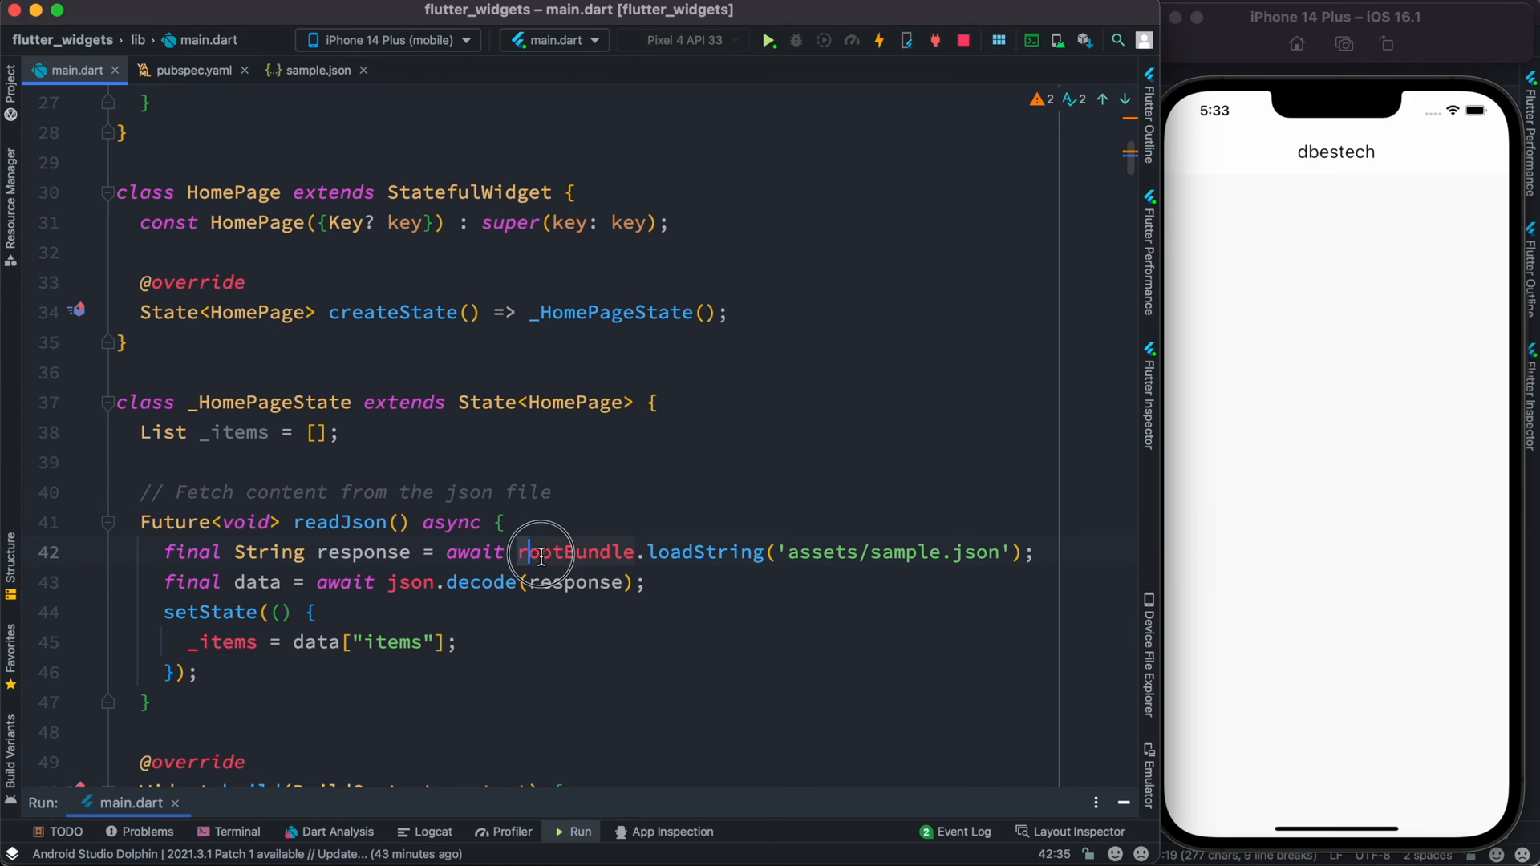
drag(525, 552, 764, 552)
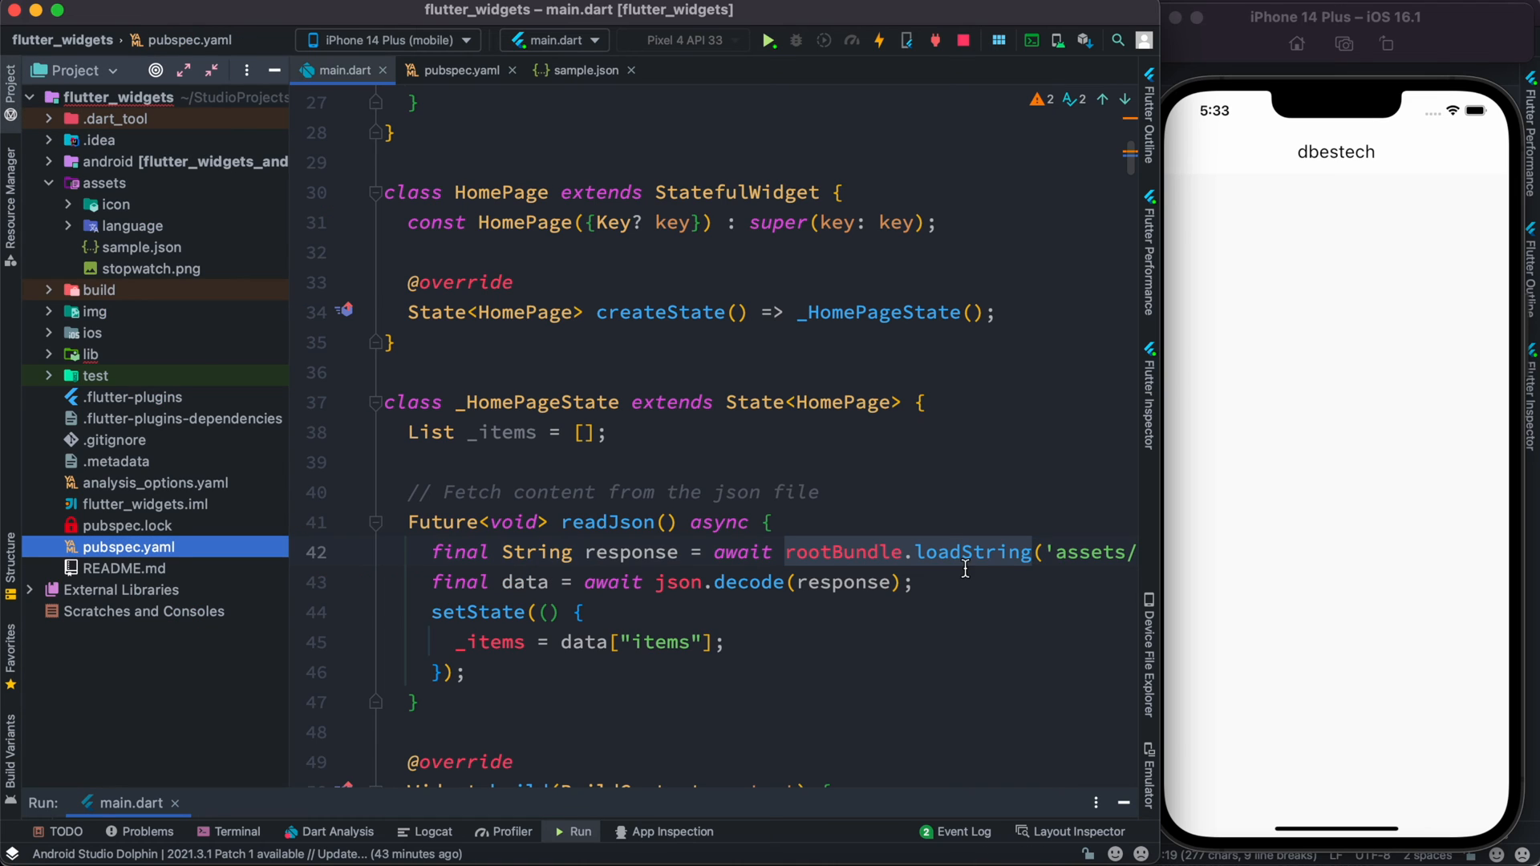
scroll(right, 3)
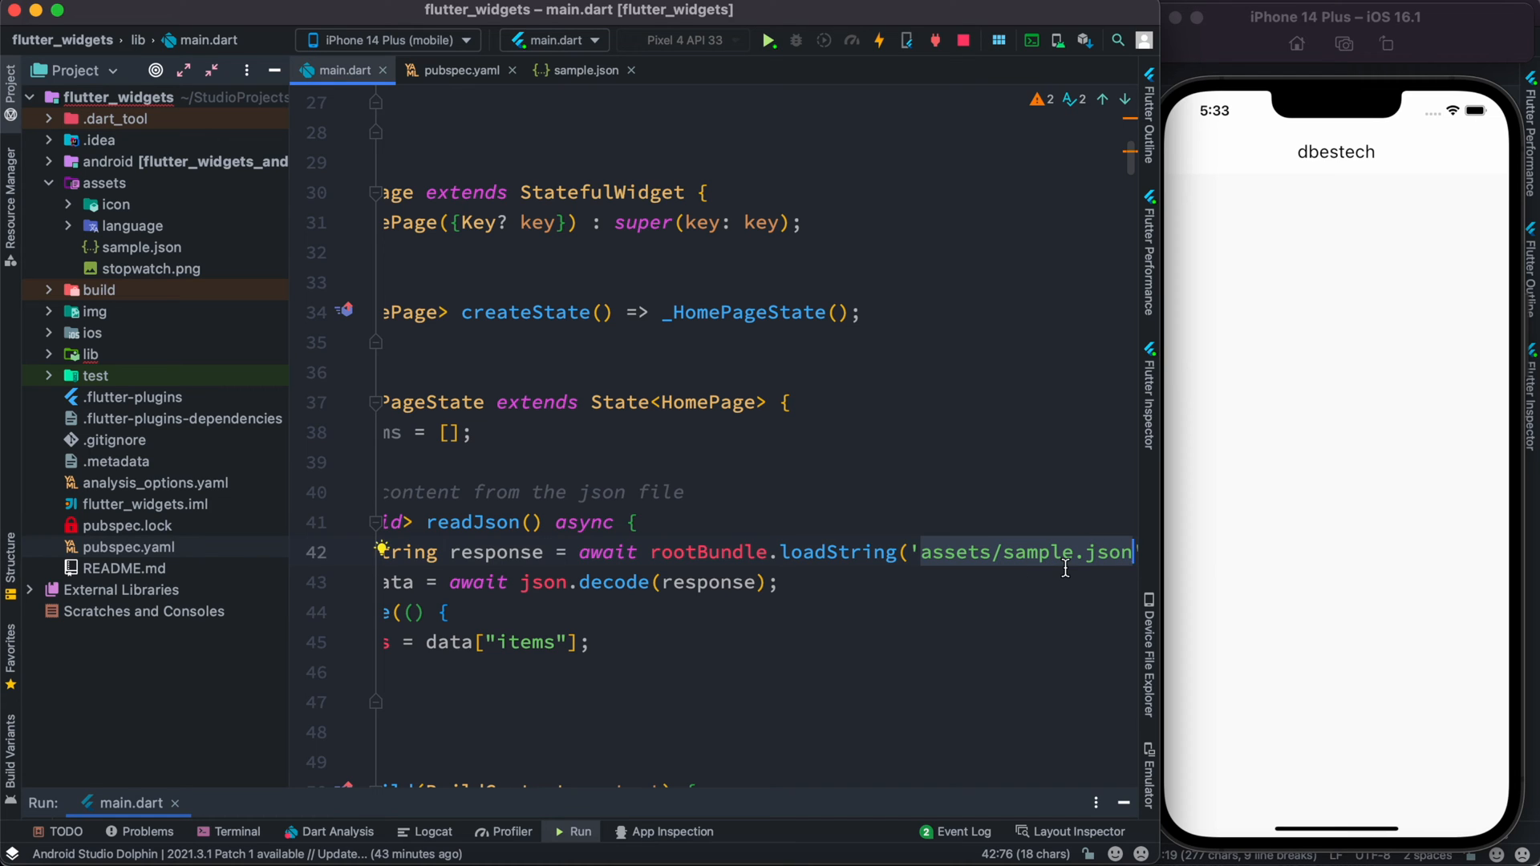
mouse_move(180, 254)
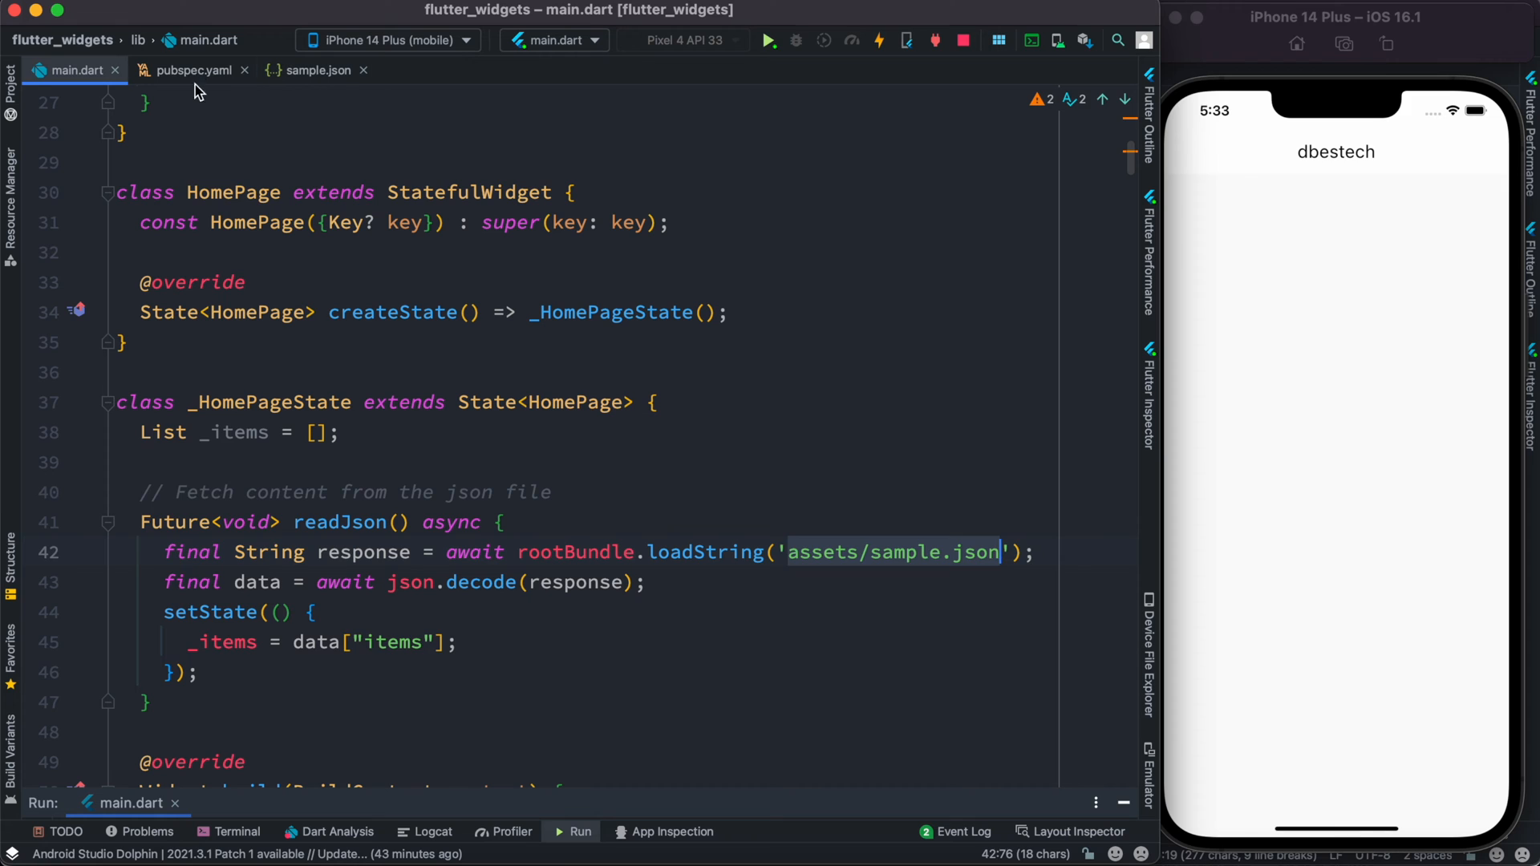
click(189, 69)
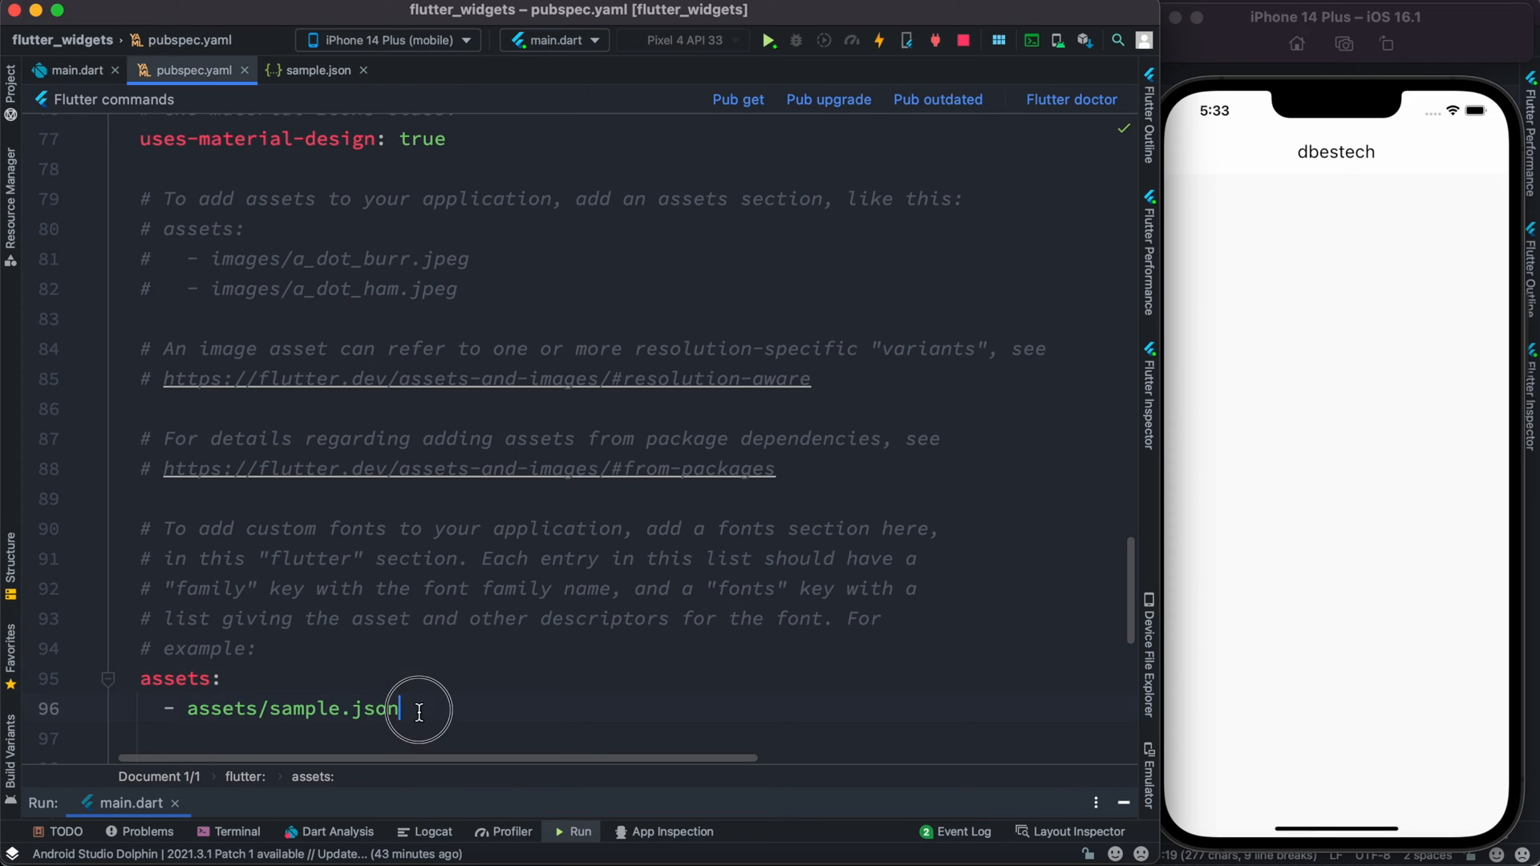
double_click(291, 708)
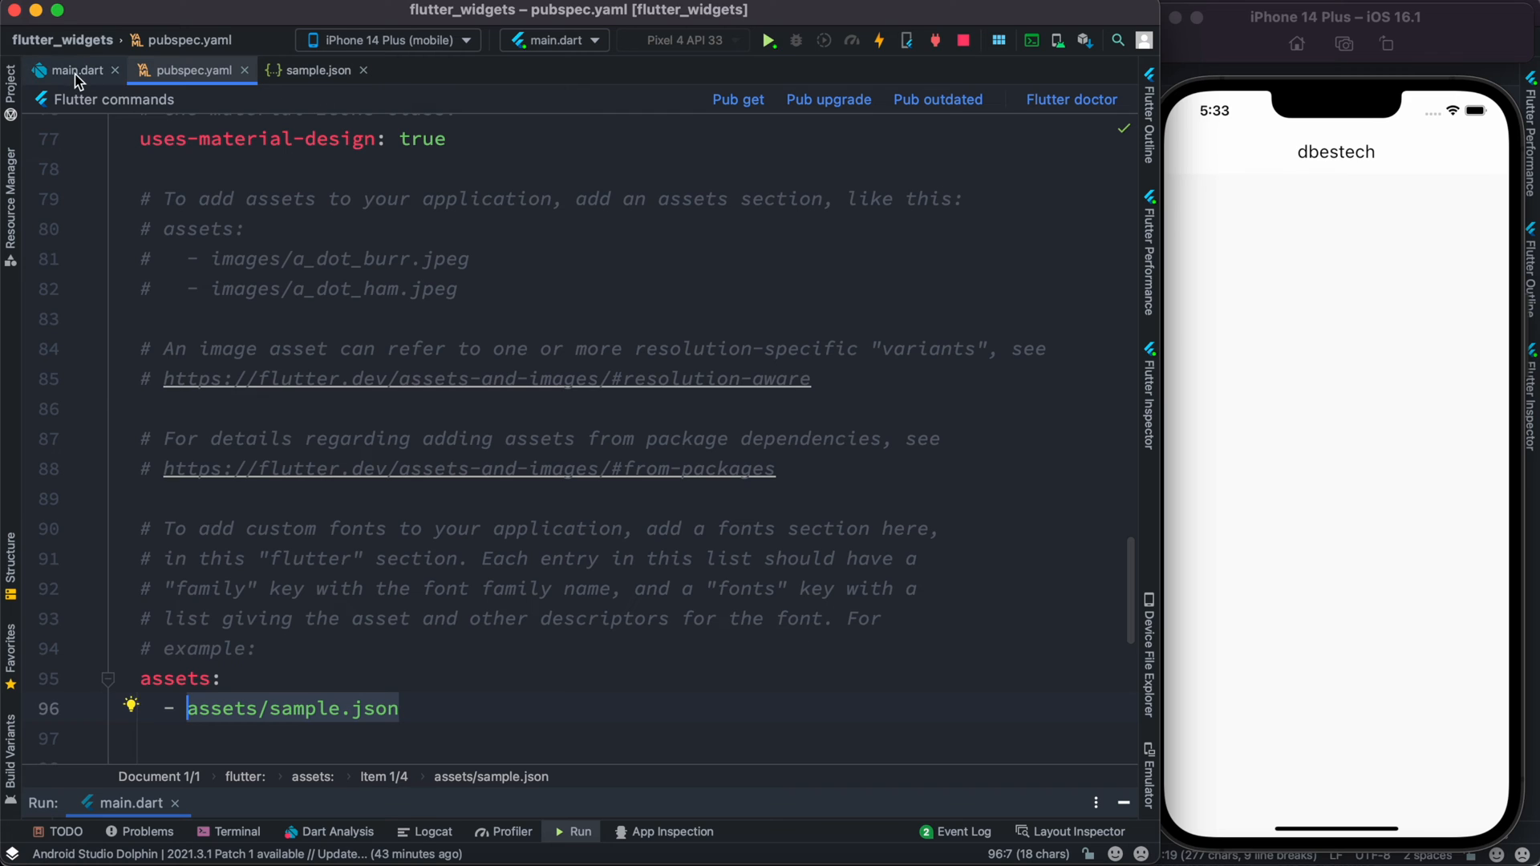
click(75, 70)
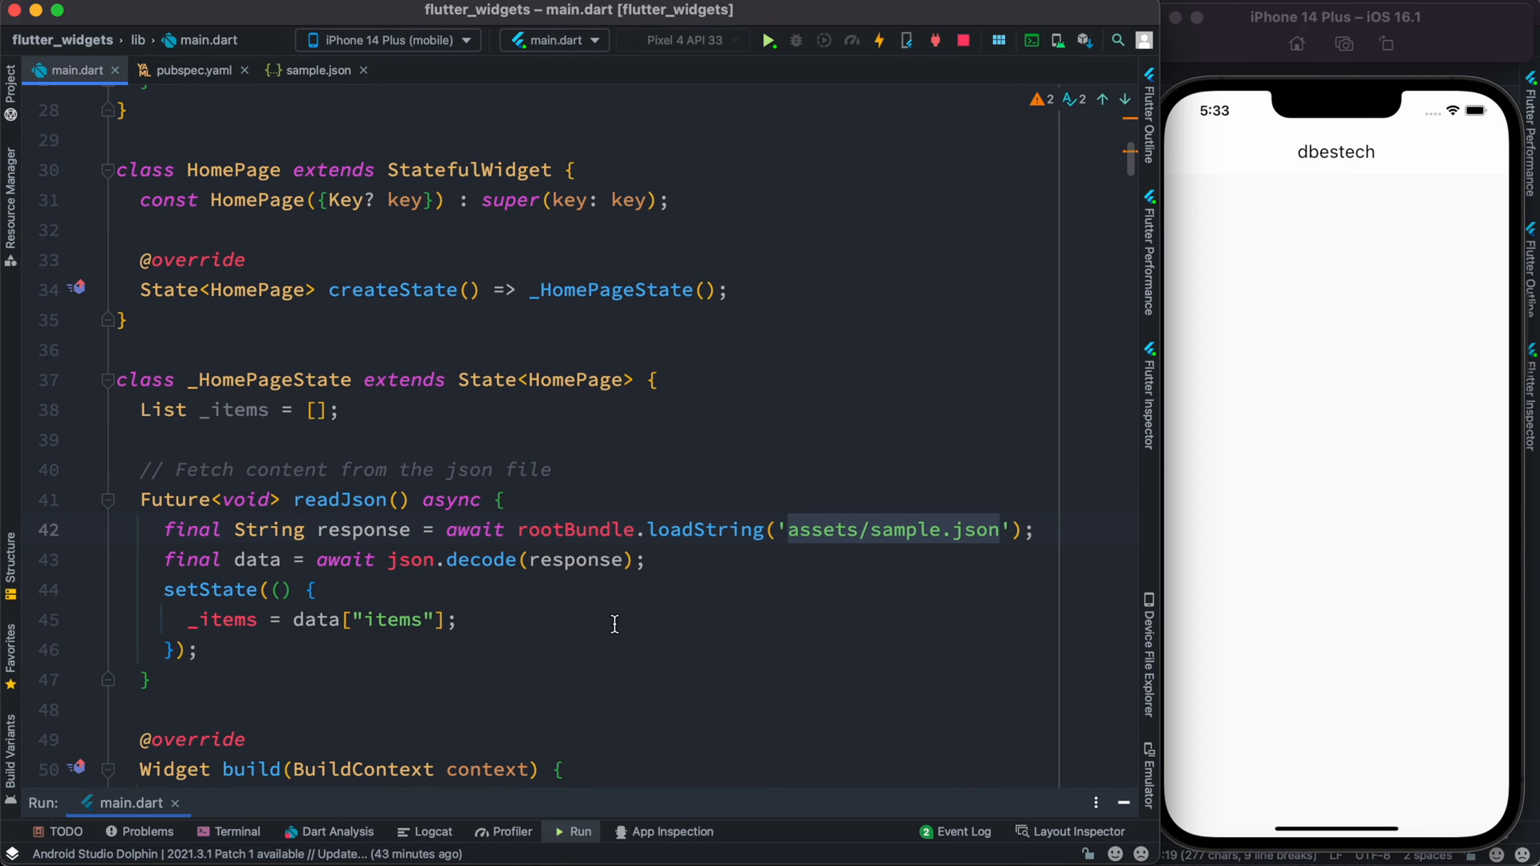
click(798, 544)
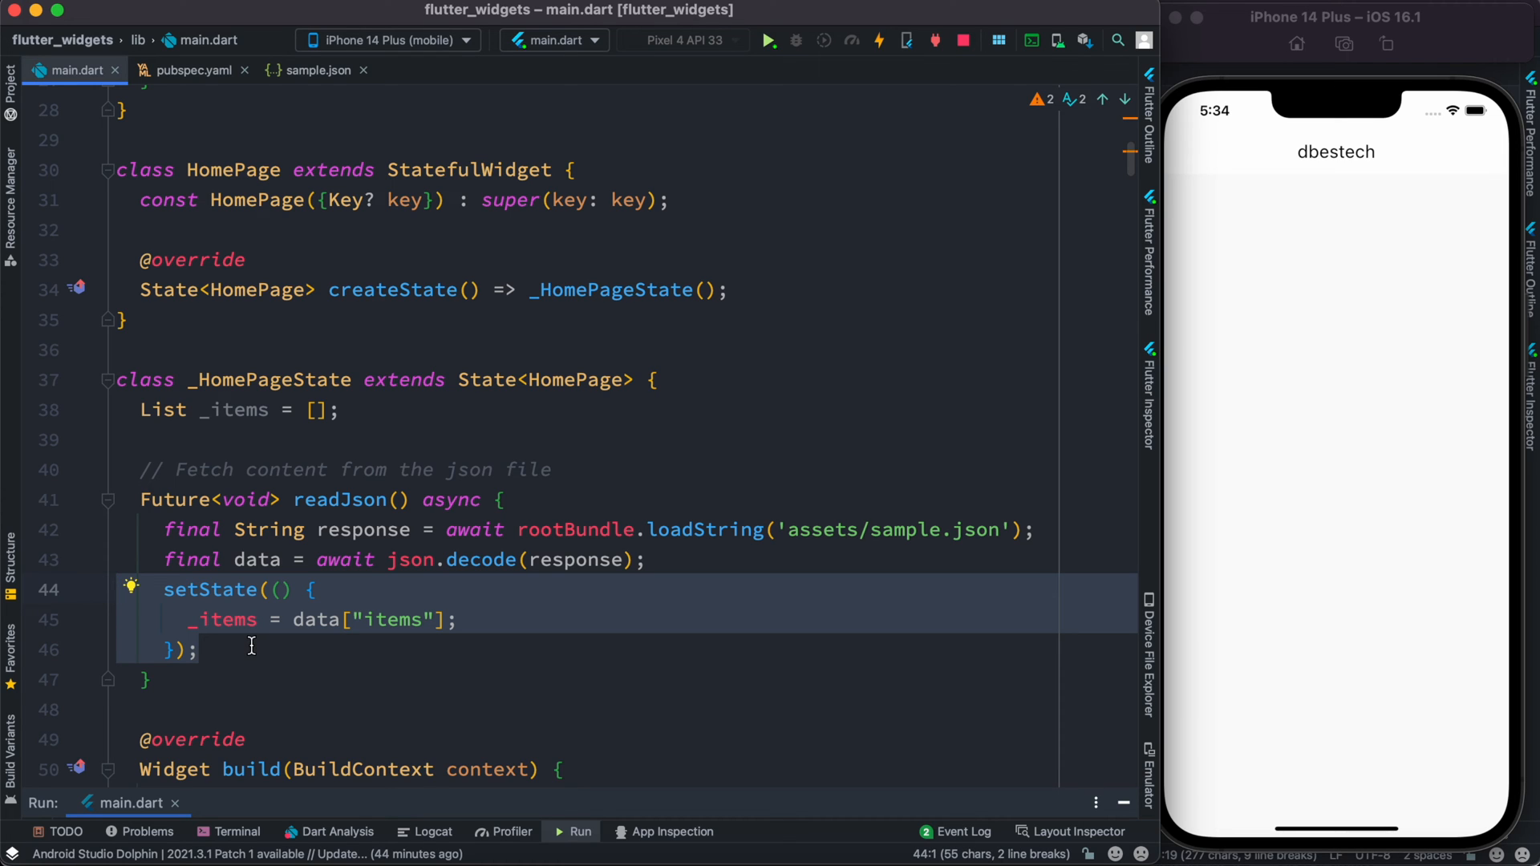
- Move down to build() and leave an empty line after the AppBar inside the Scaffold
click(500, 500)
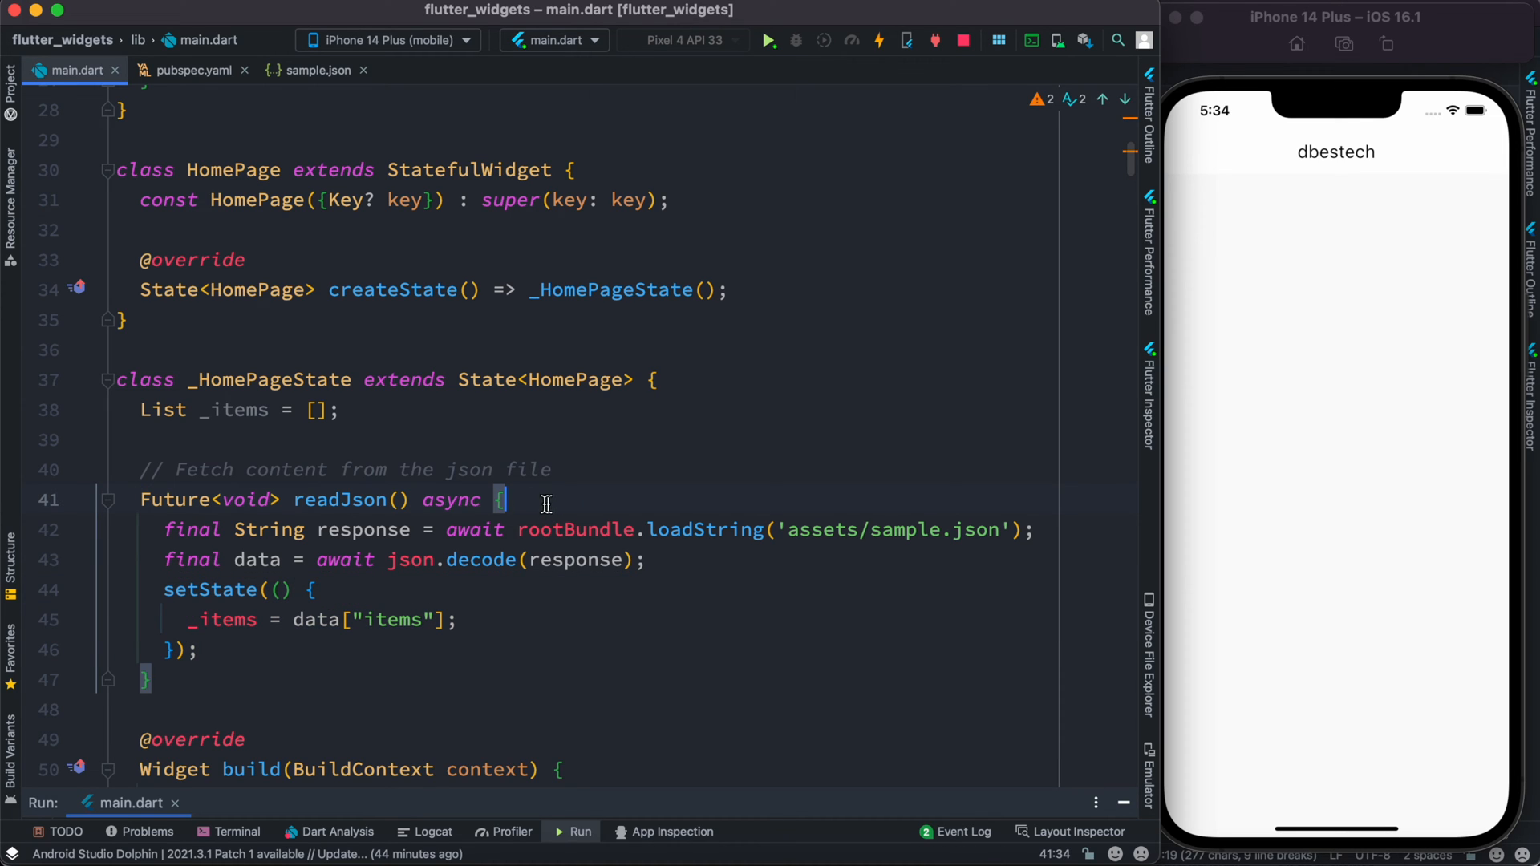
double_click(232, 410)
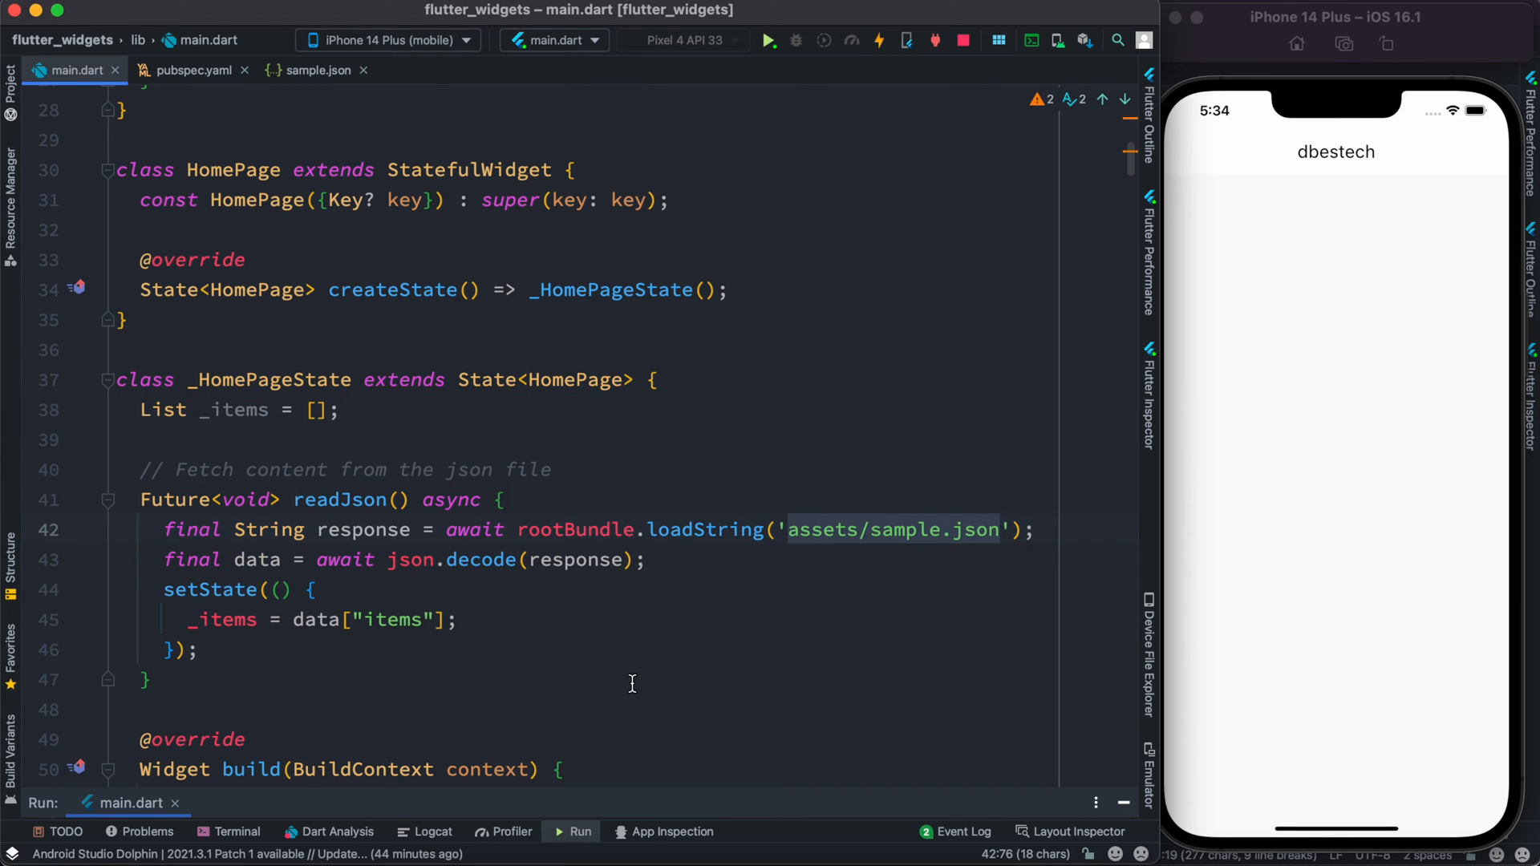
scroll(down, 3)
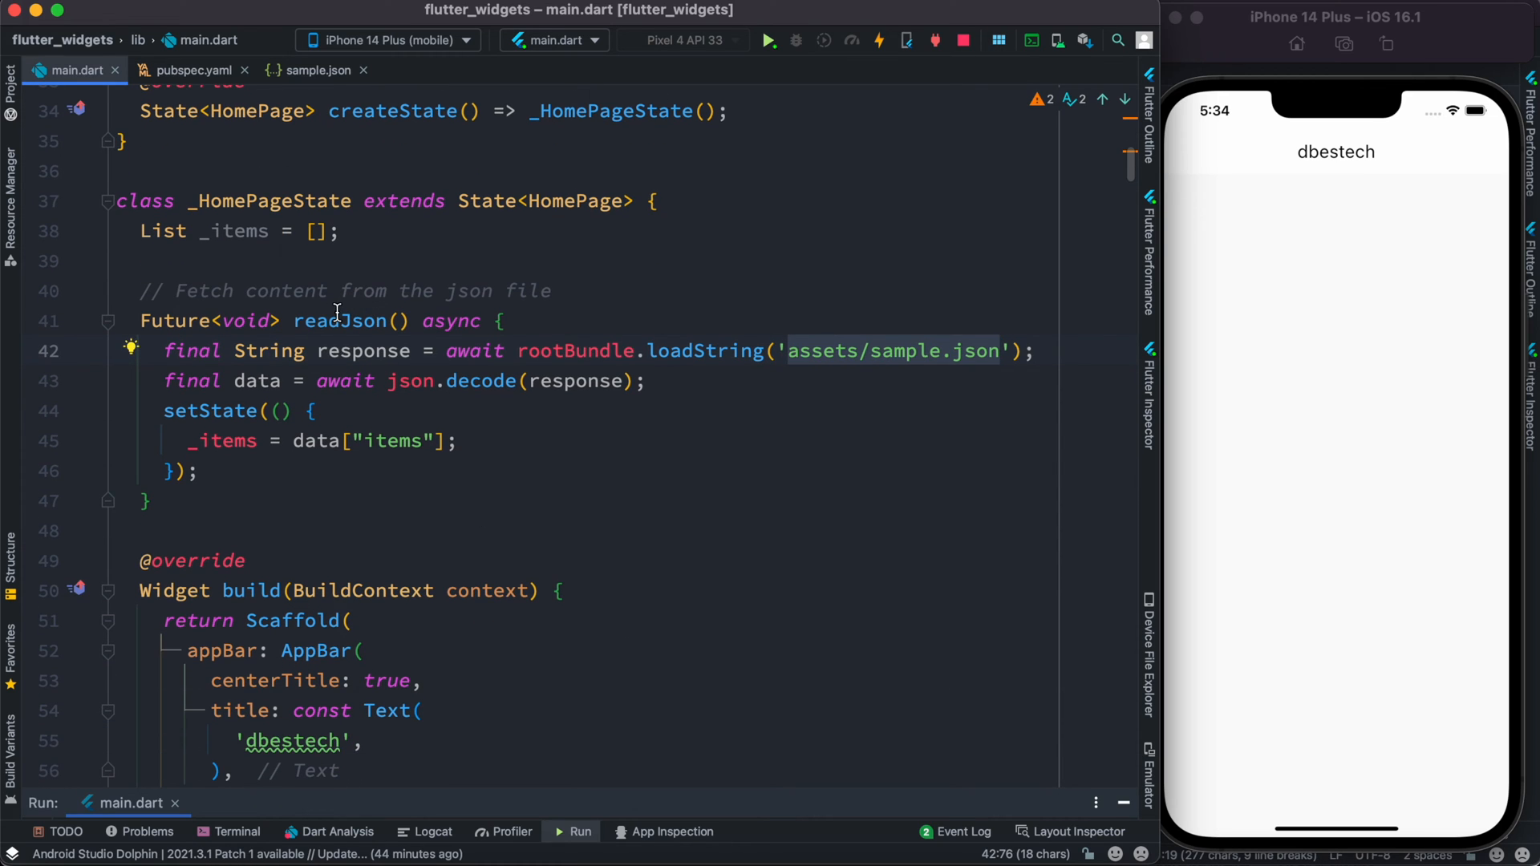
scroll(down, 3)
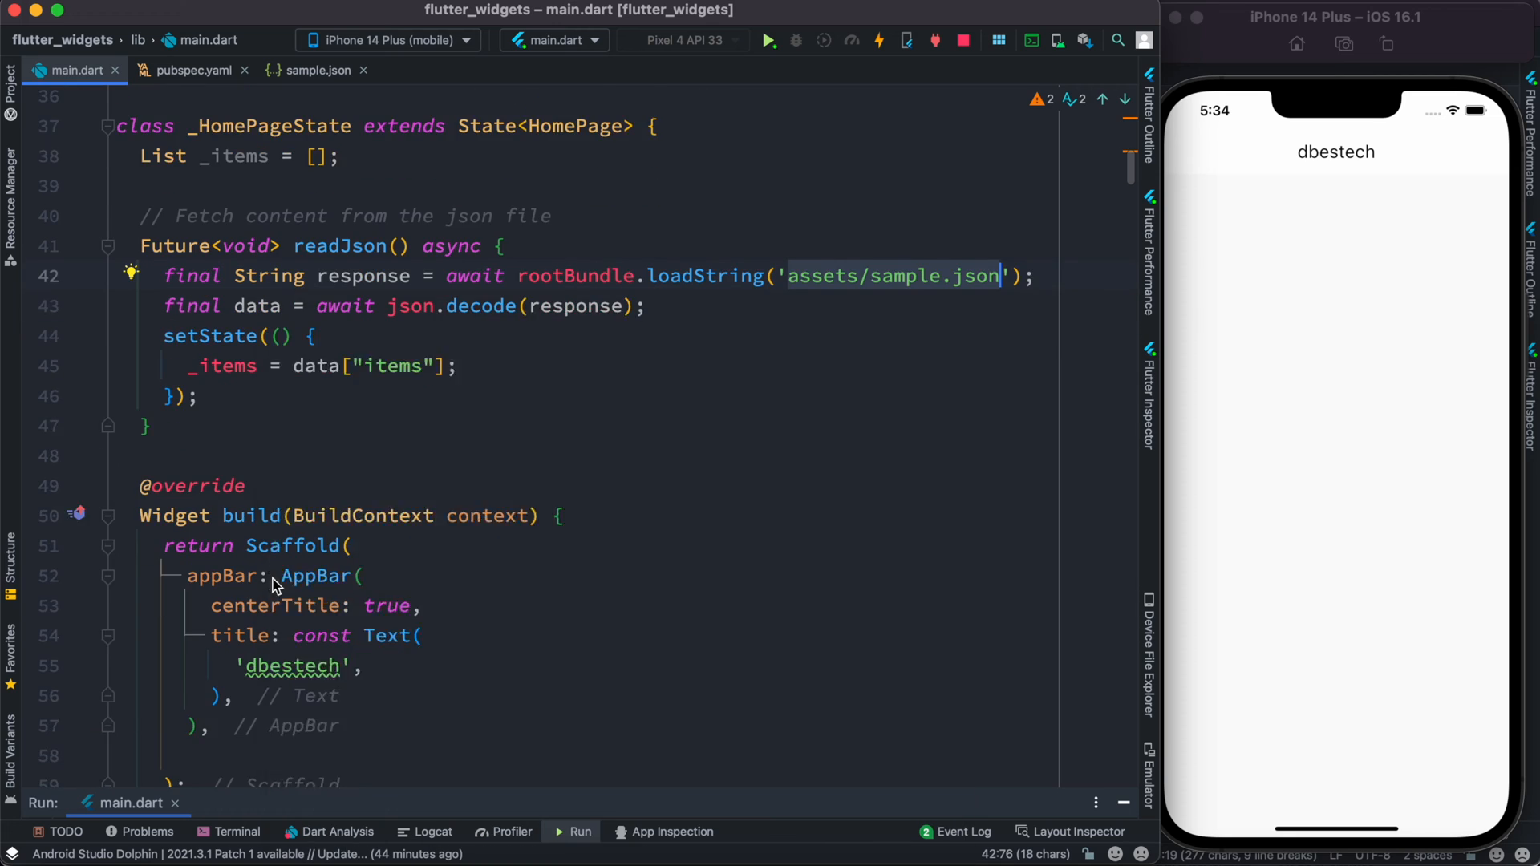
scroll(down, 3)
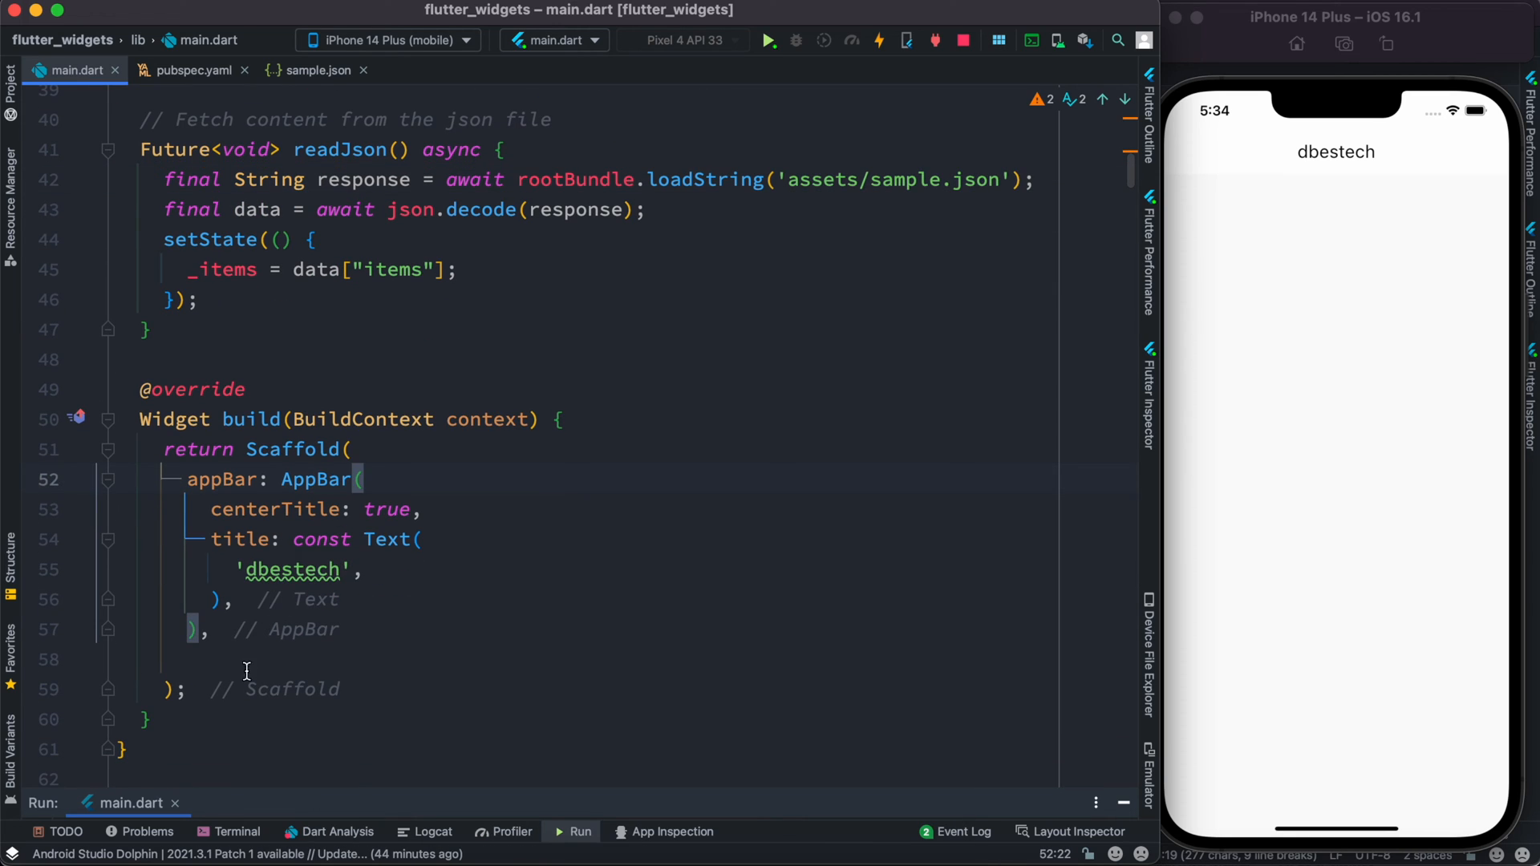
- Set body to an ElevatedButton 'Load Json' calling readJson, and start a print inside setState
click(260, 659)
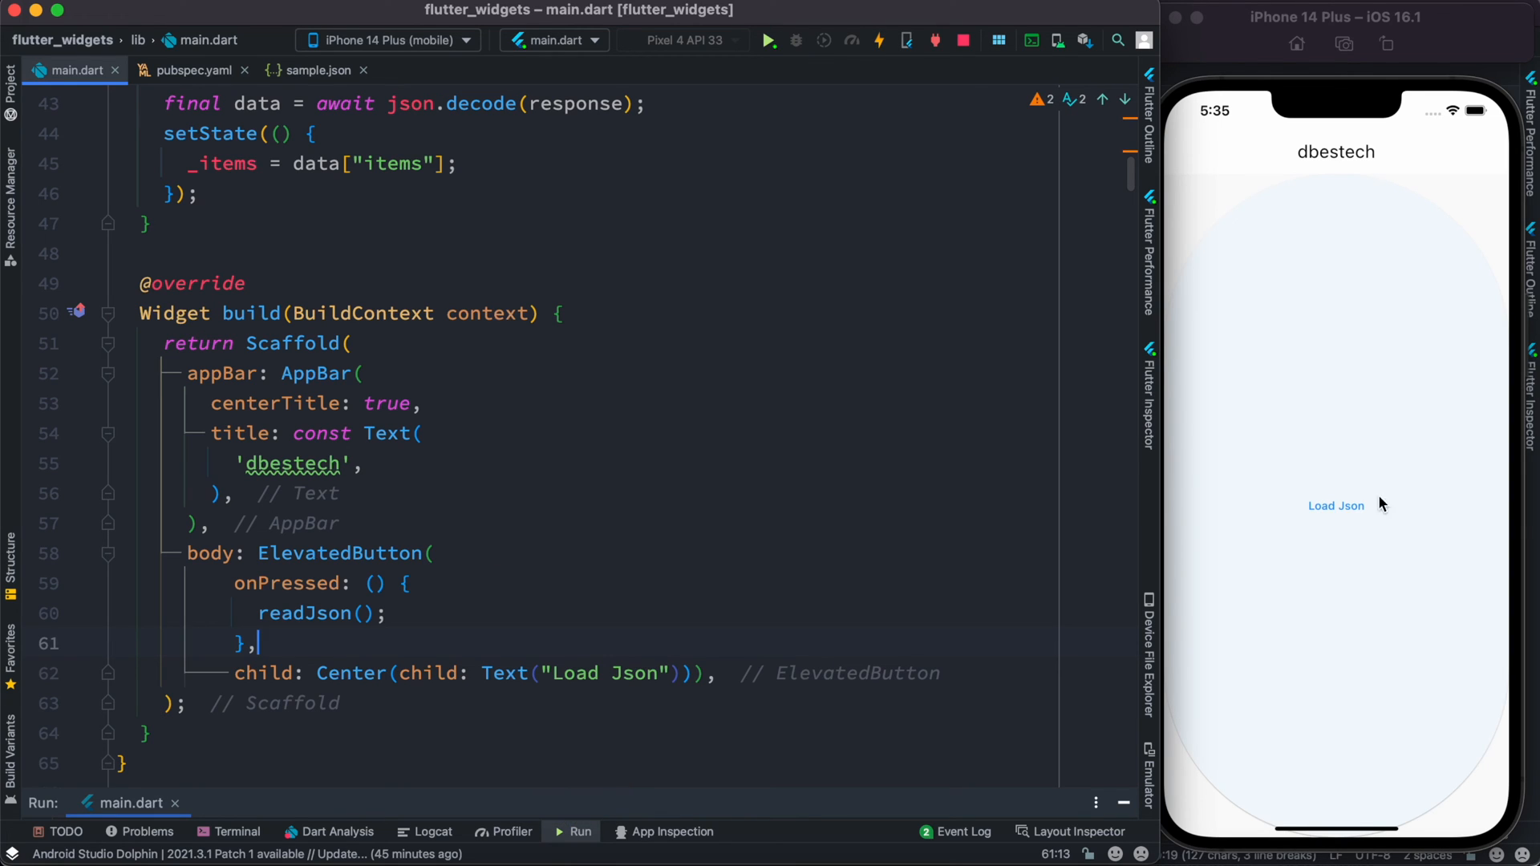
mouse_move(1333, 514)
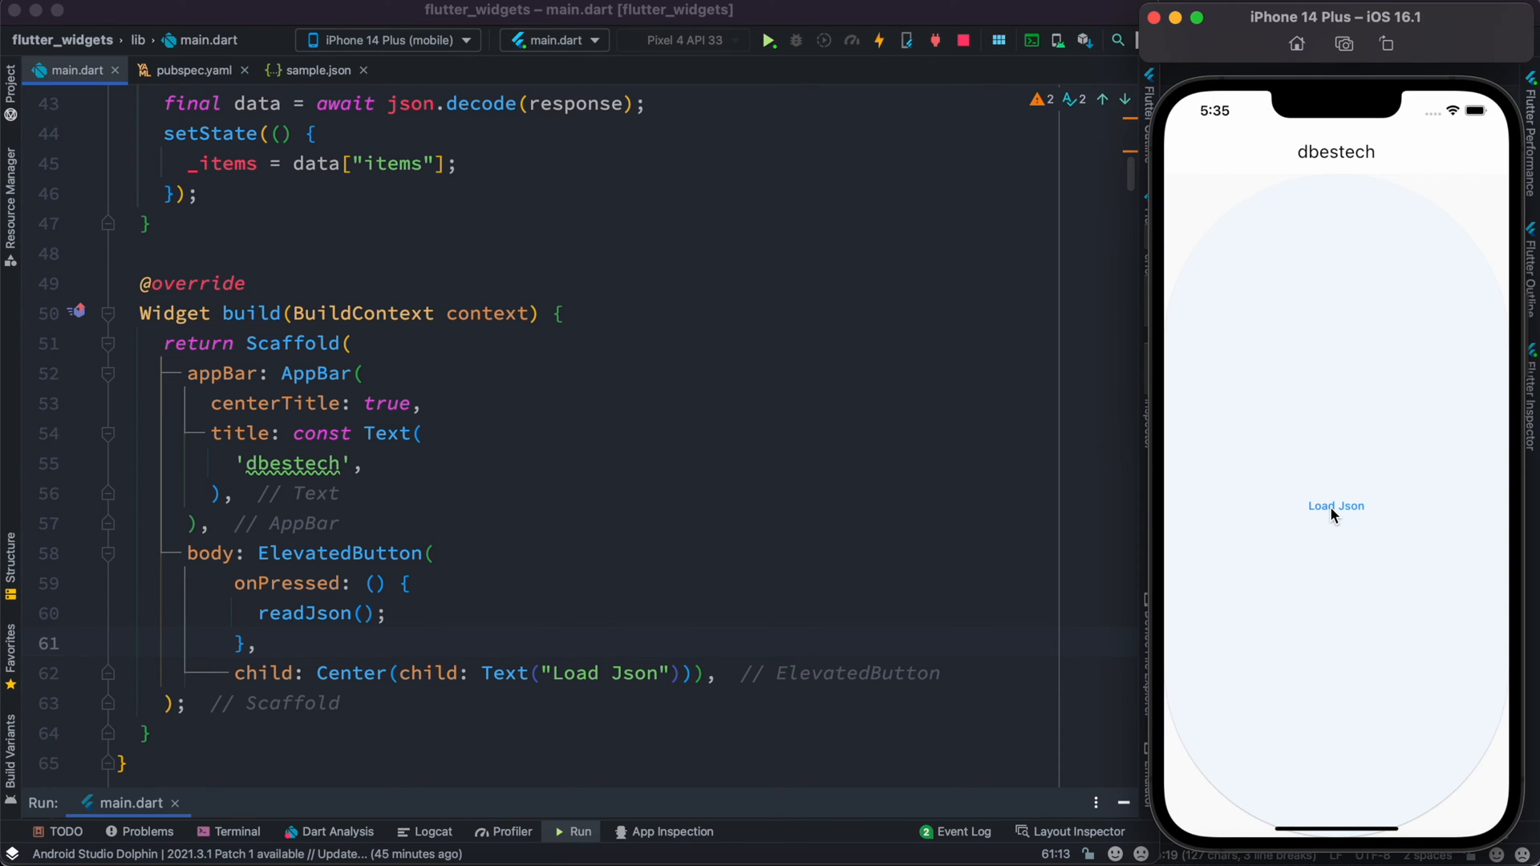
mouse_move(612, 547)
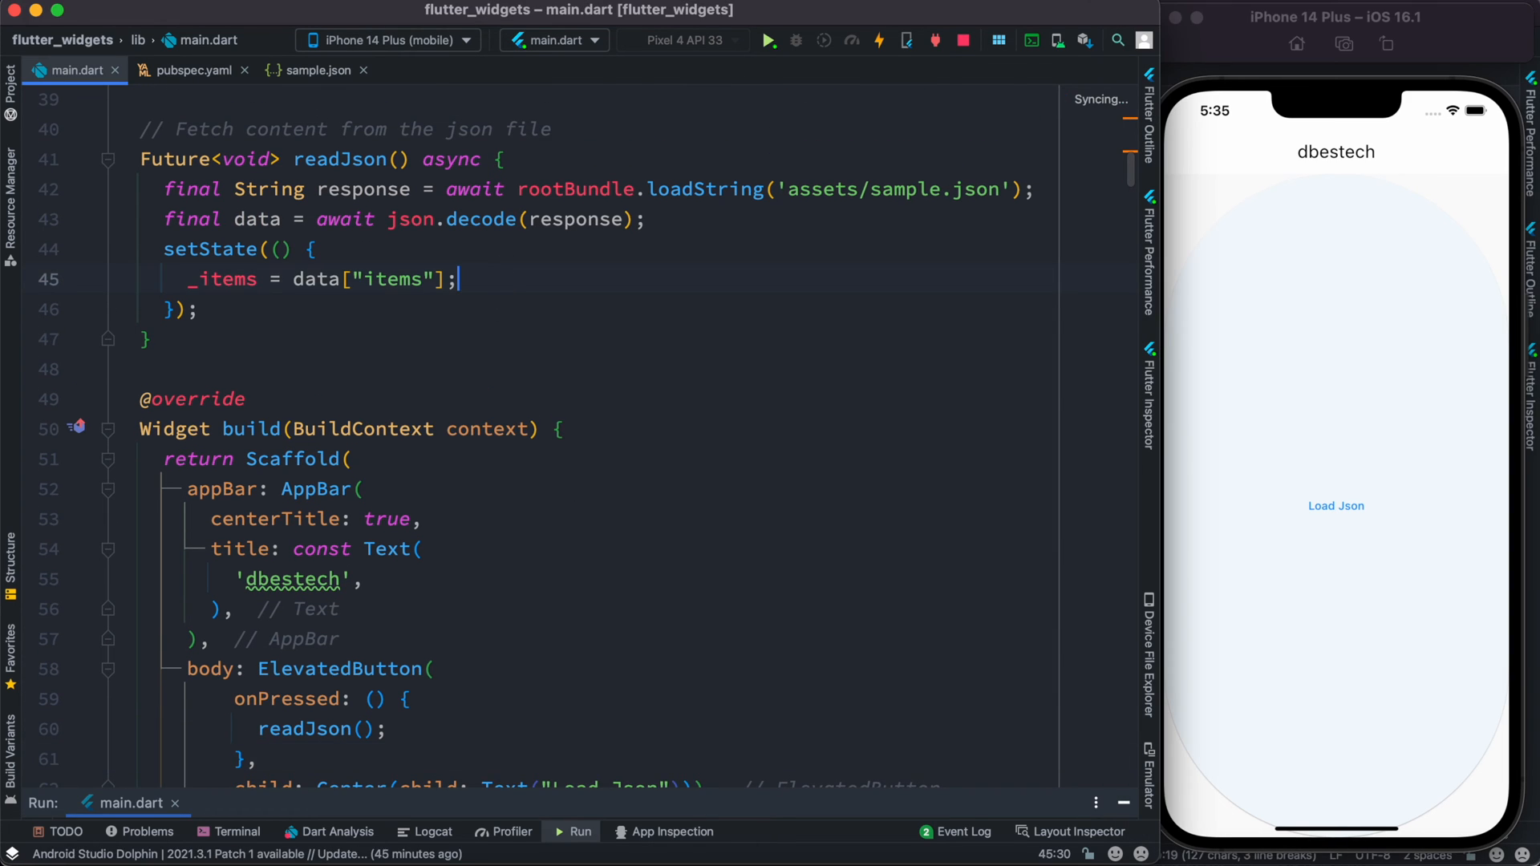
text(print("$)
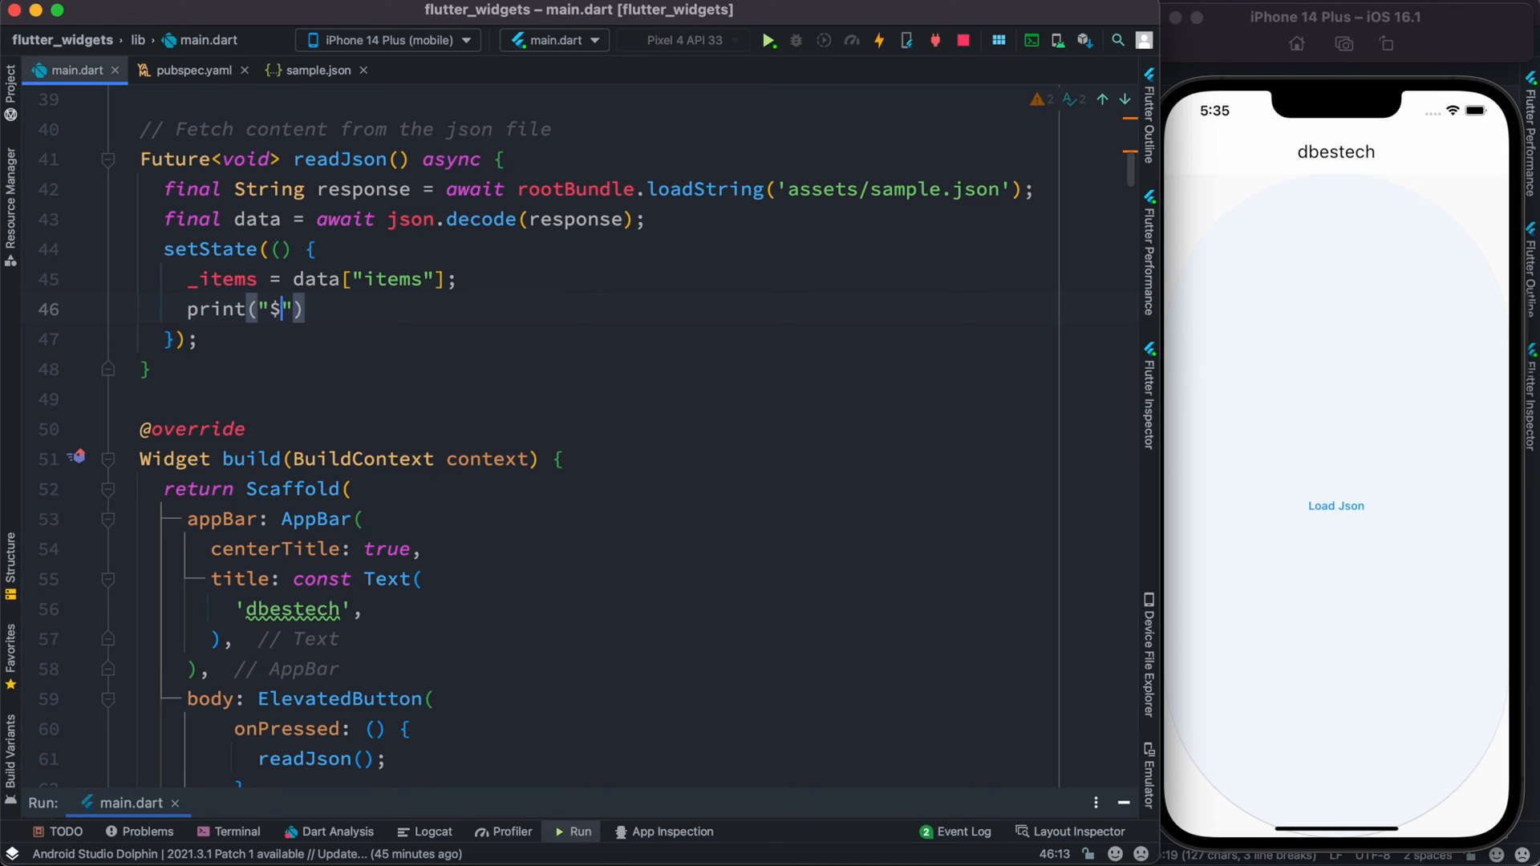
- Print '..number of items ${_items.length}' in setState and hot restart the app
text(.number of)
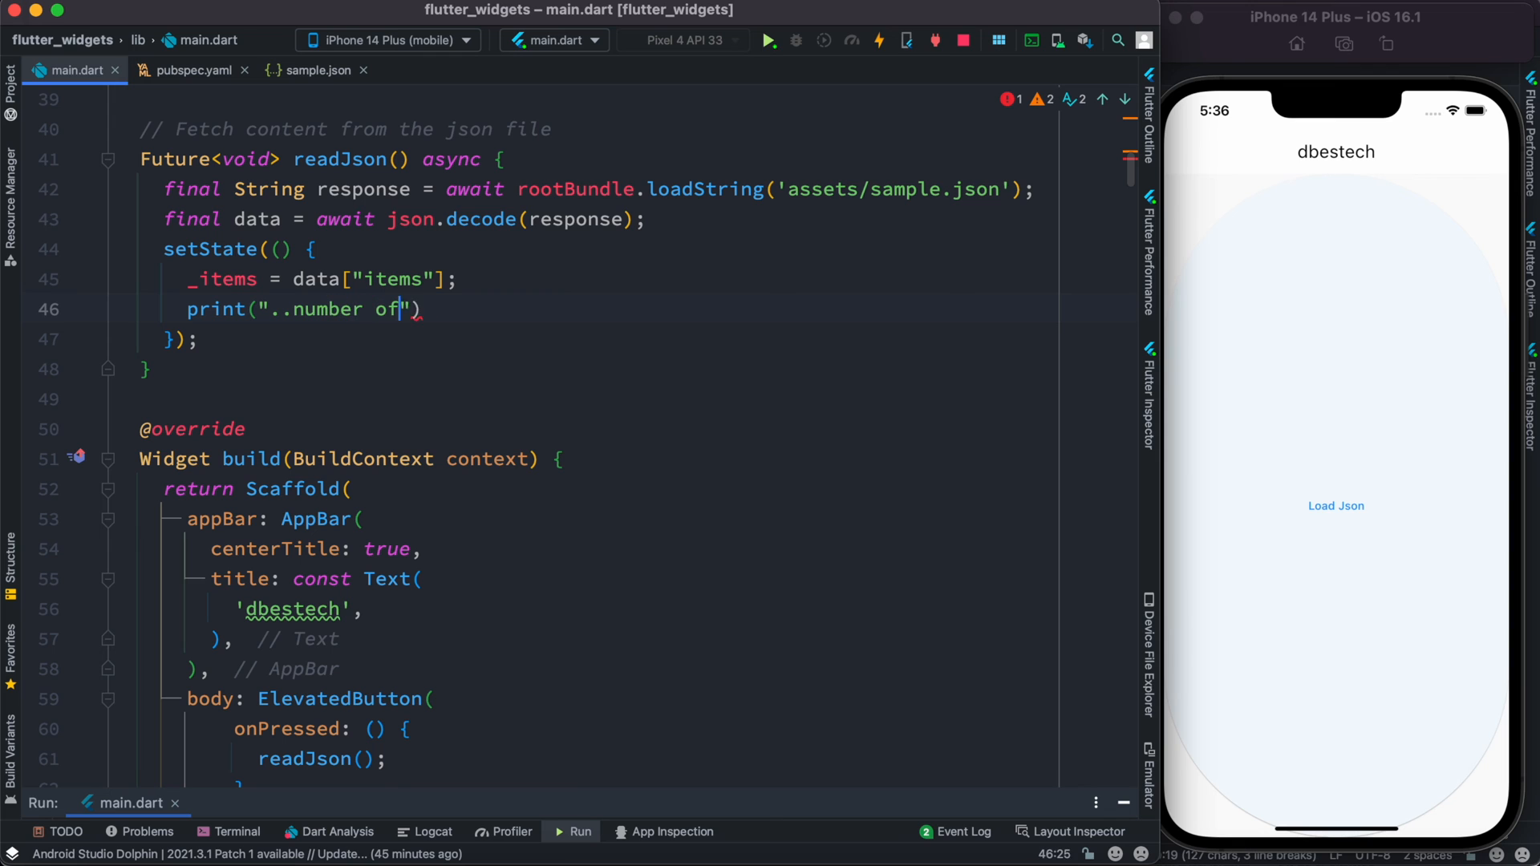
text(items ${})
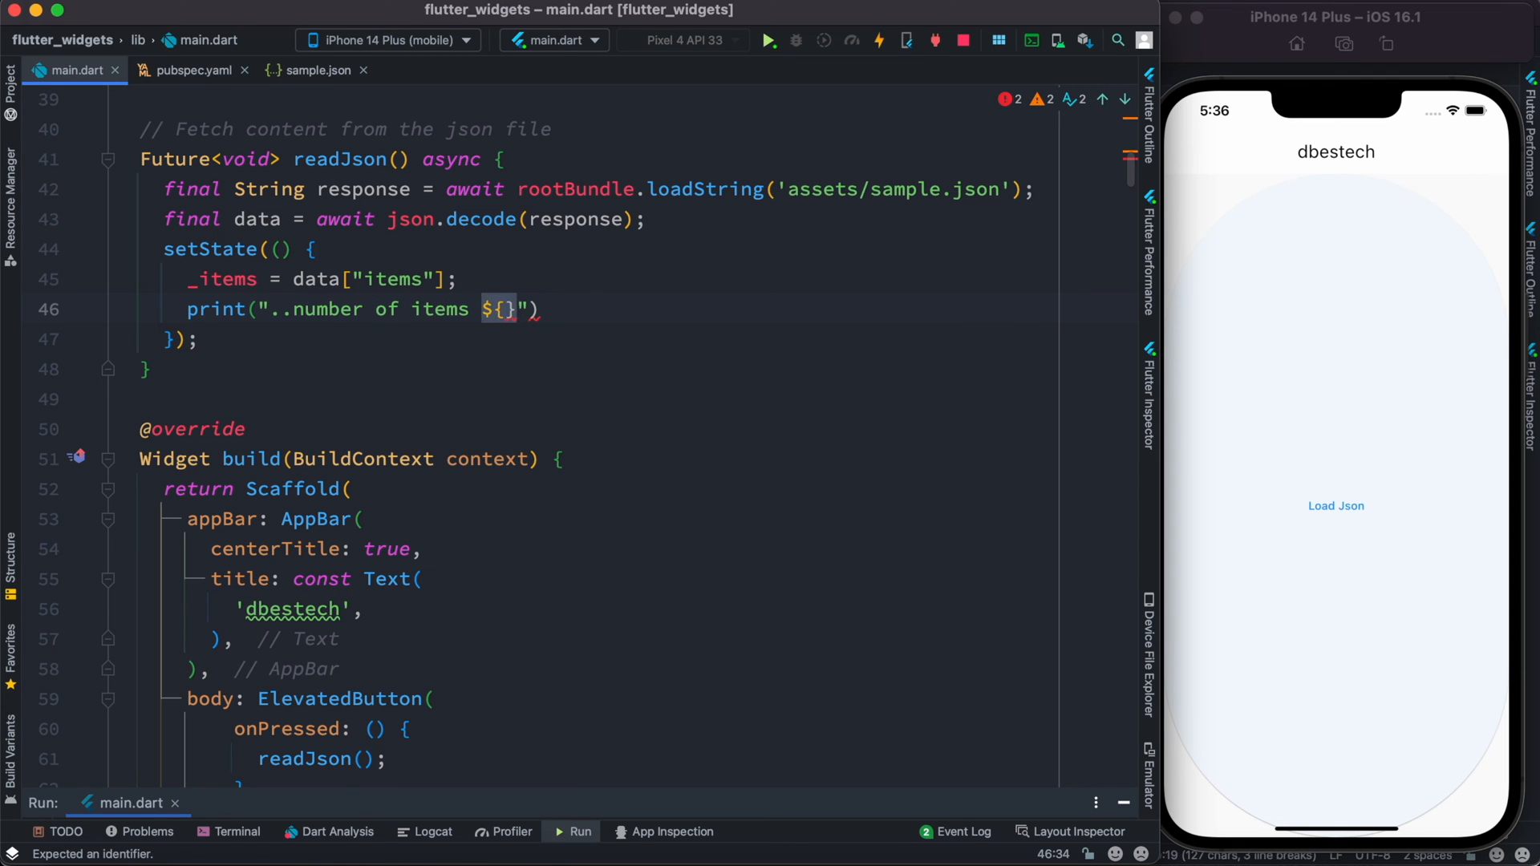
text(_items.length)
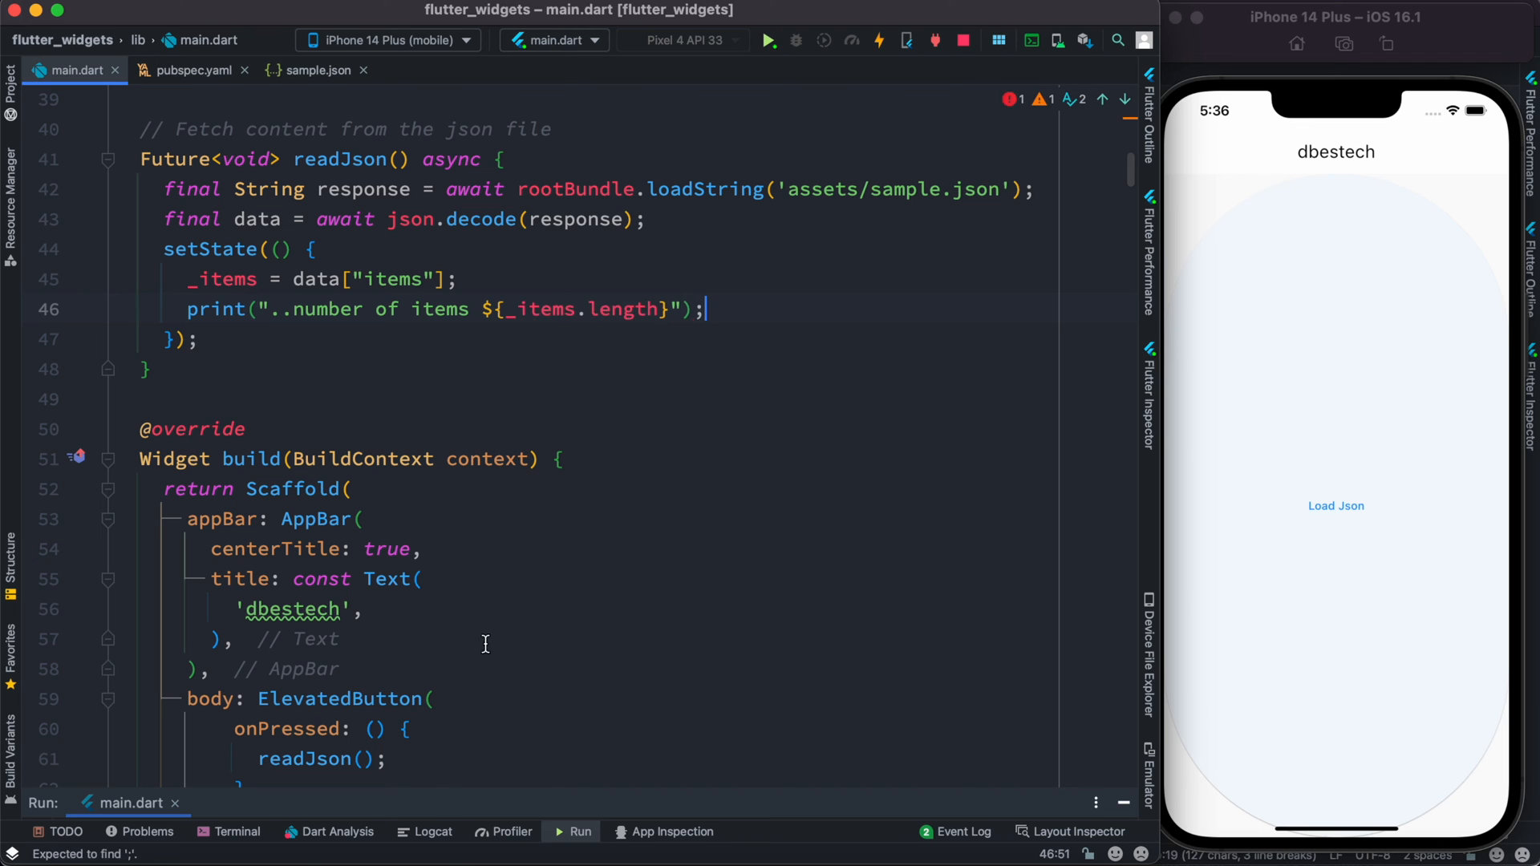
click(769, 40)
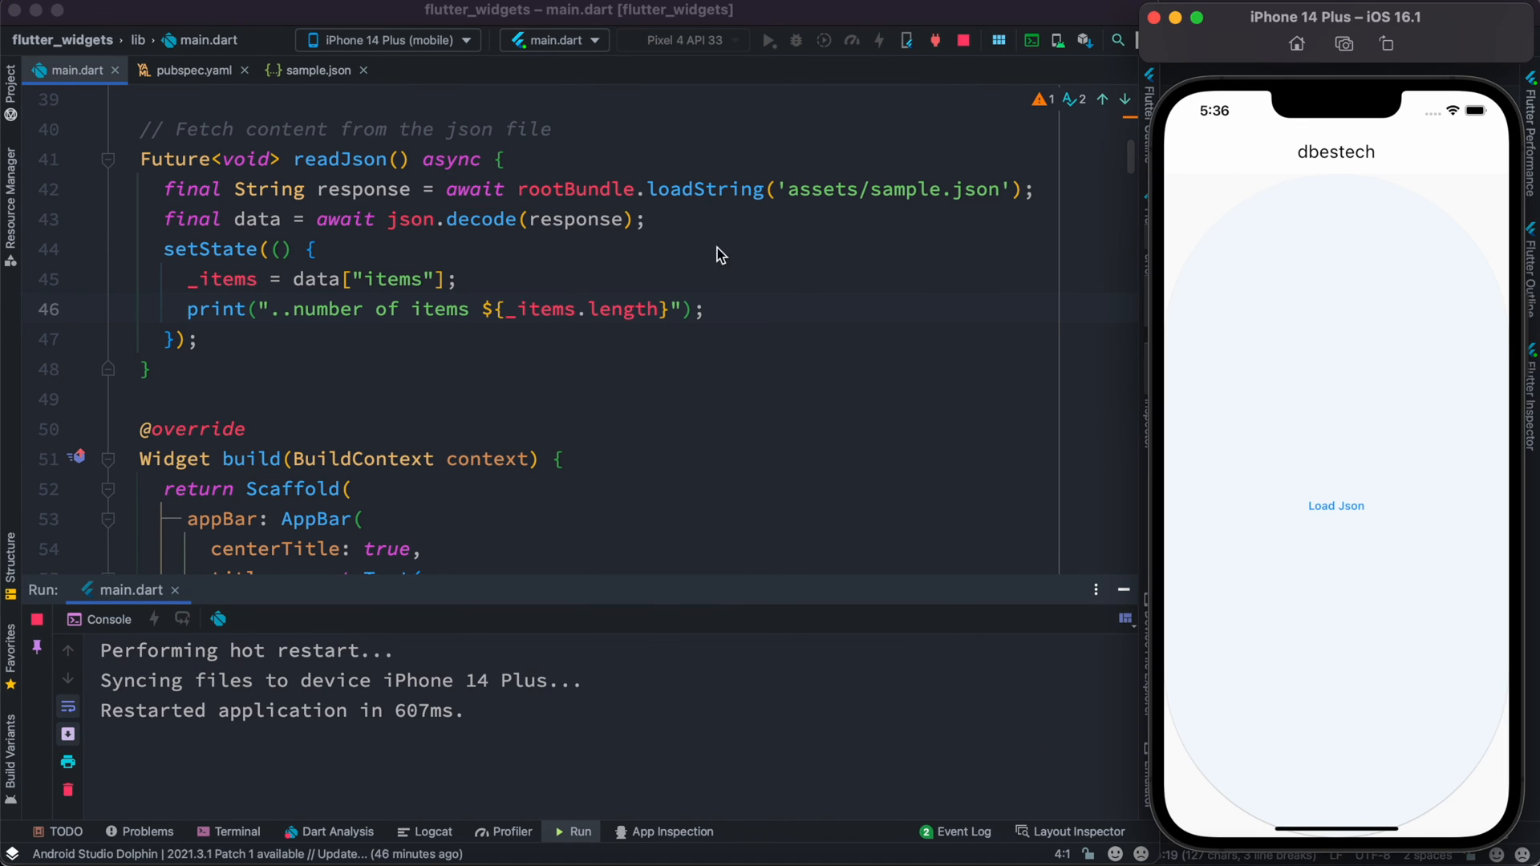
click(1336, 506)
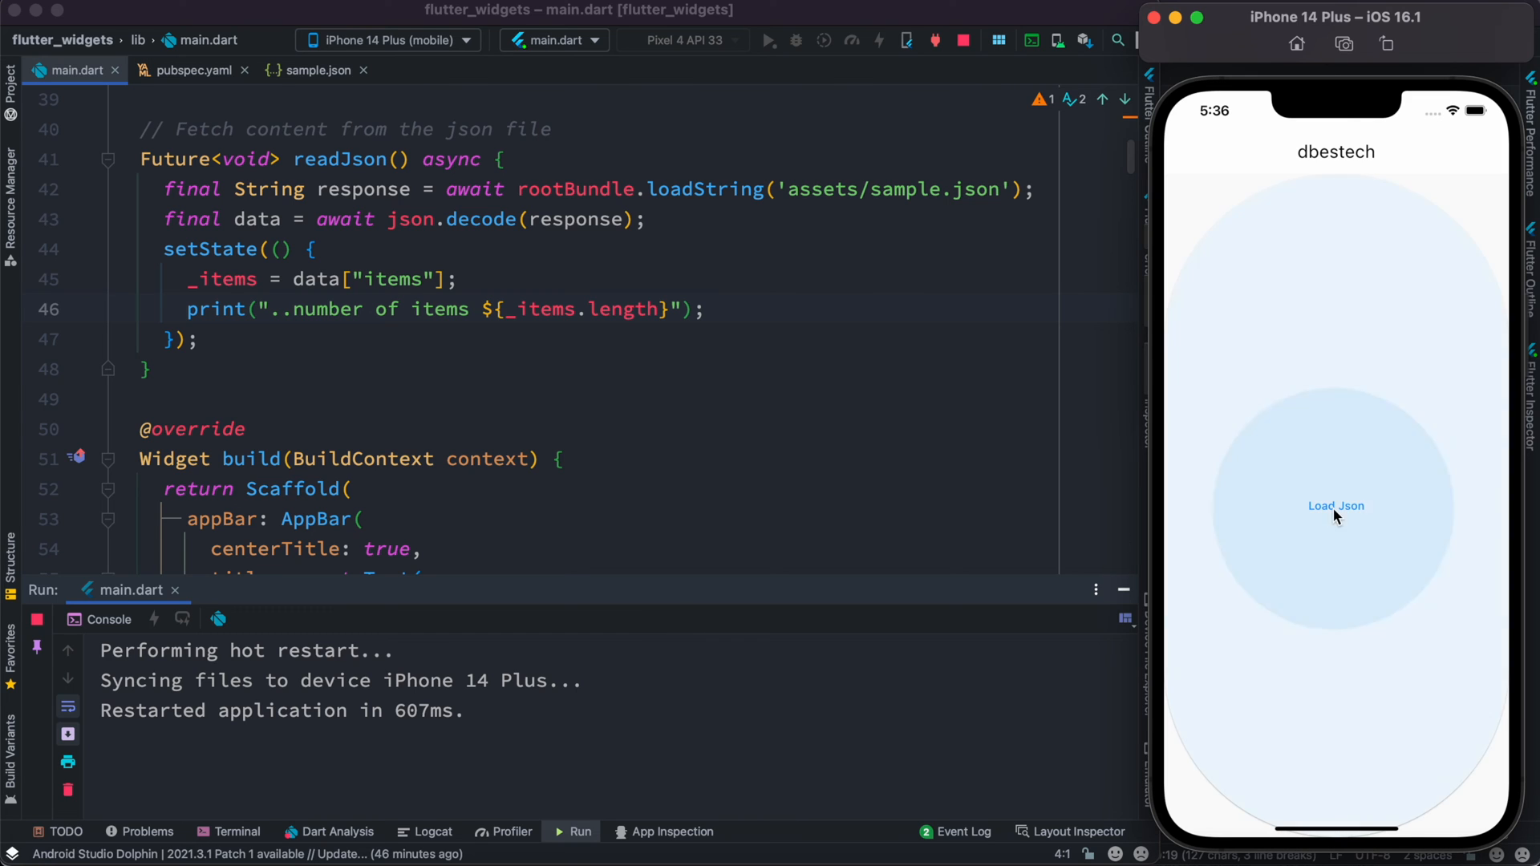
click(1336, 506)
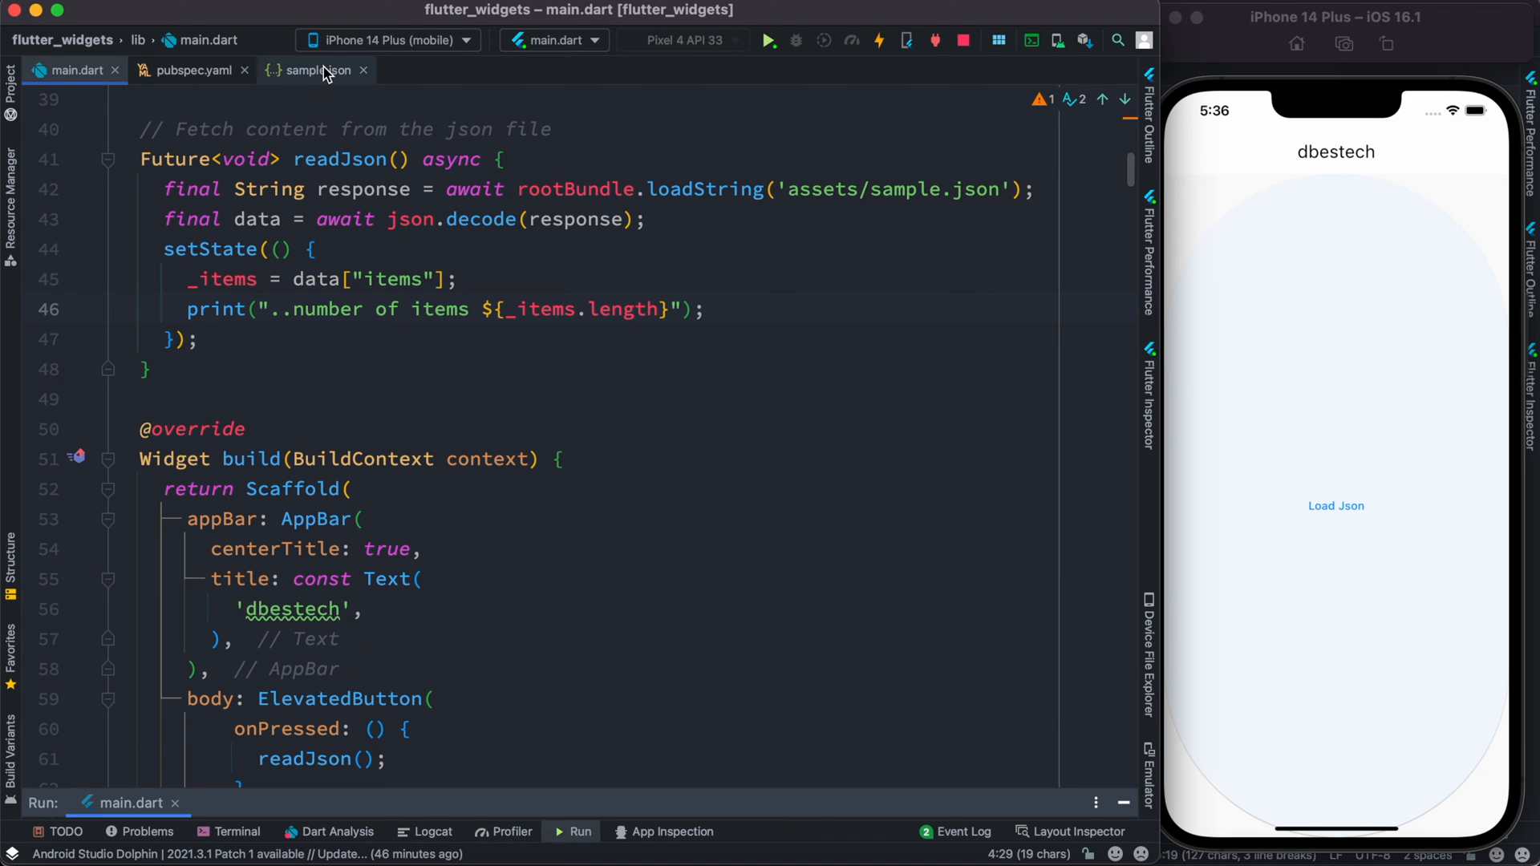
click(314, 70)
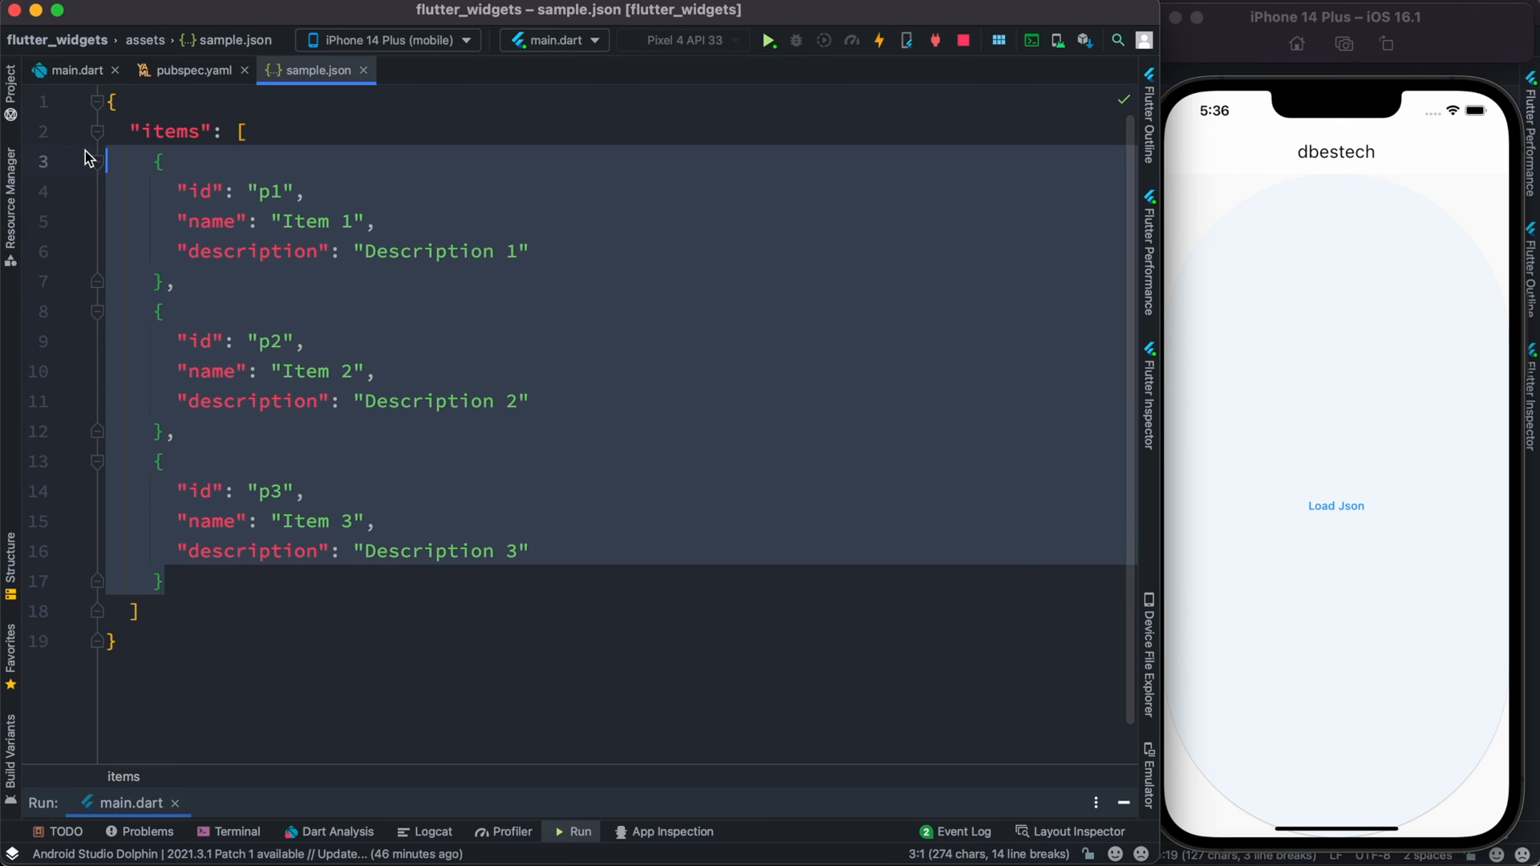
click(69, 70)
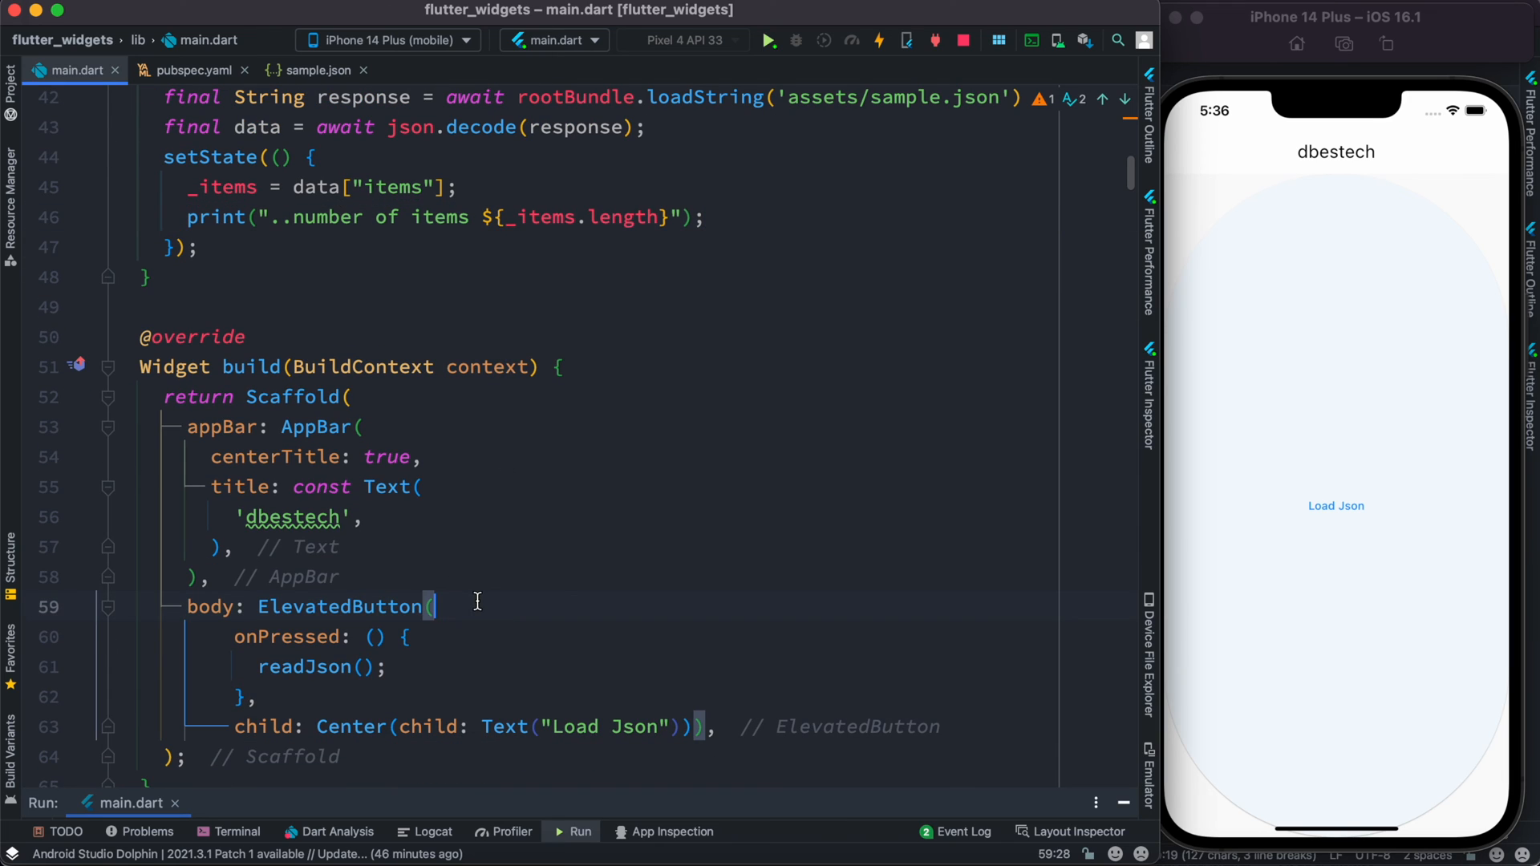
mouse_move(1481, 538)
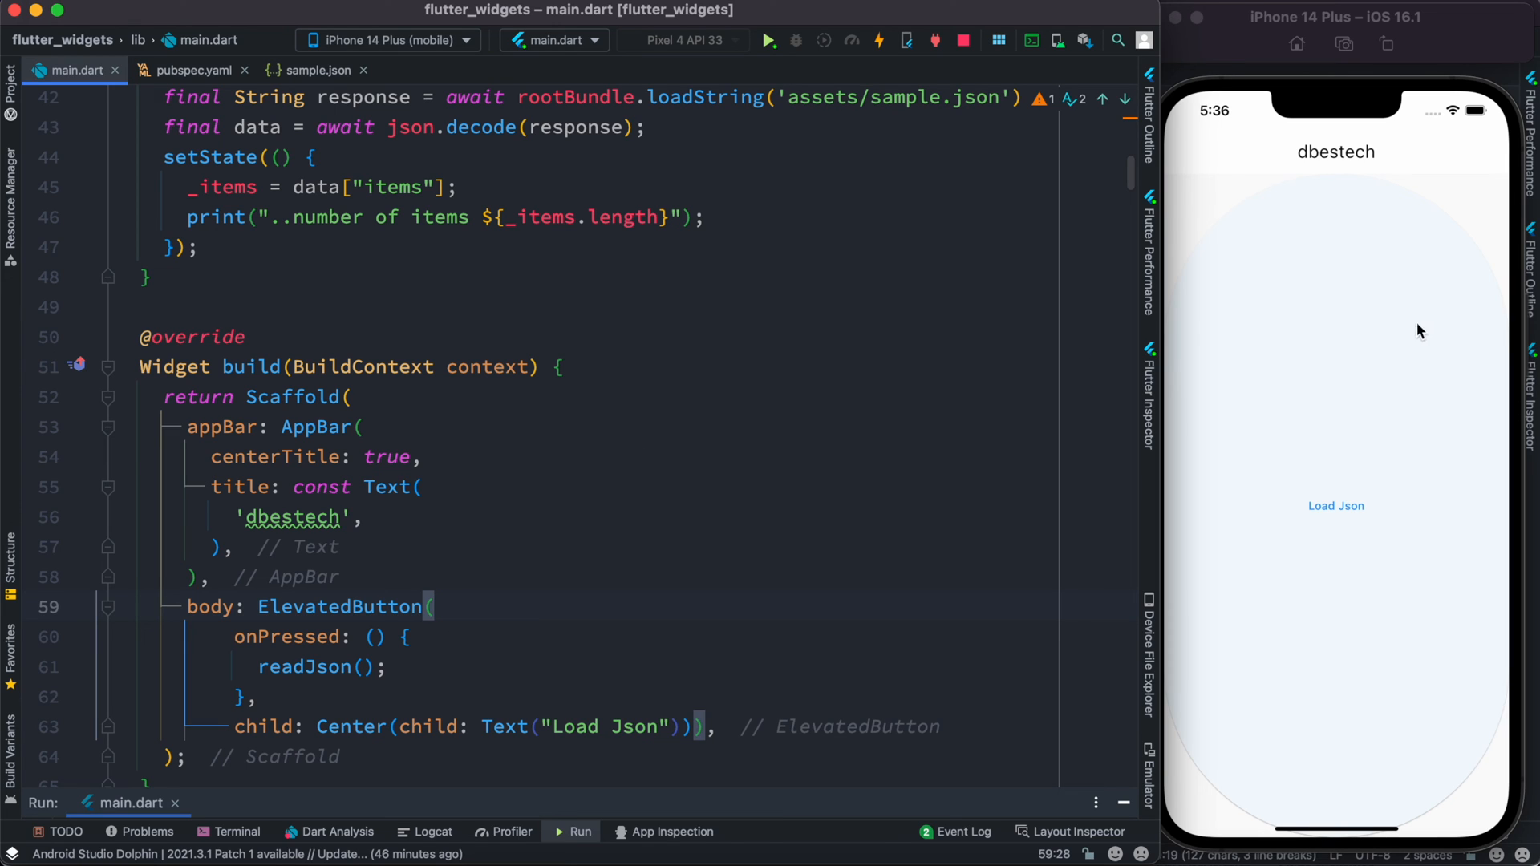
mouse_move(1456, 352)
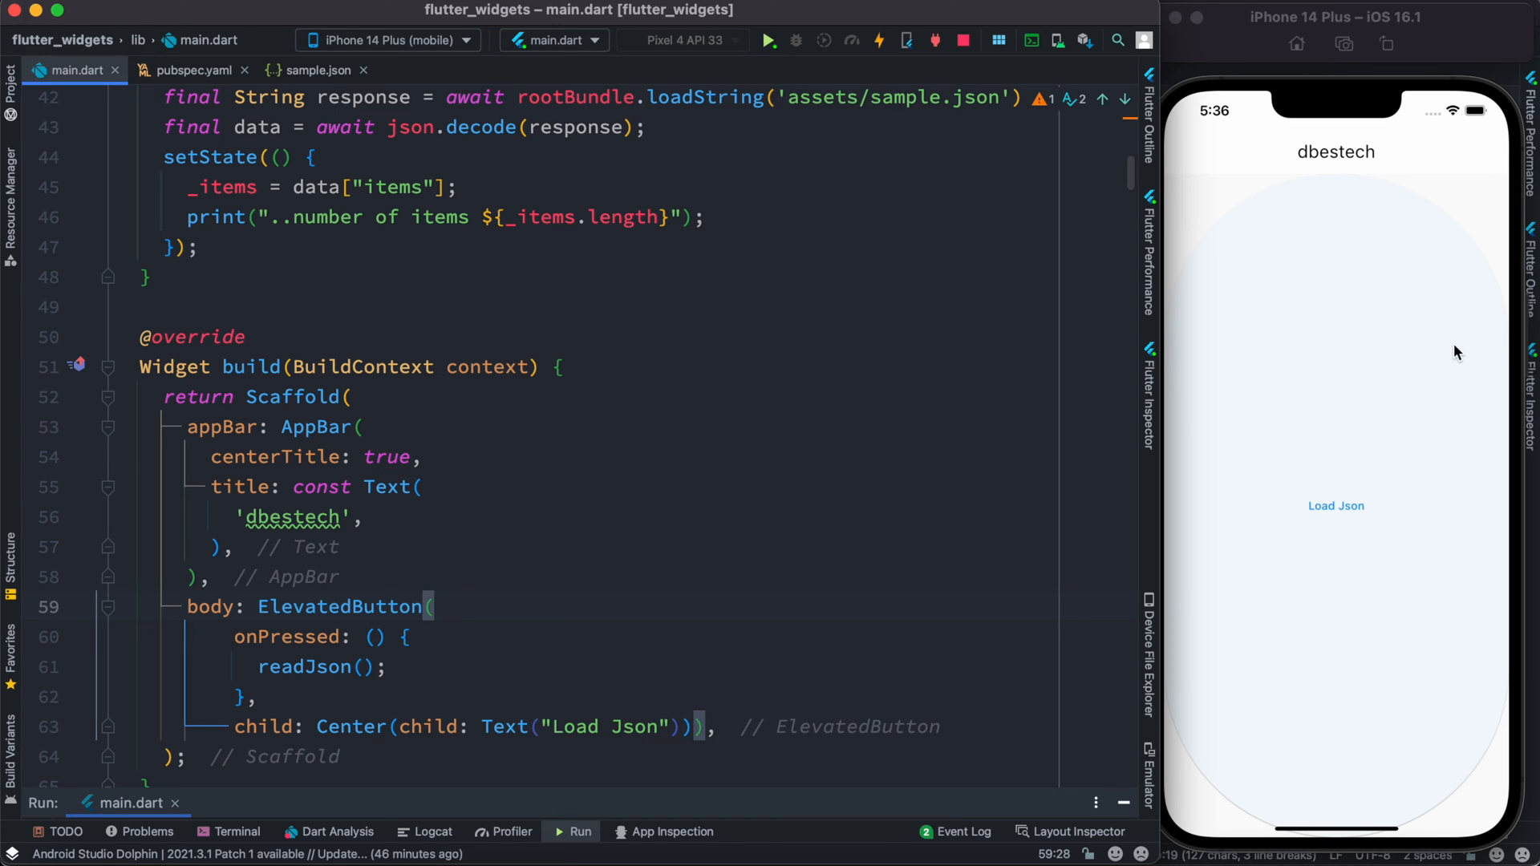
mouse_move(970, 586)
text(_items)
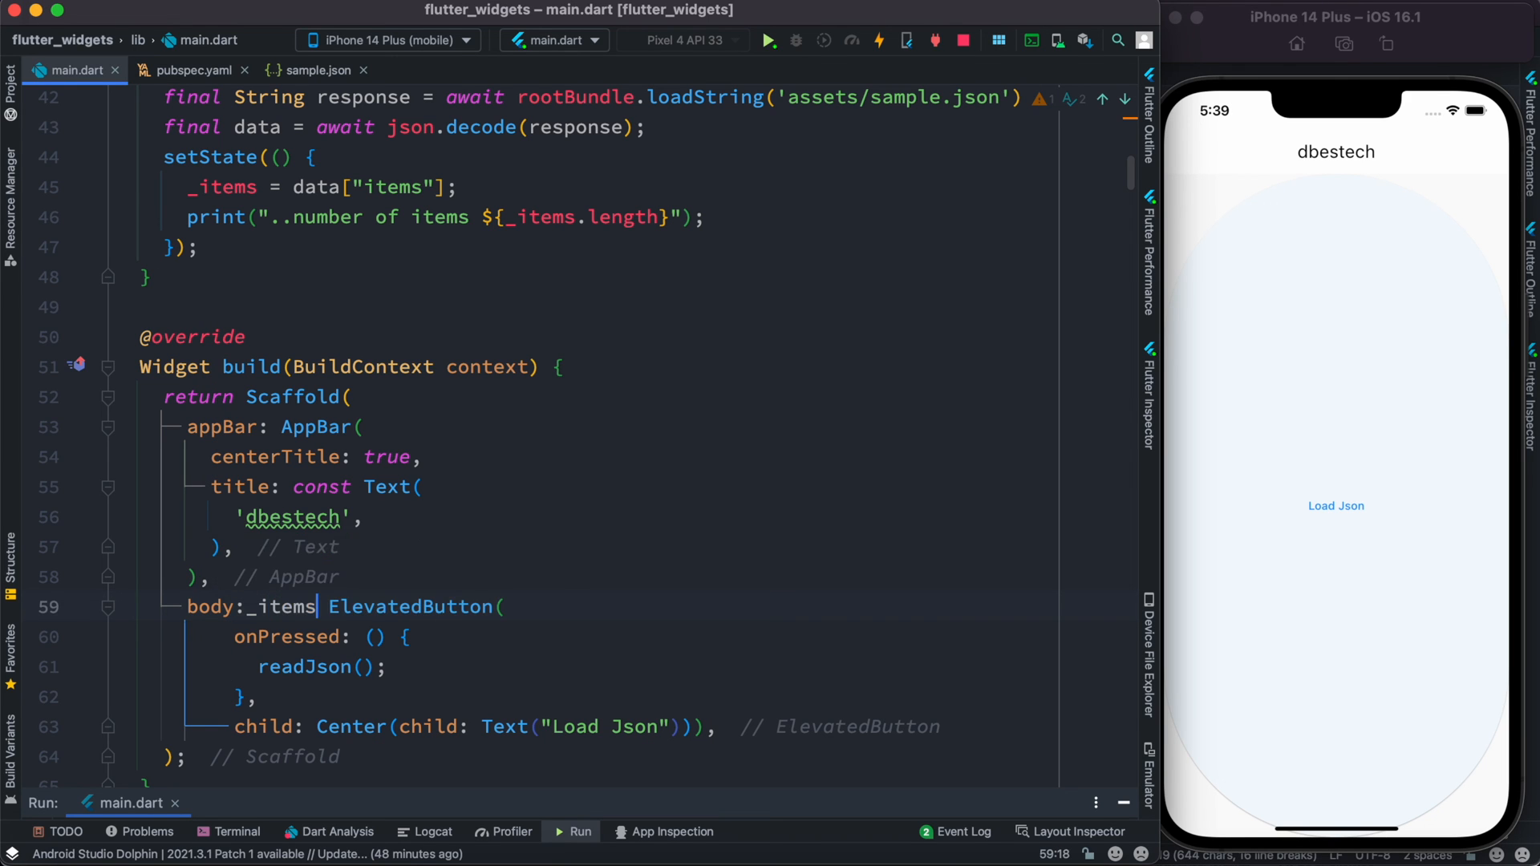
- Make body a ternary on _items.isNotEmpty choosing the card ListView or the Load Json button
text(.isNotEmpty)
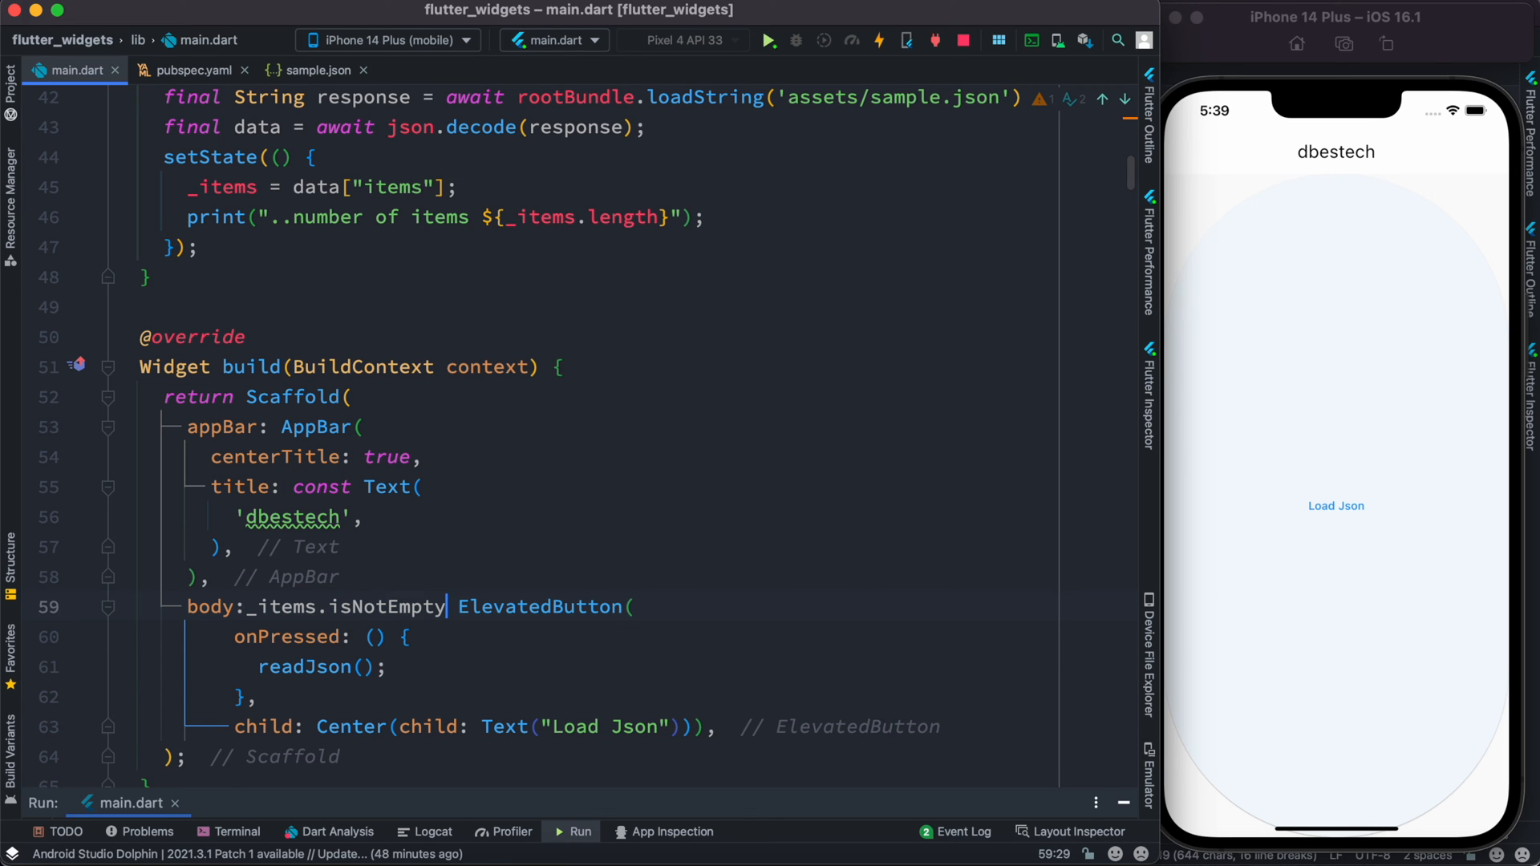
text(?)
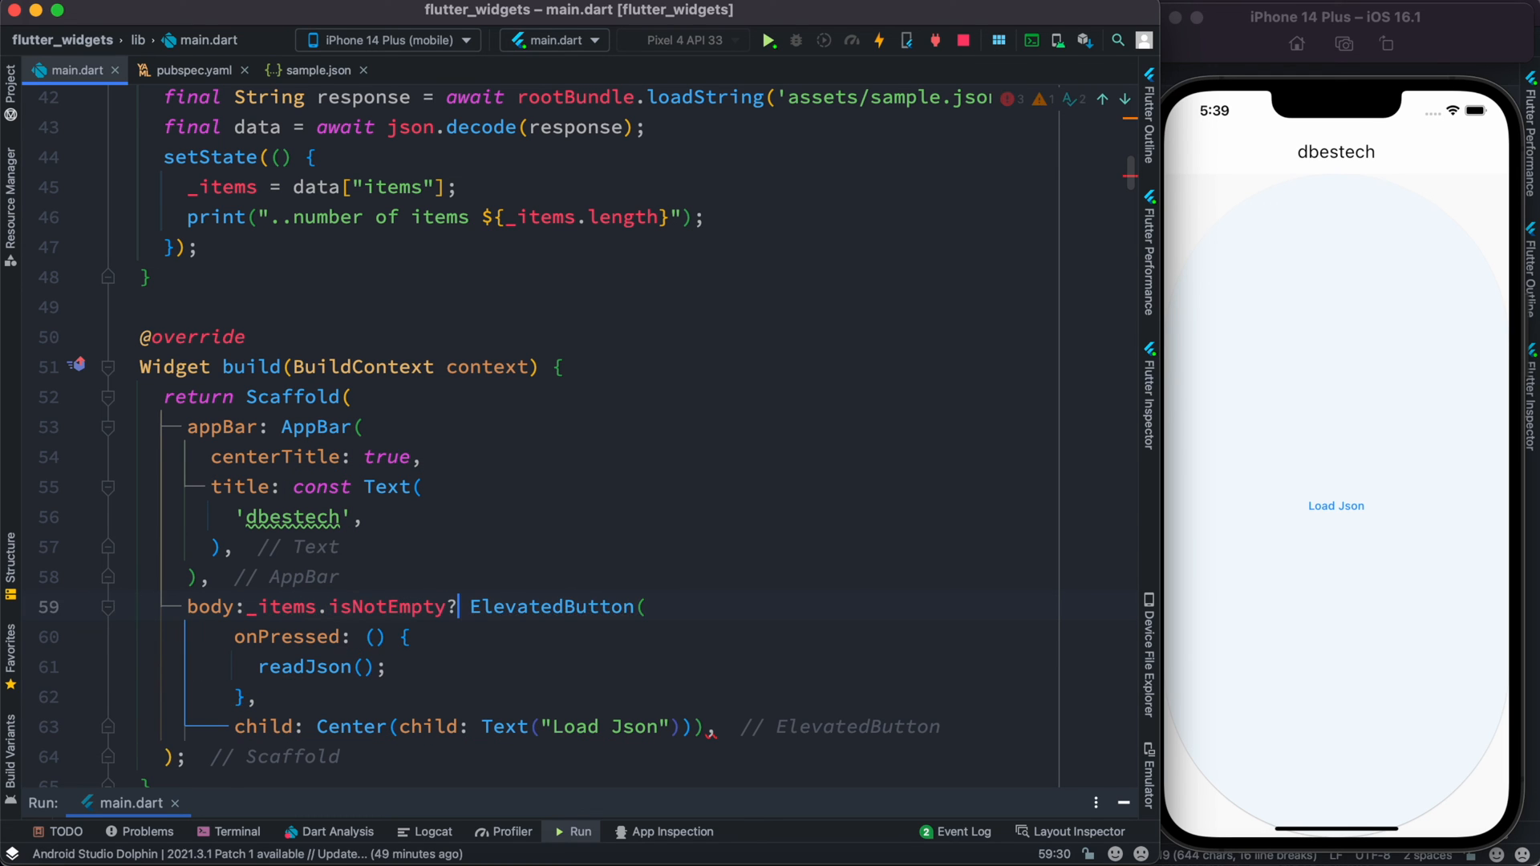
text(: ElevatedButton()
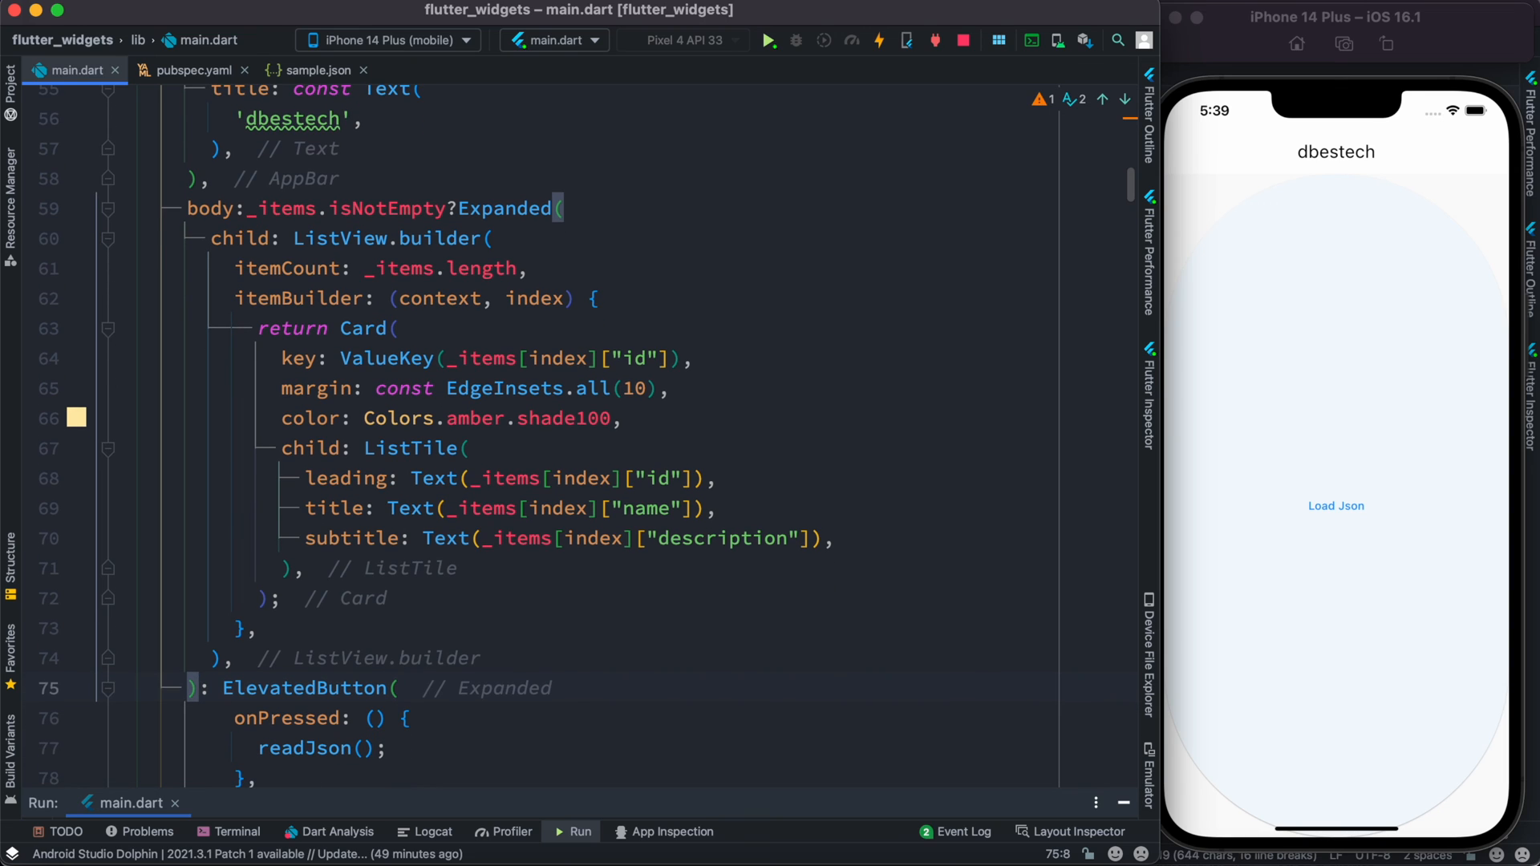
double_click(284, 209)
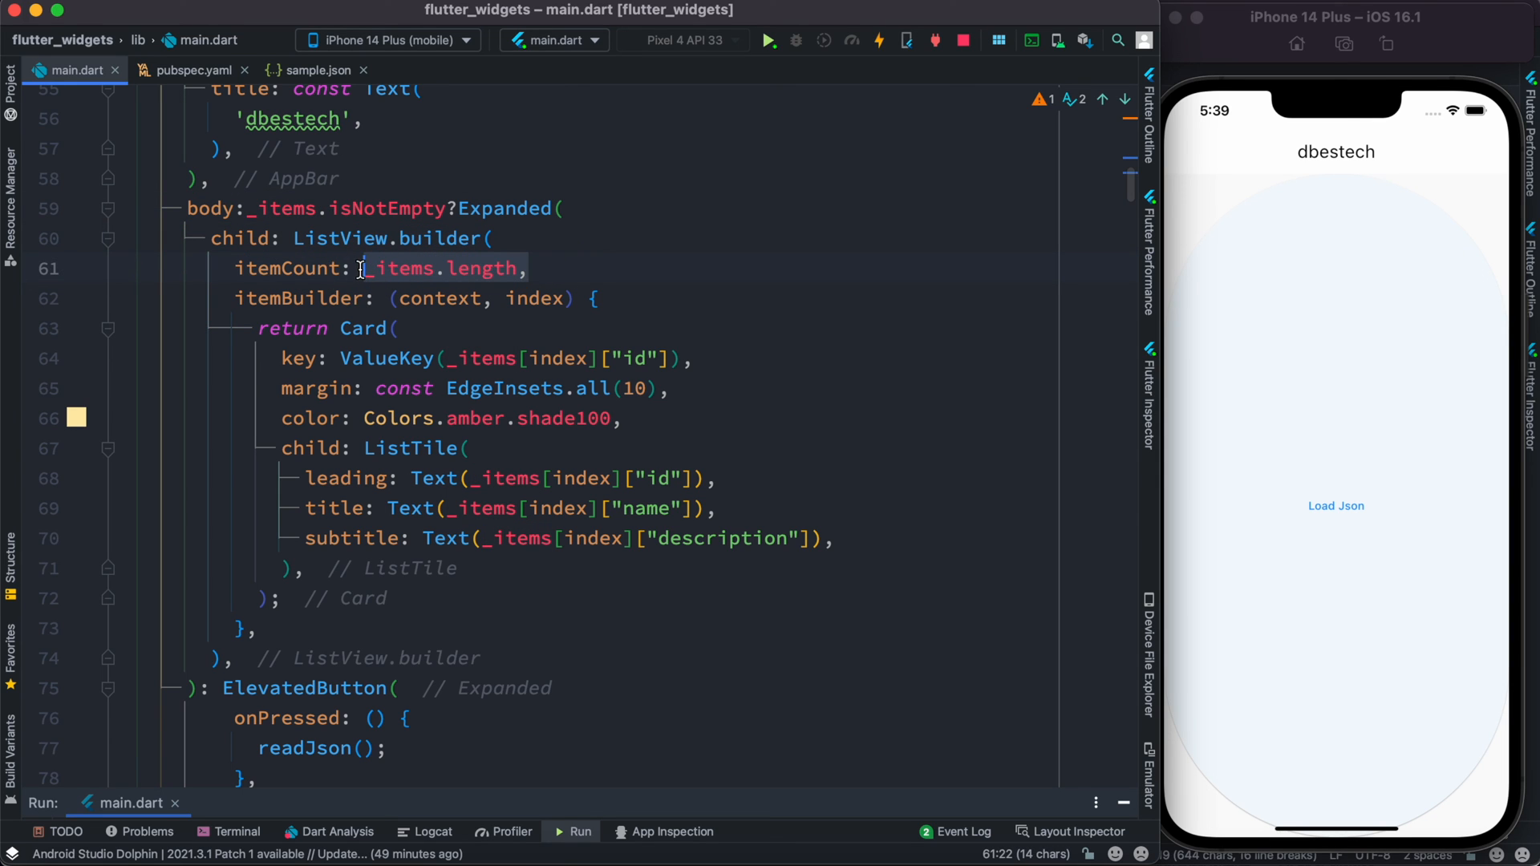
click(589, 358)
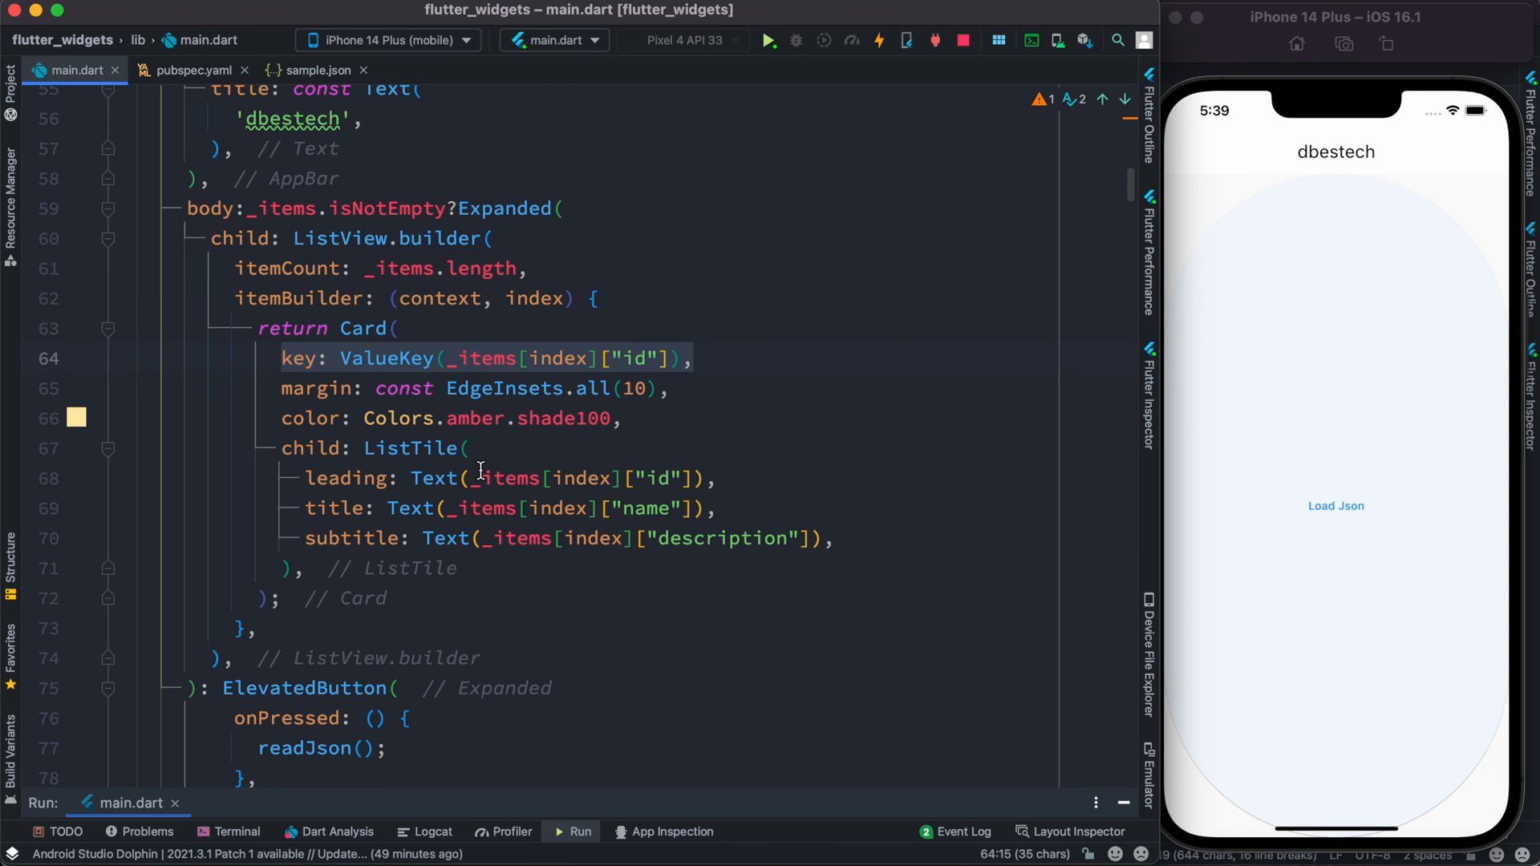
click(470, 448)
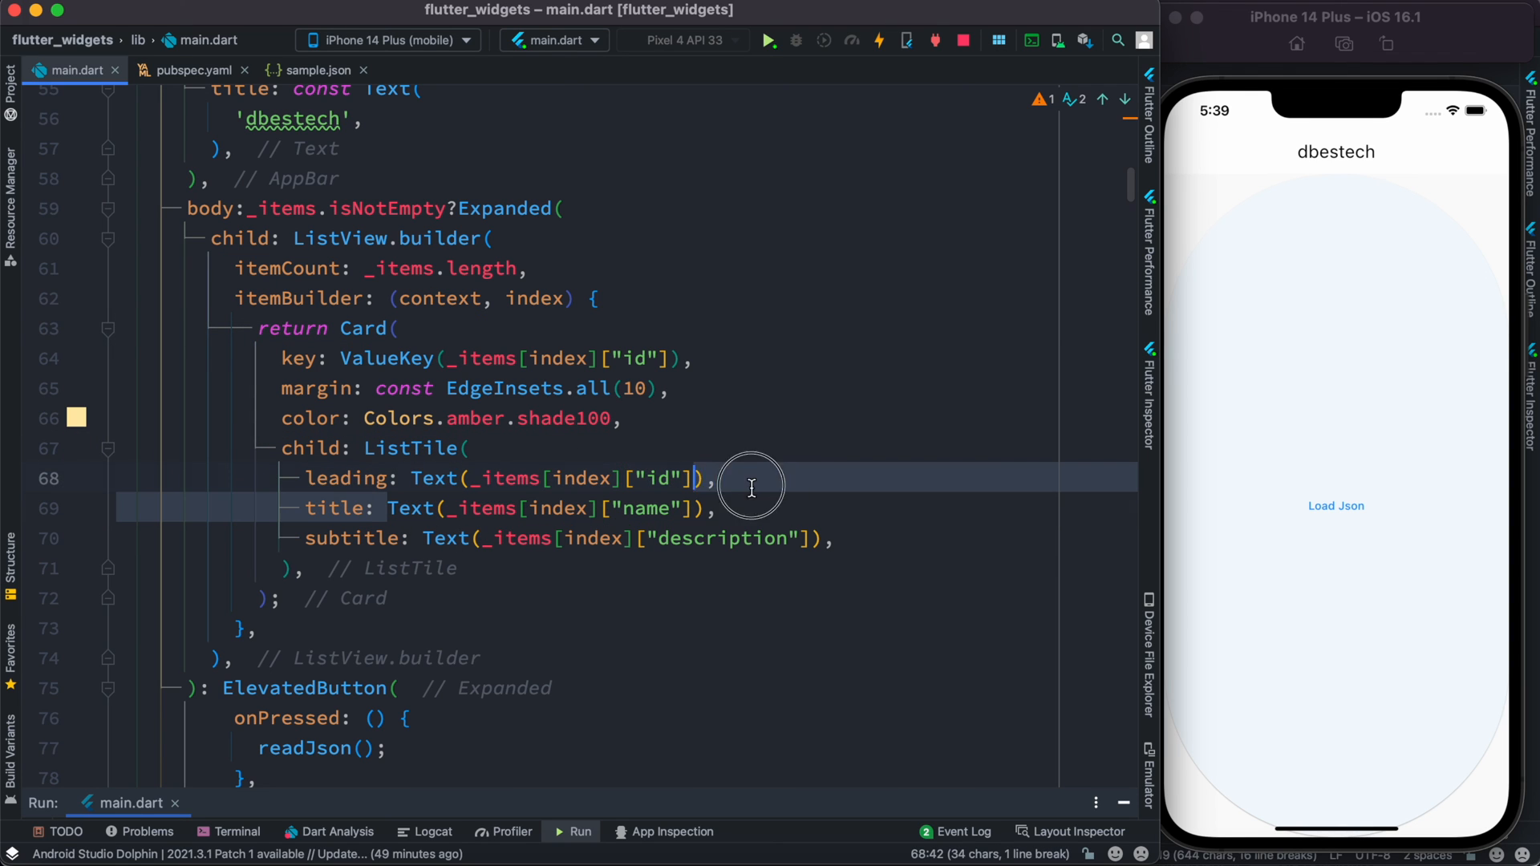
click(840, 538)
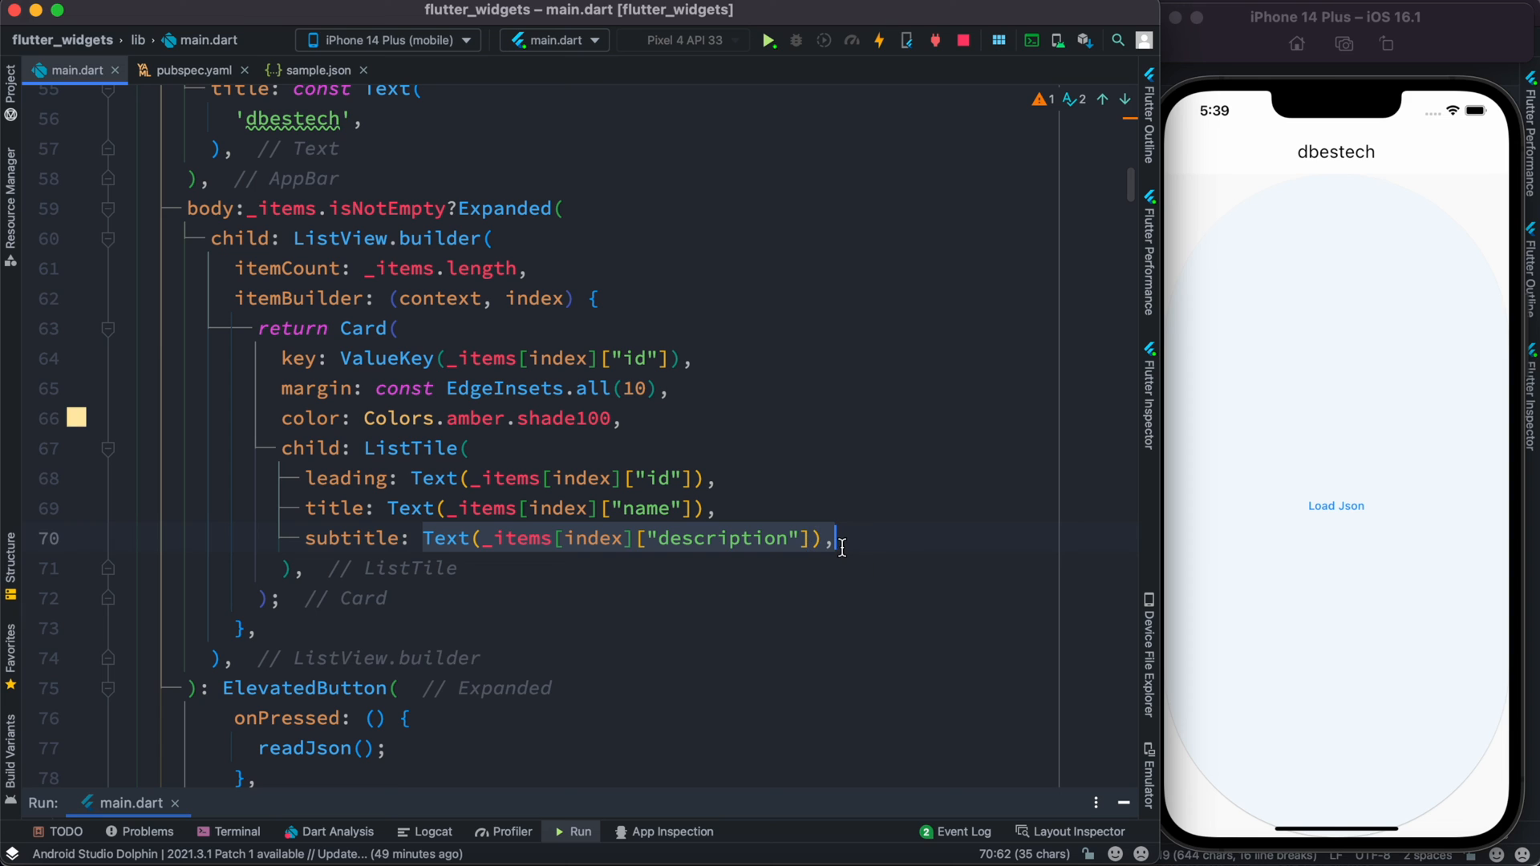
click(311, 70)
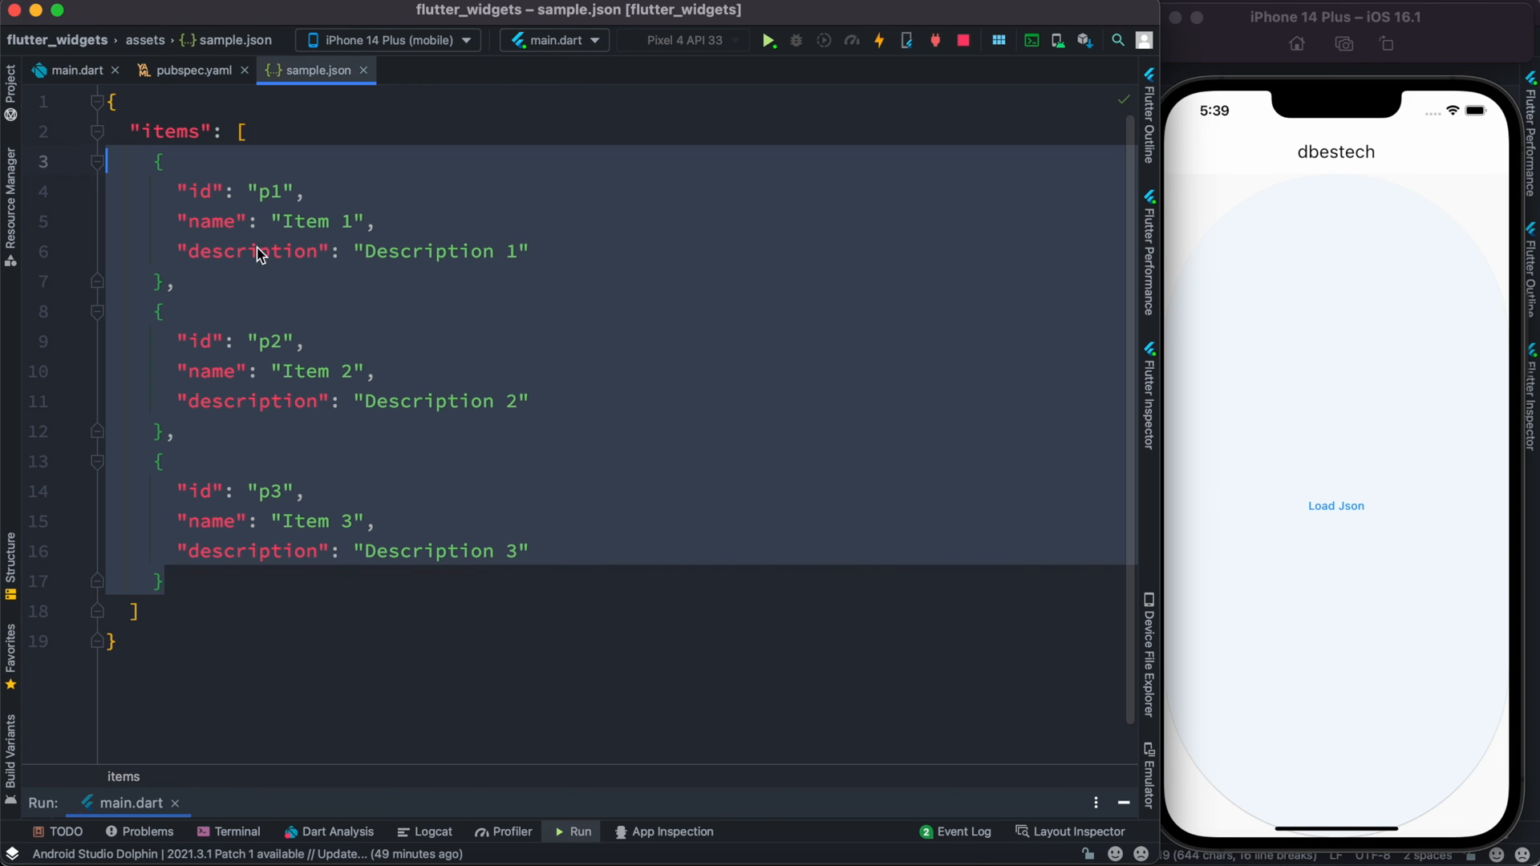
mouse_move(228, 298)
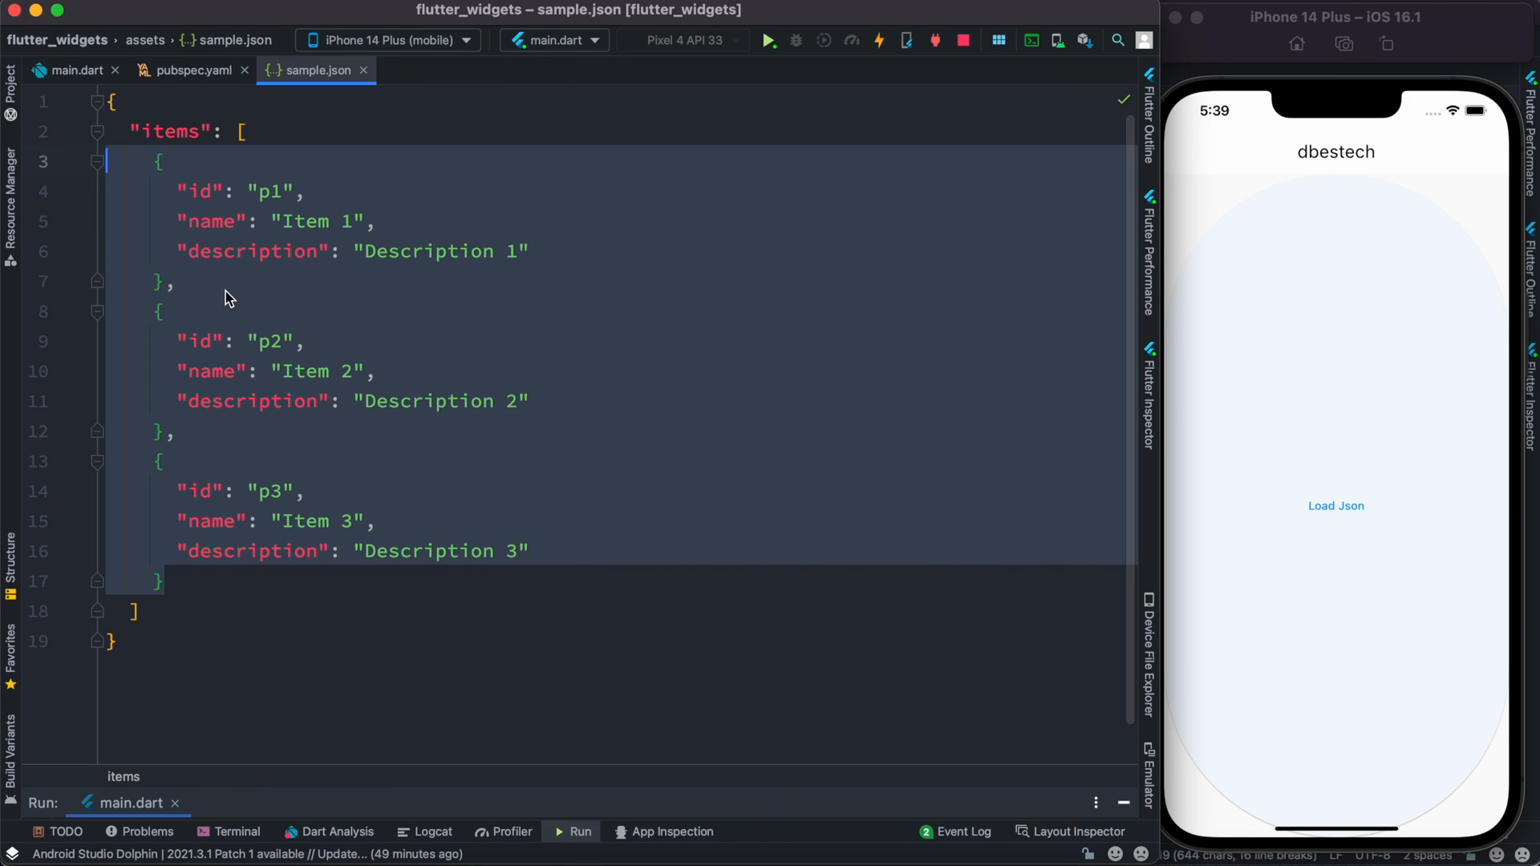
click(67, 70)
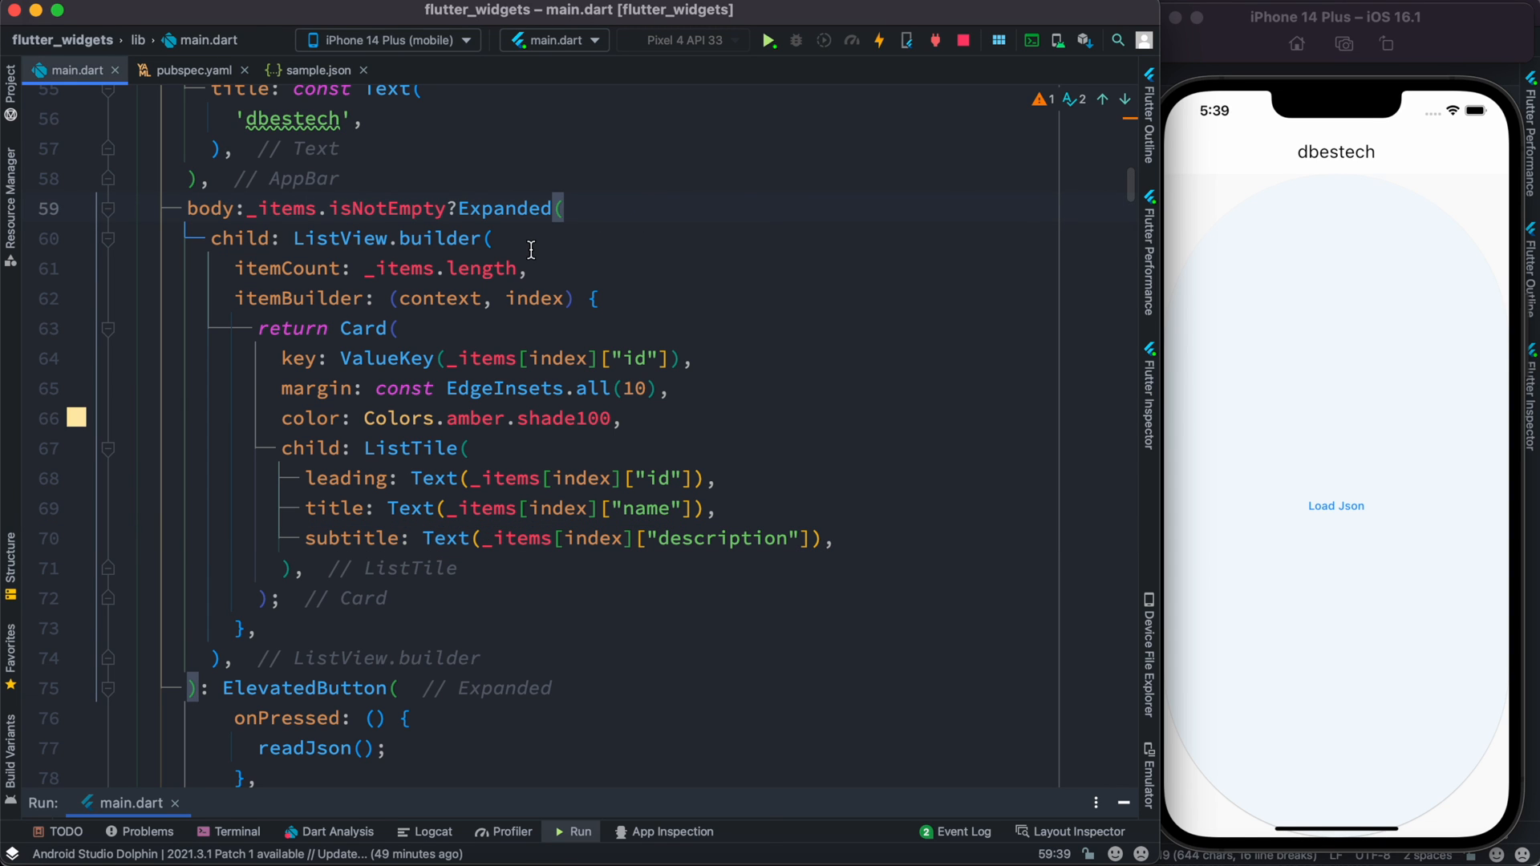
scroll(down, 3)
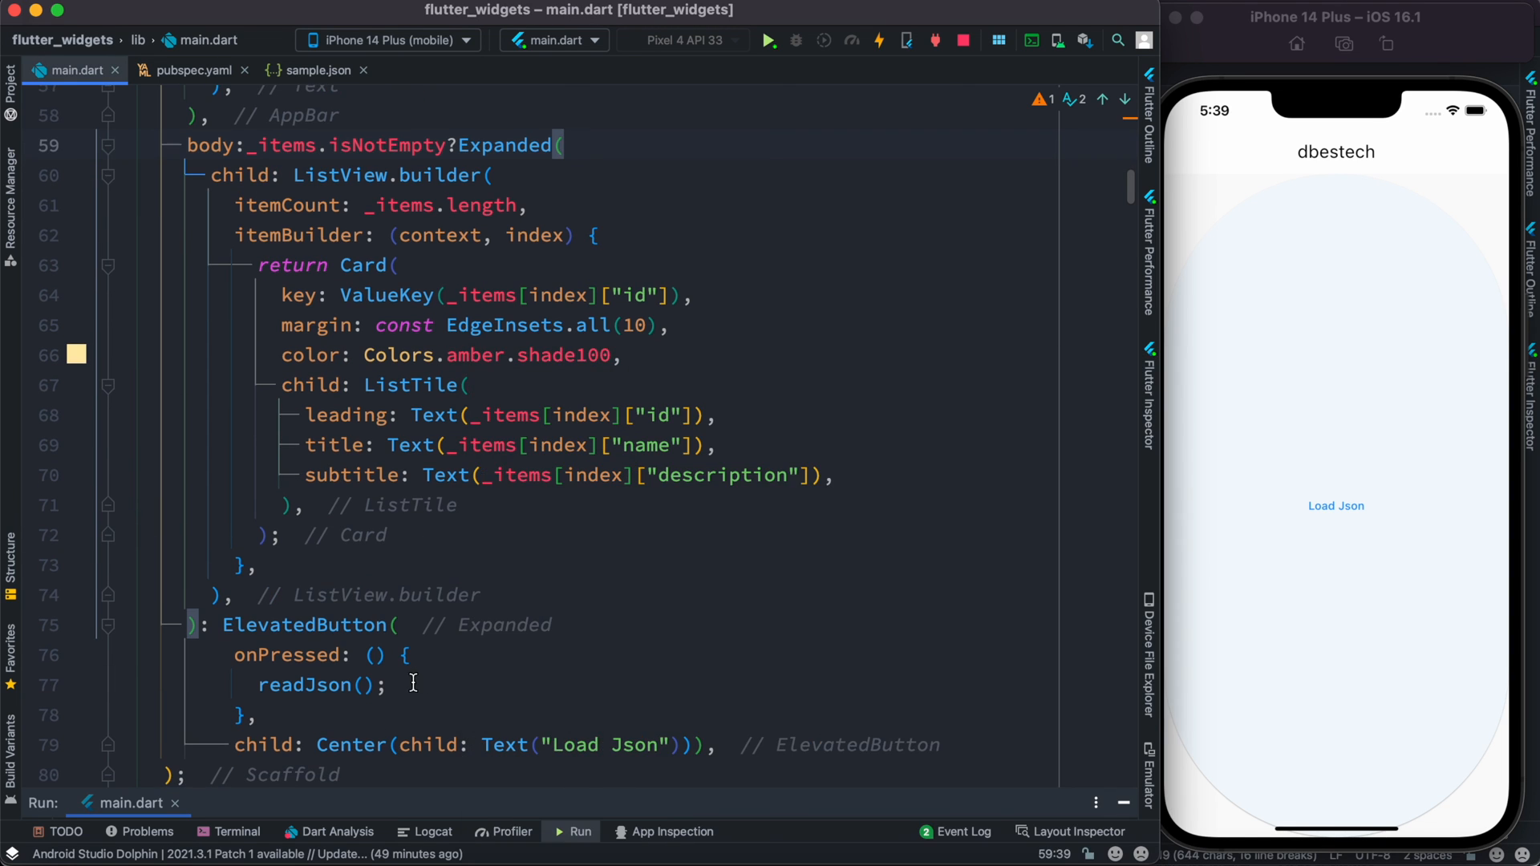
mouse_move(769, 41)
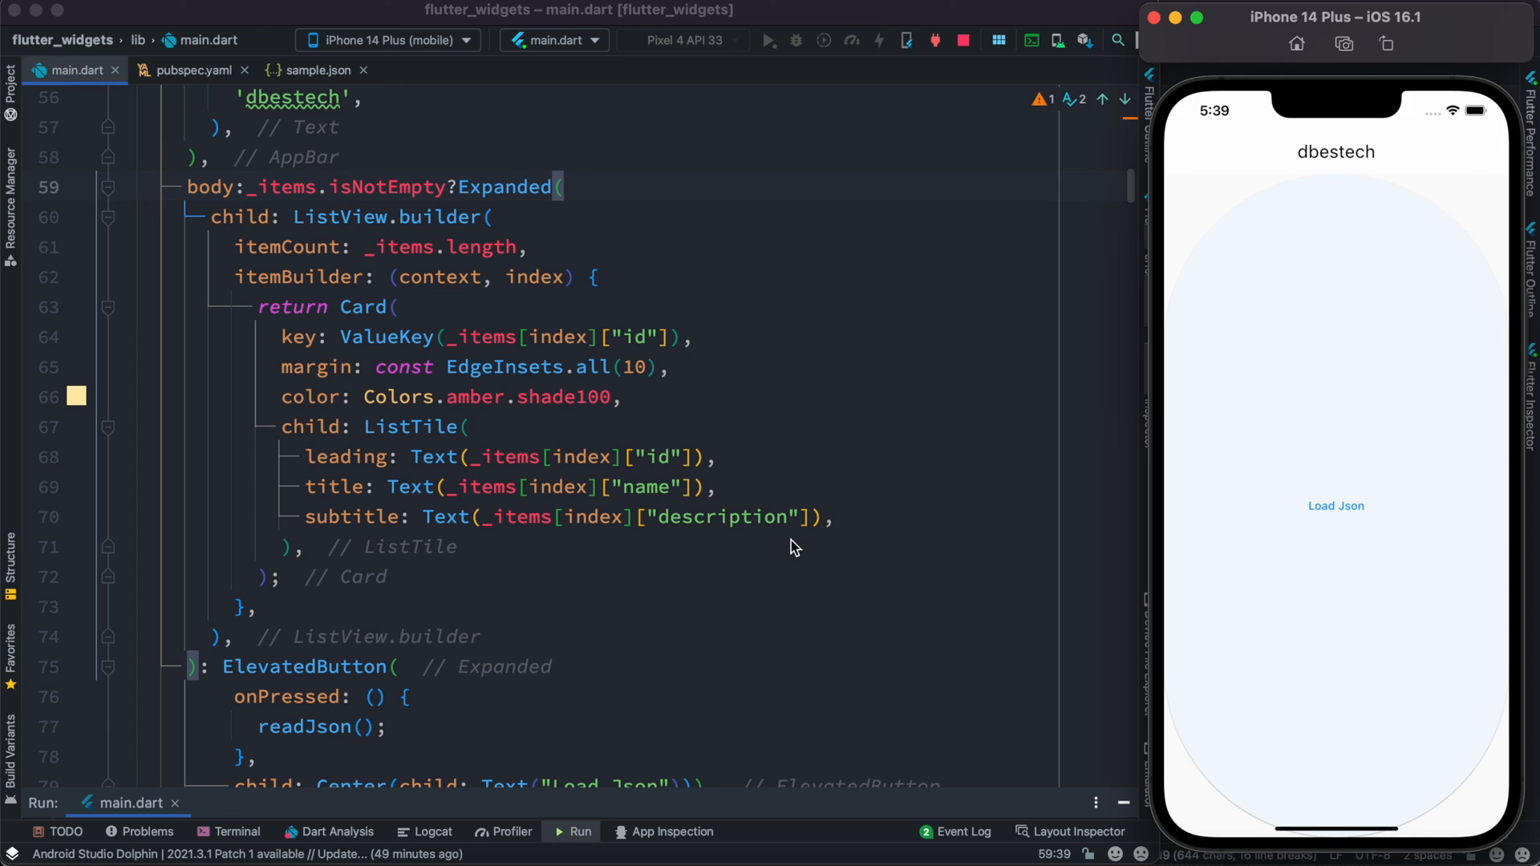
mouse_move(1373, 472)
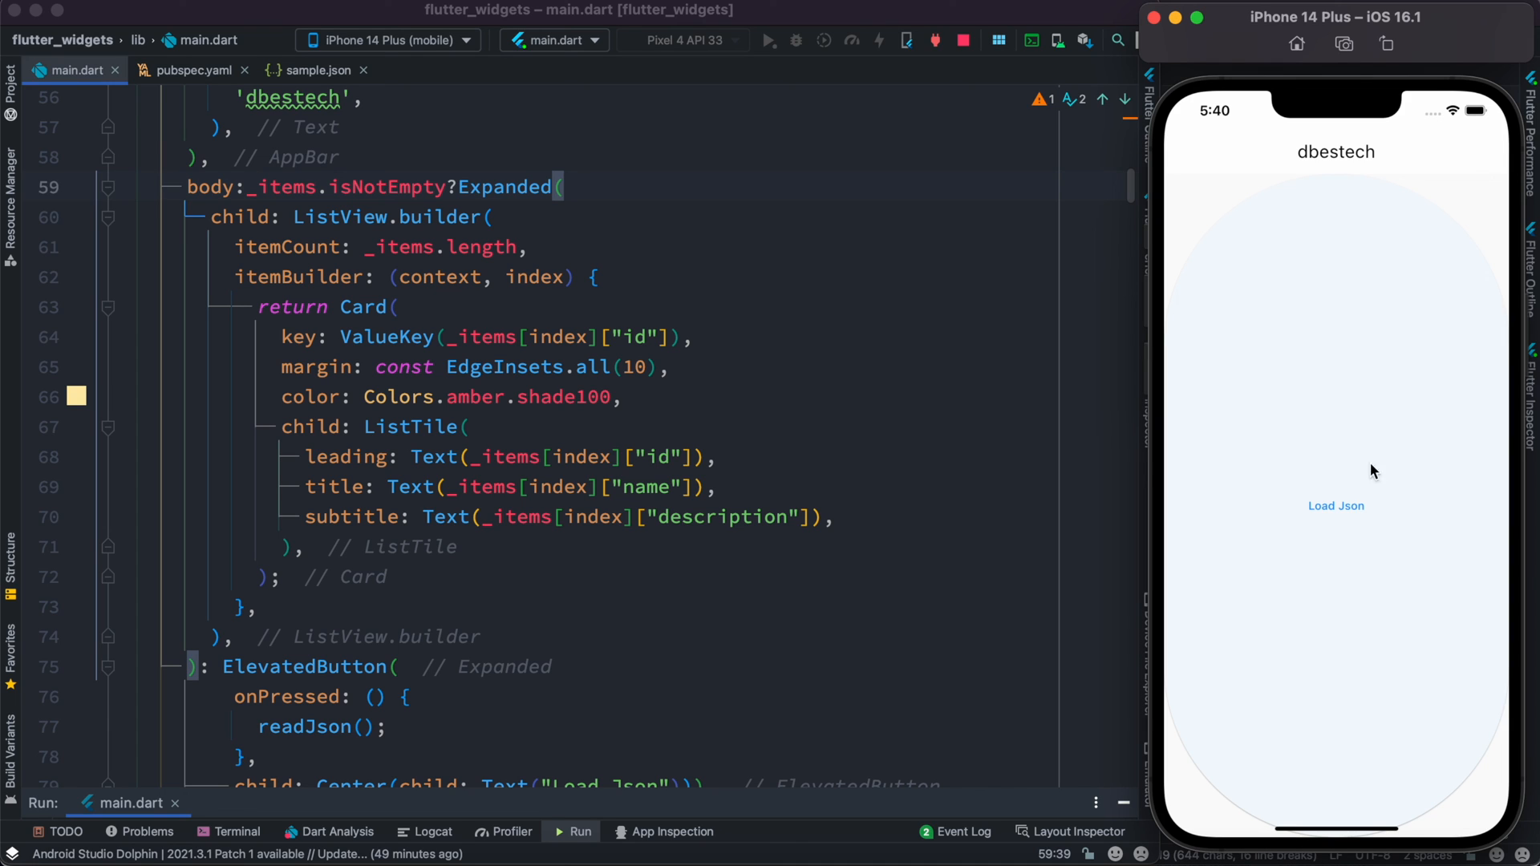
mouse_move(1347, 512)
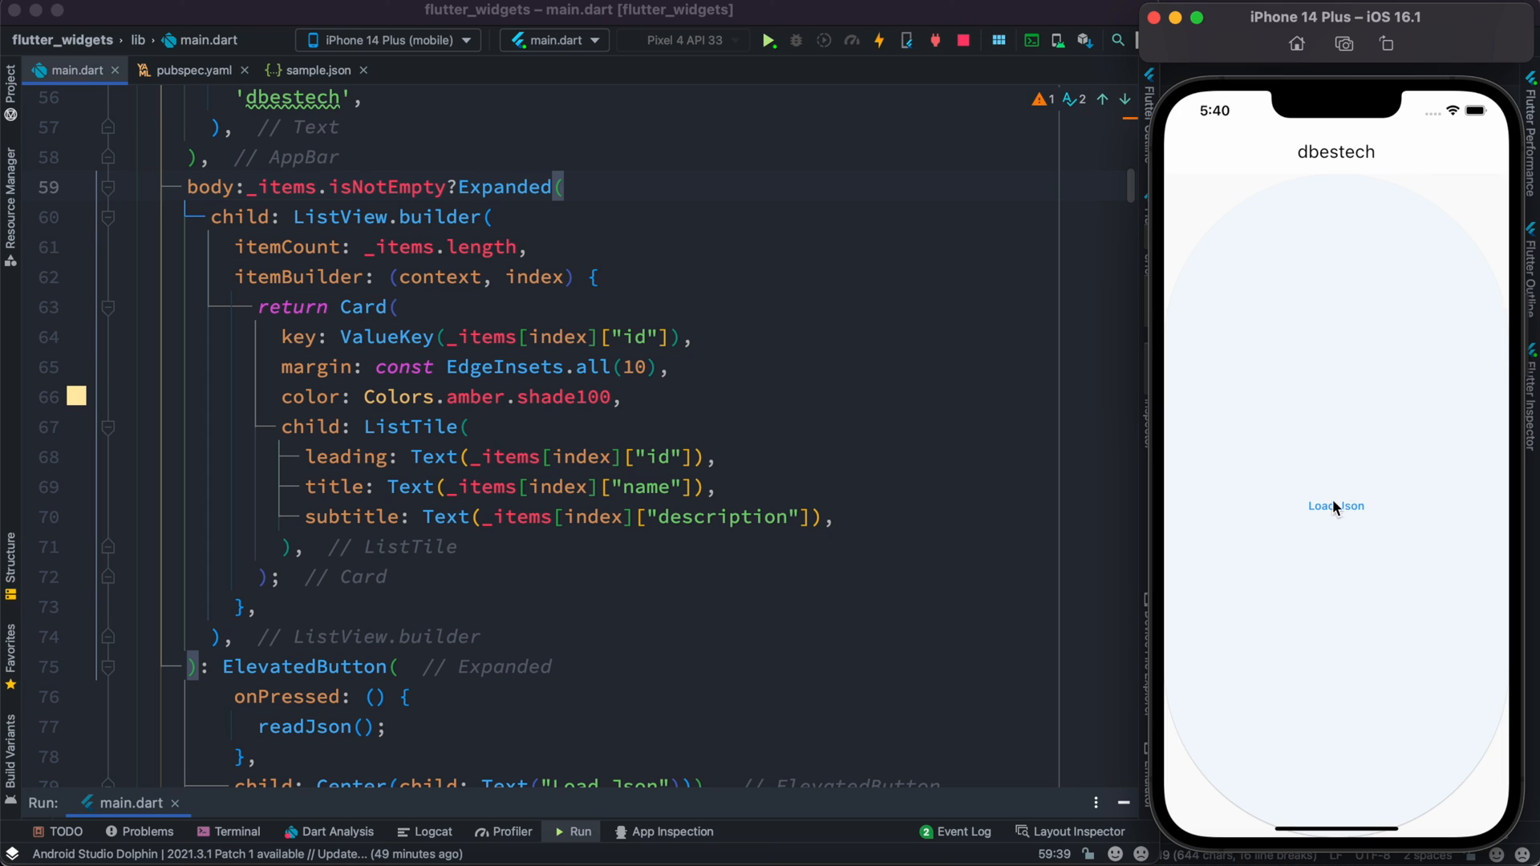
mouse_move(1346, 517)
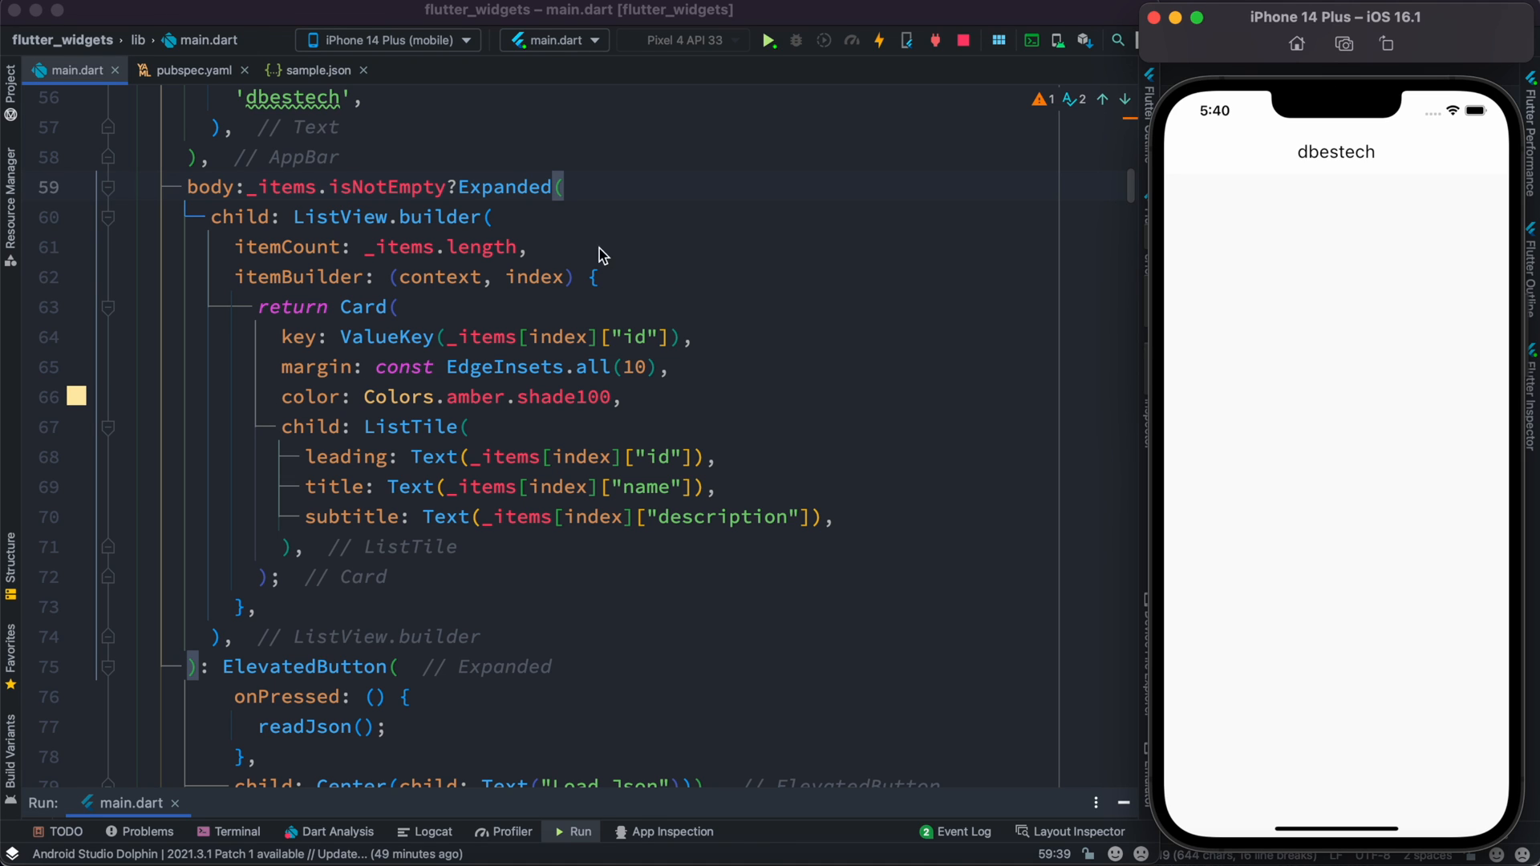
- Relaunch and tap Load Json, leaving the screen blank below the dbestech title
scroll(down, 3)
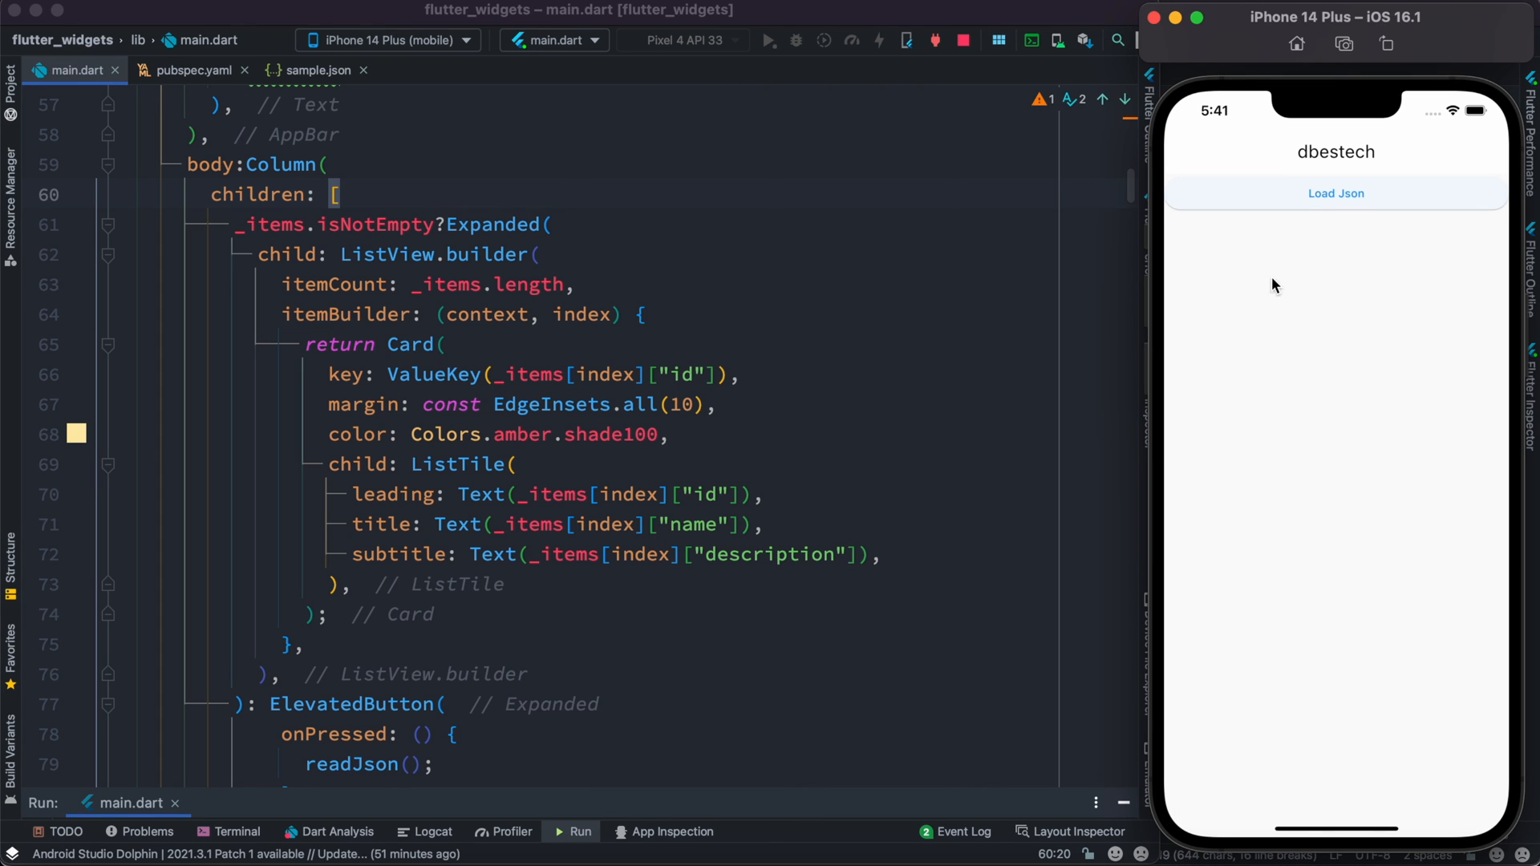
- Tap Load Json to display three amber cards for p1–p3 with names and descriptions
click(1335, 193)
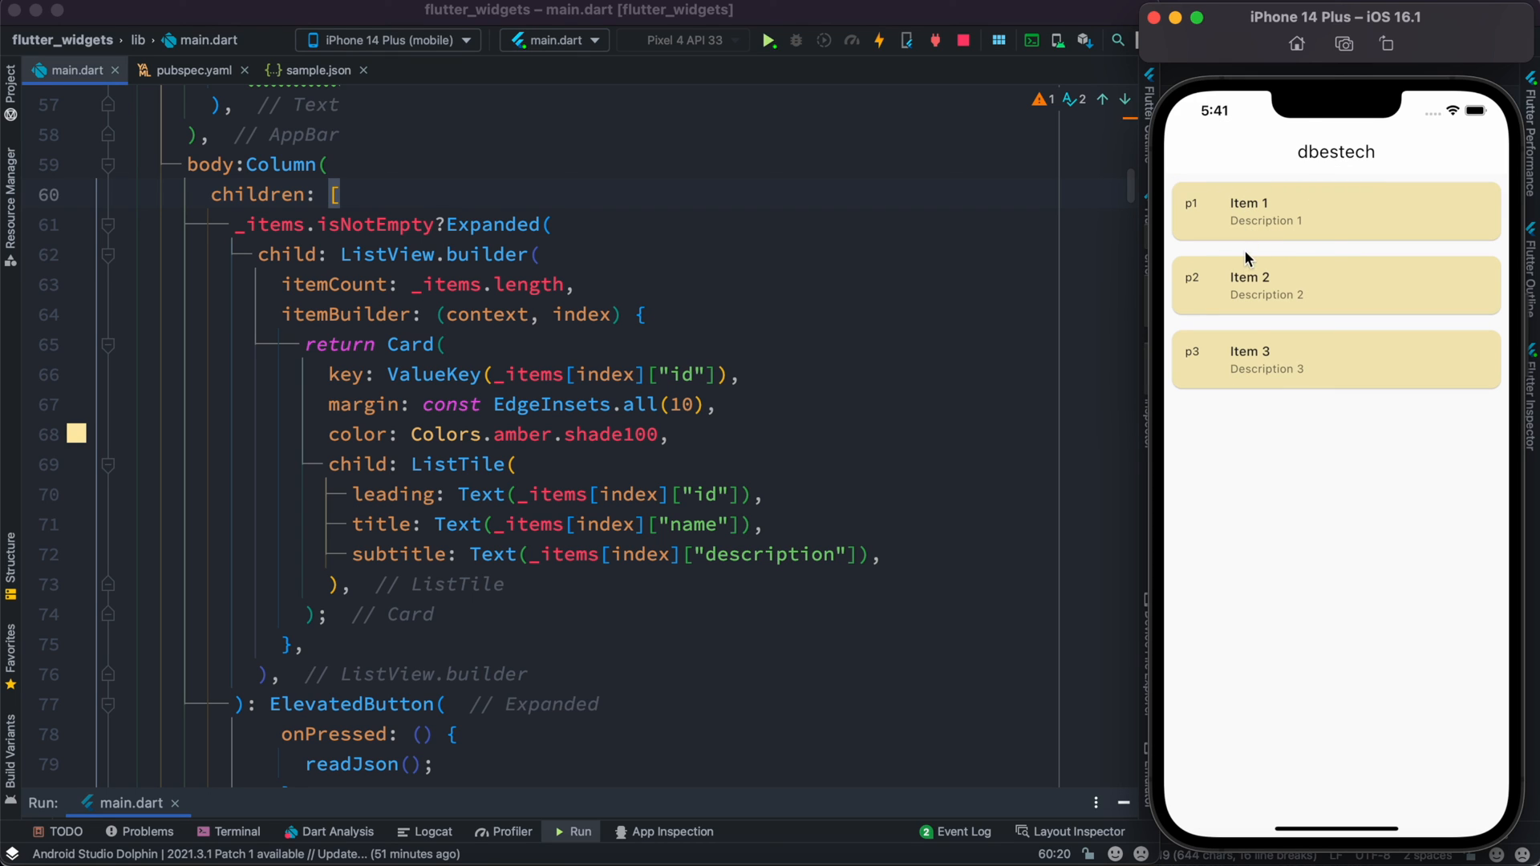
mouse_move(1362, 284)
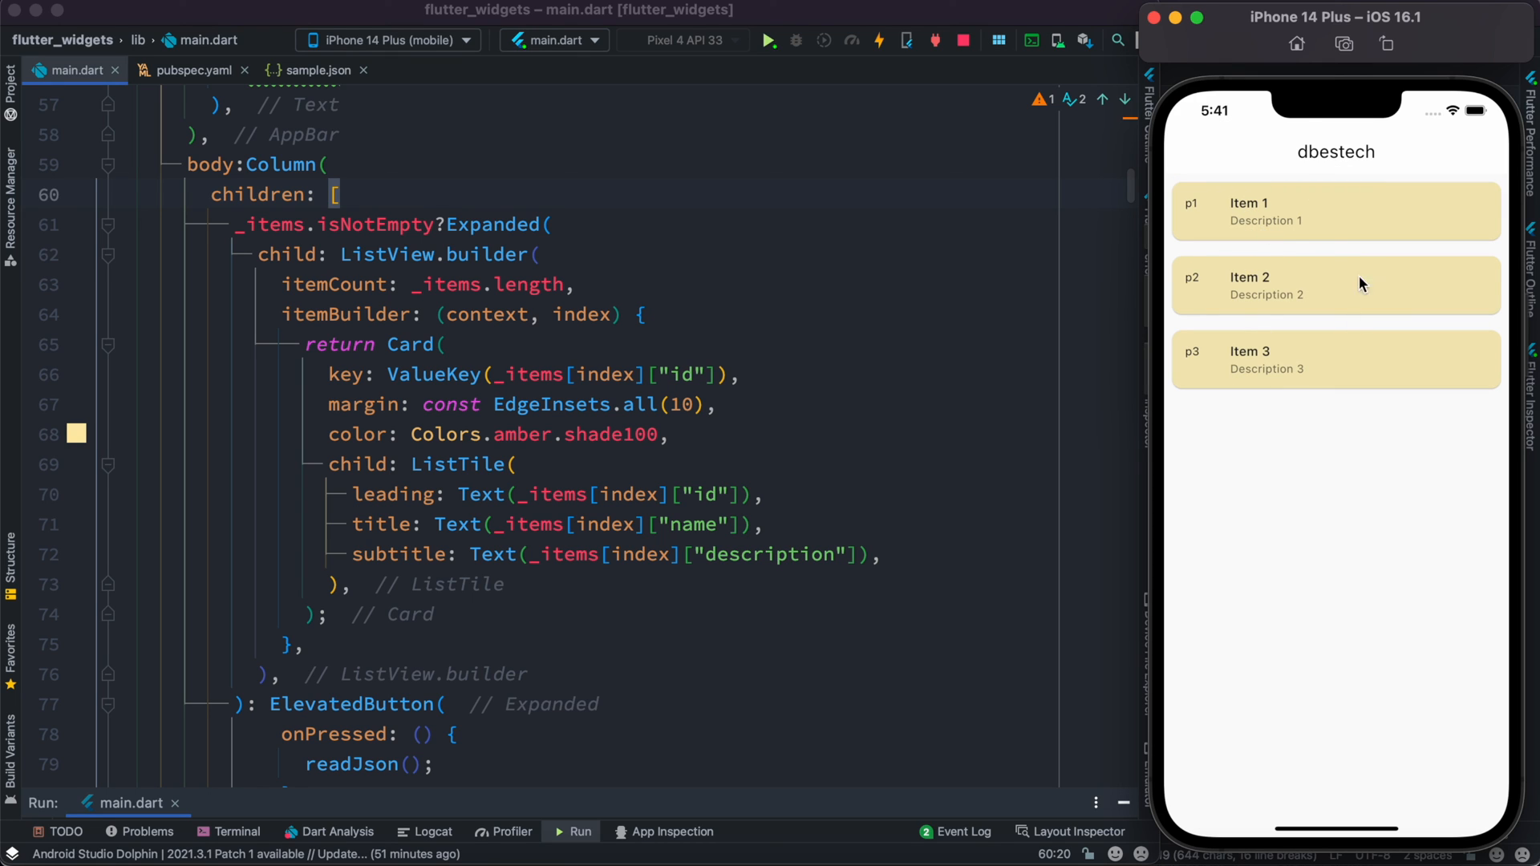
mouse_move(1288, 254)
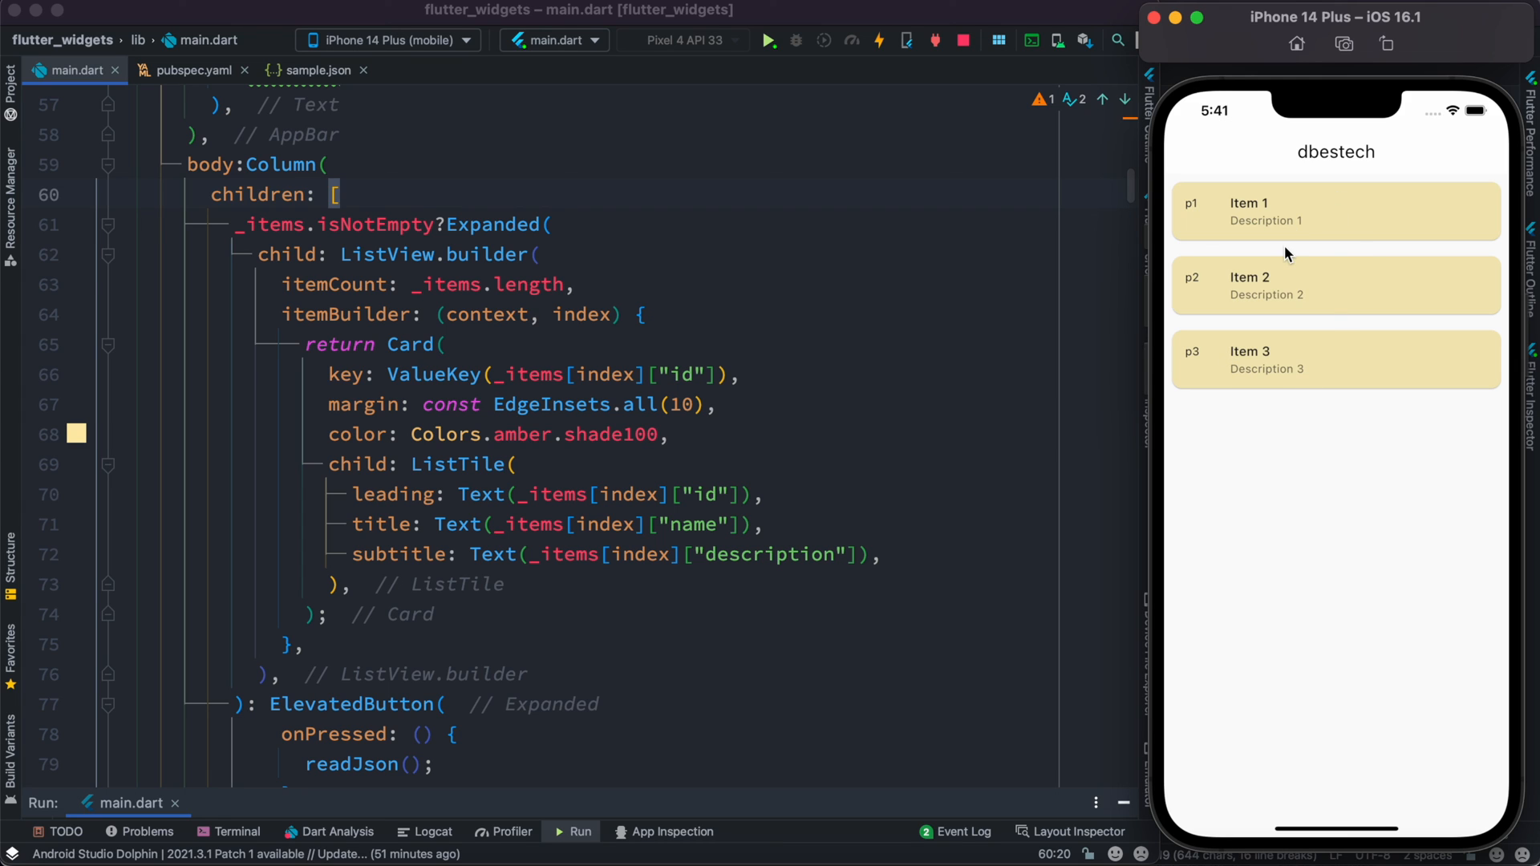